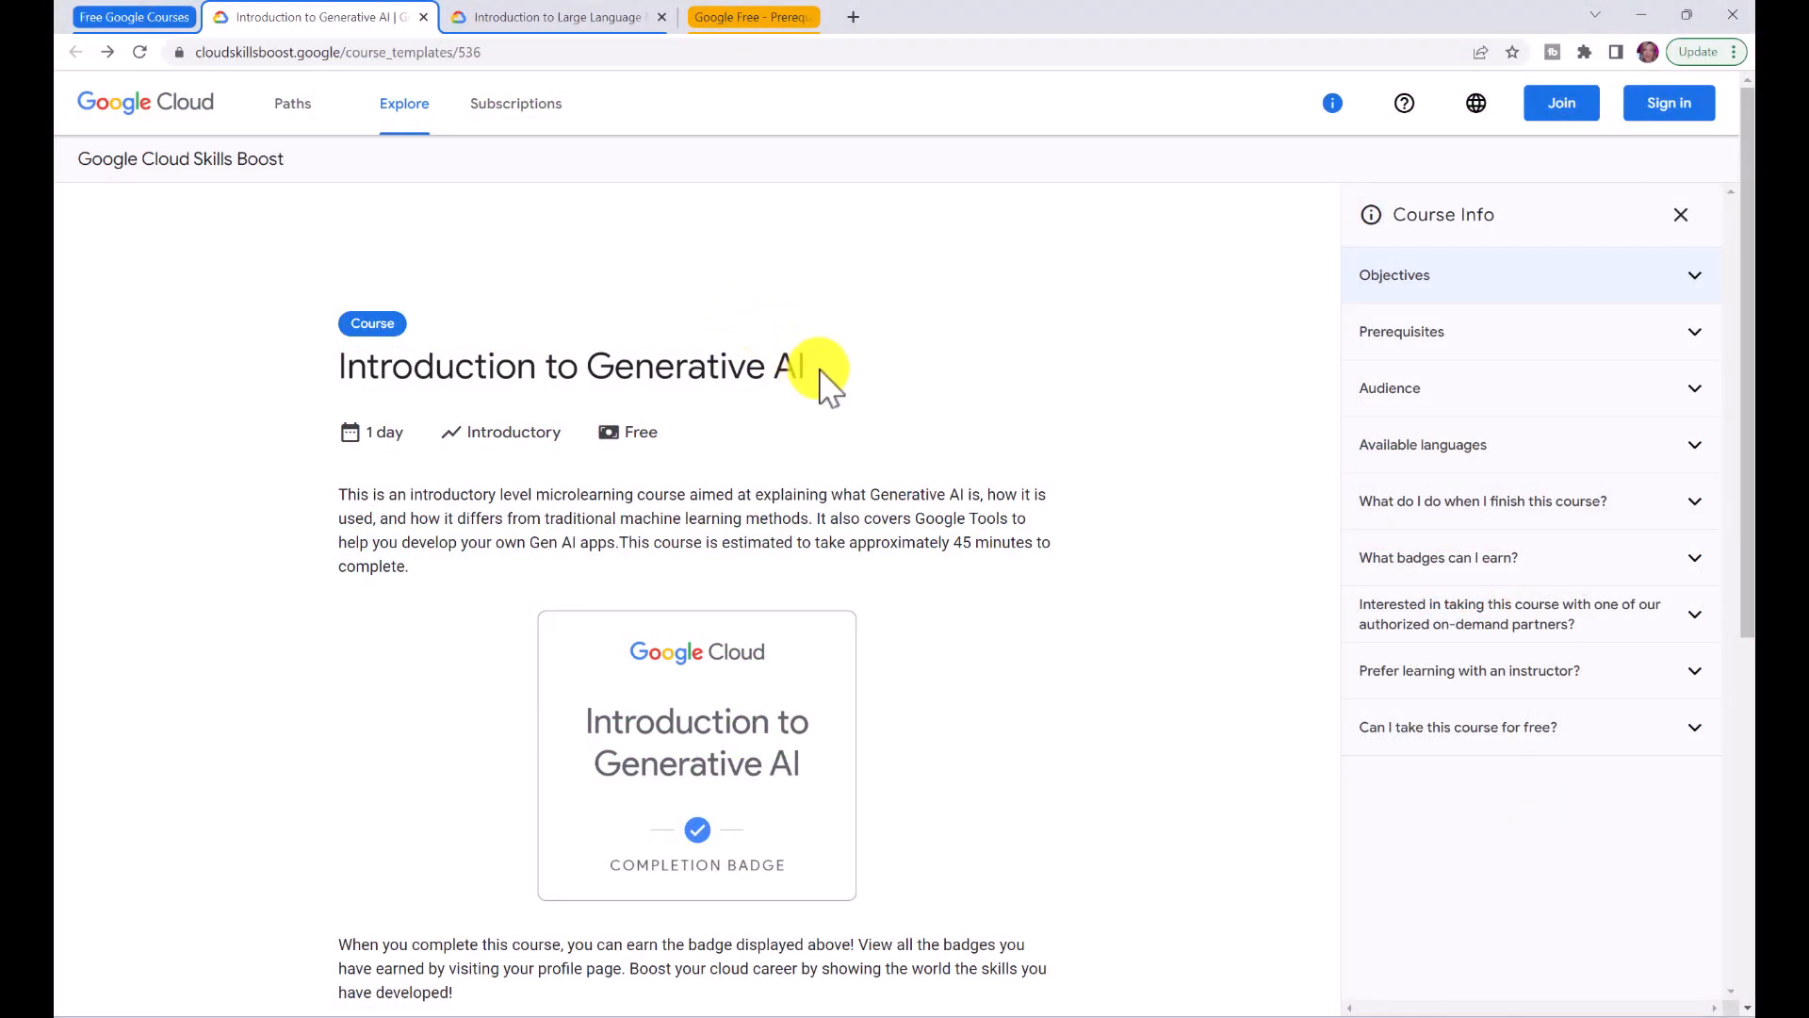
{"action": "mouse_move", "coordinate": [673, 451]}
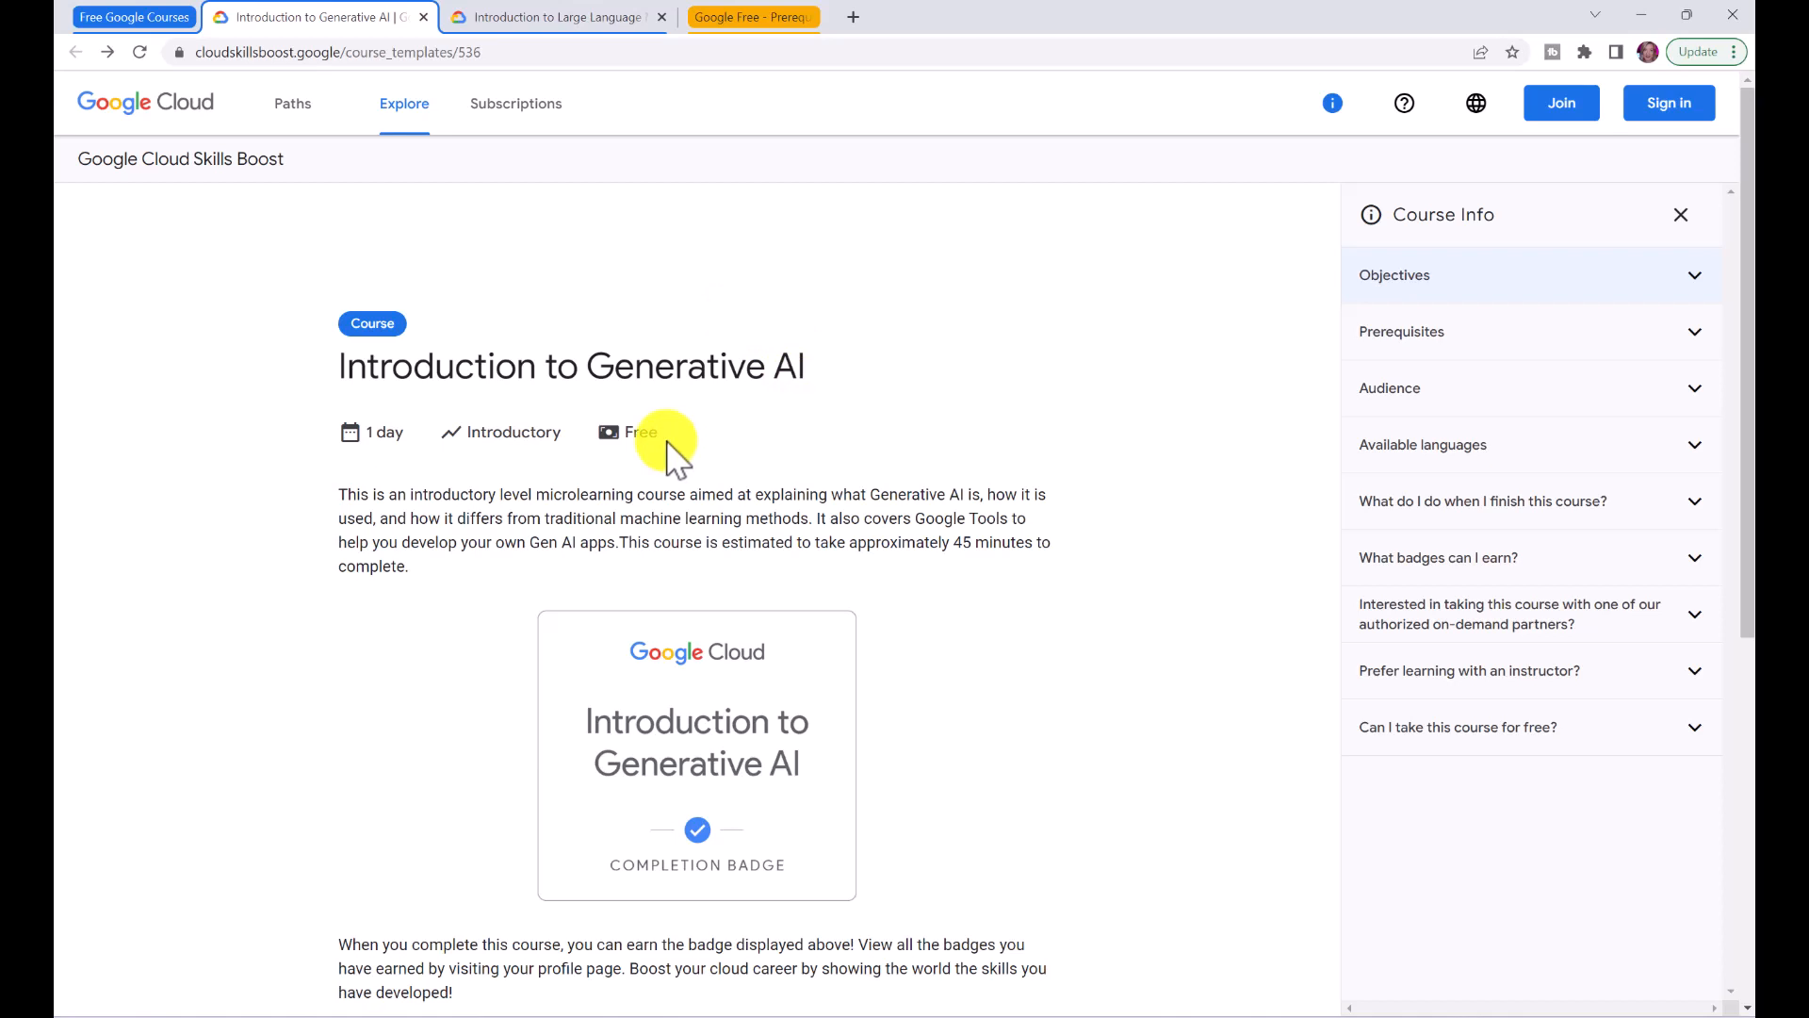
{"action": "mouse_move", "coordinate": [1091, 605]}
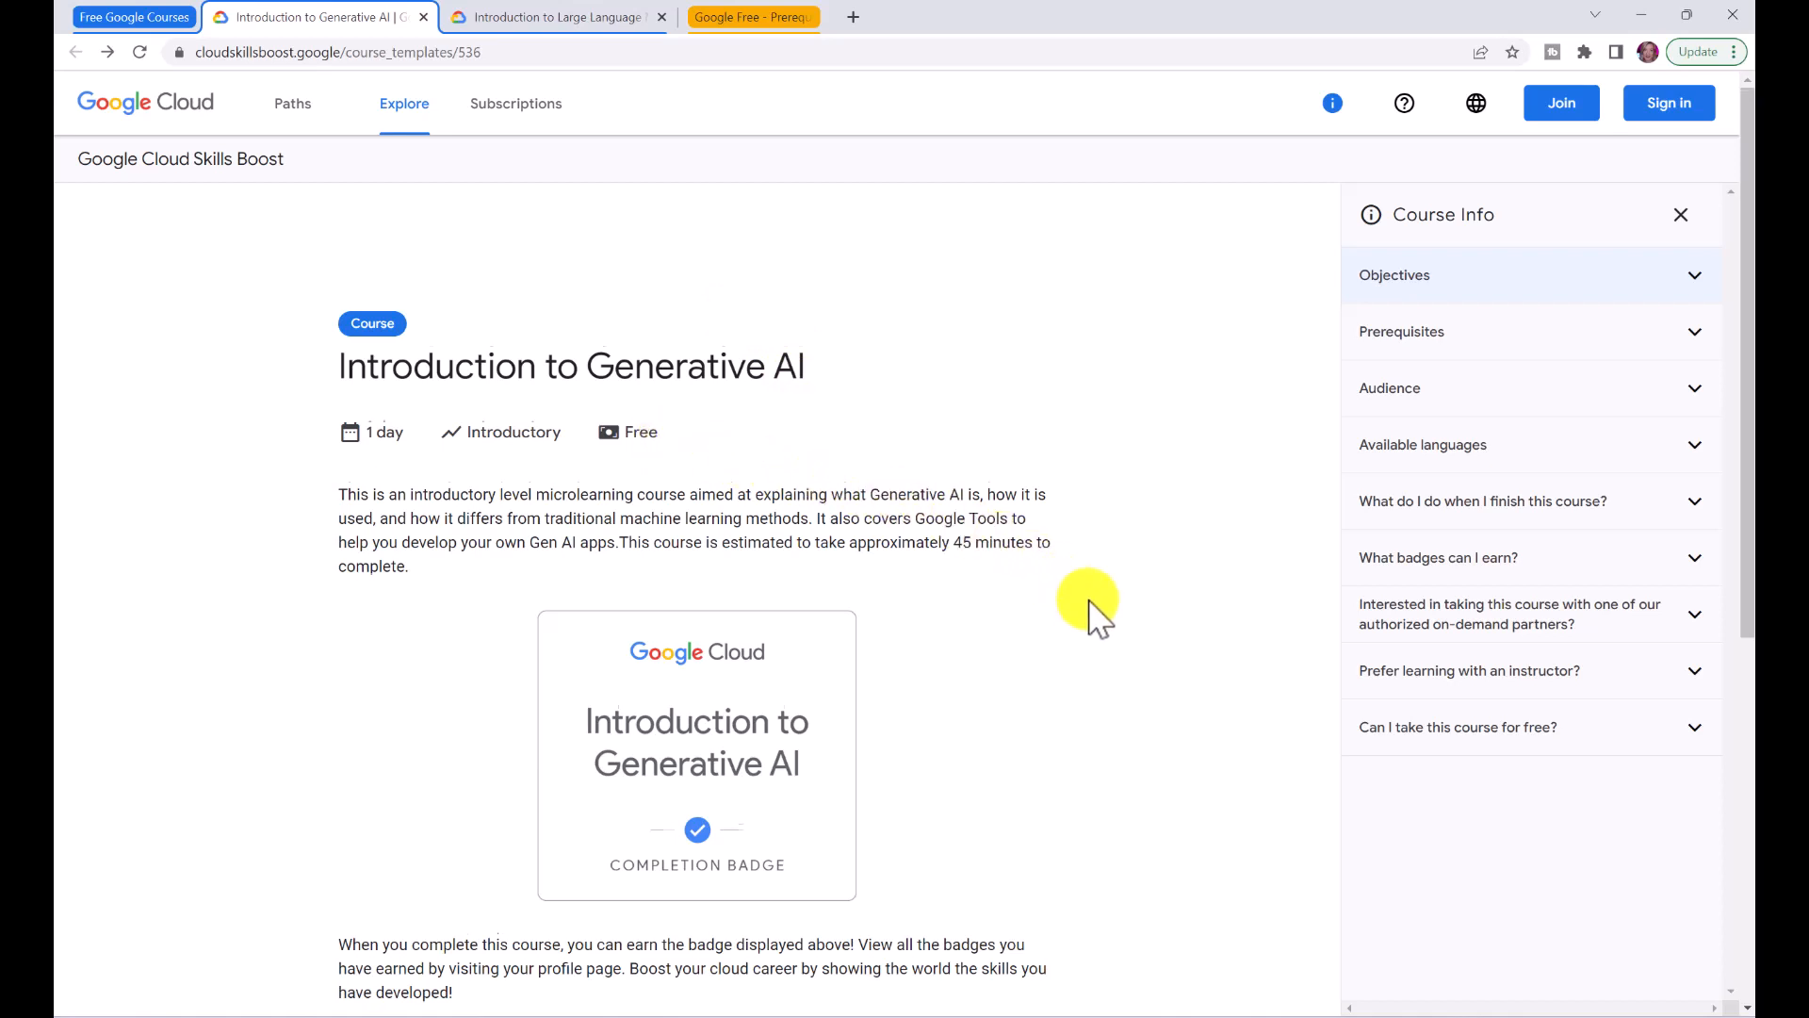
- Expand the Course Info accordions: objectives, prerequisites, audience, languages, after-finishing and badges
{"action": "scroll", "scroll_direction": "down", "scroll_amount": 3}
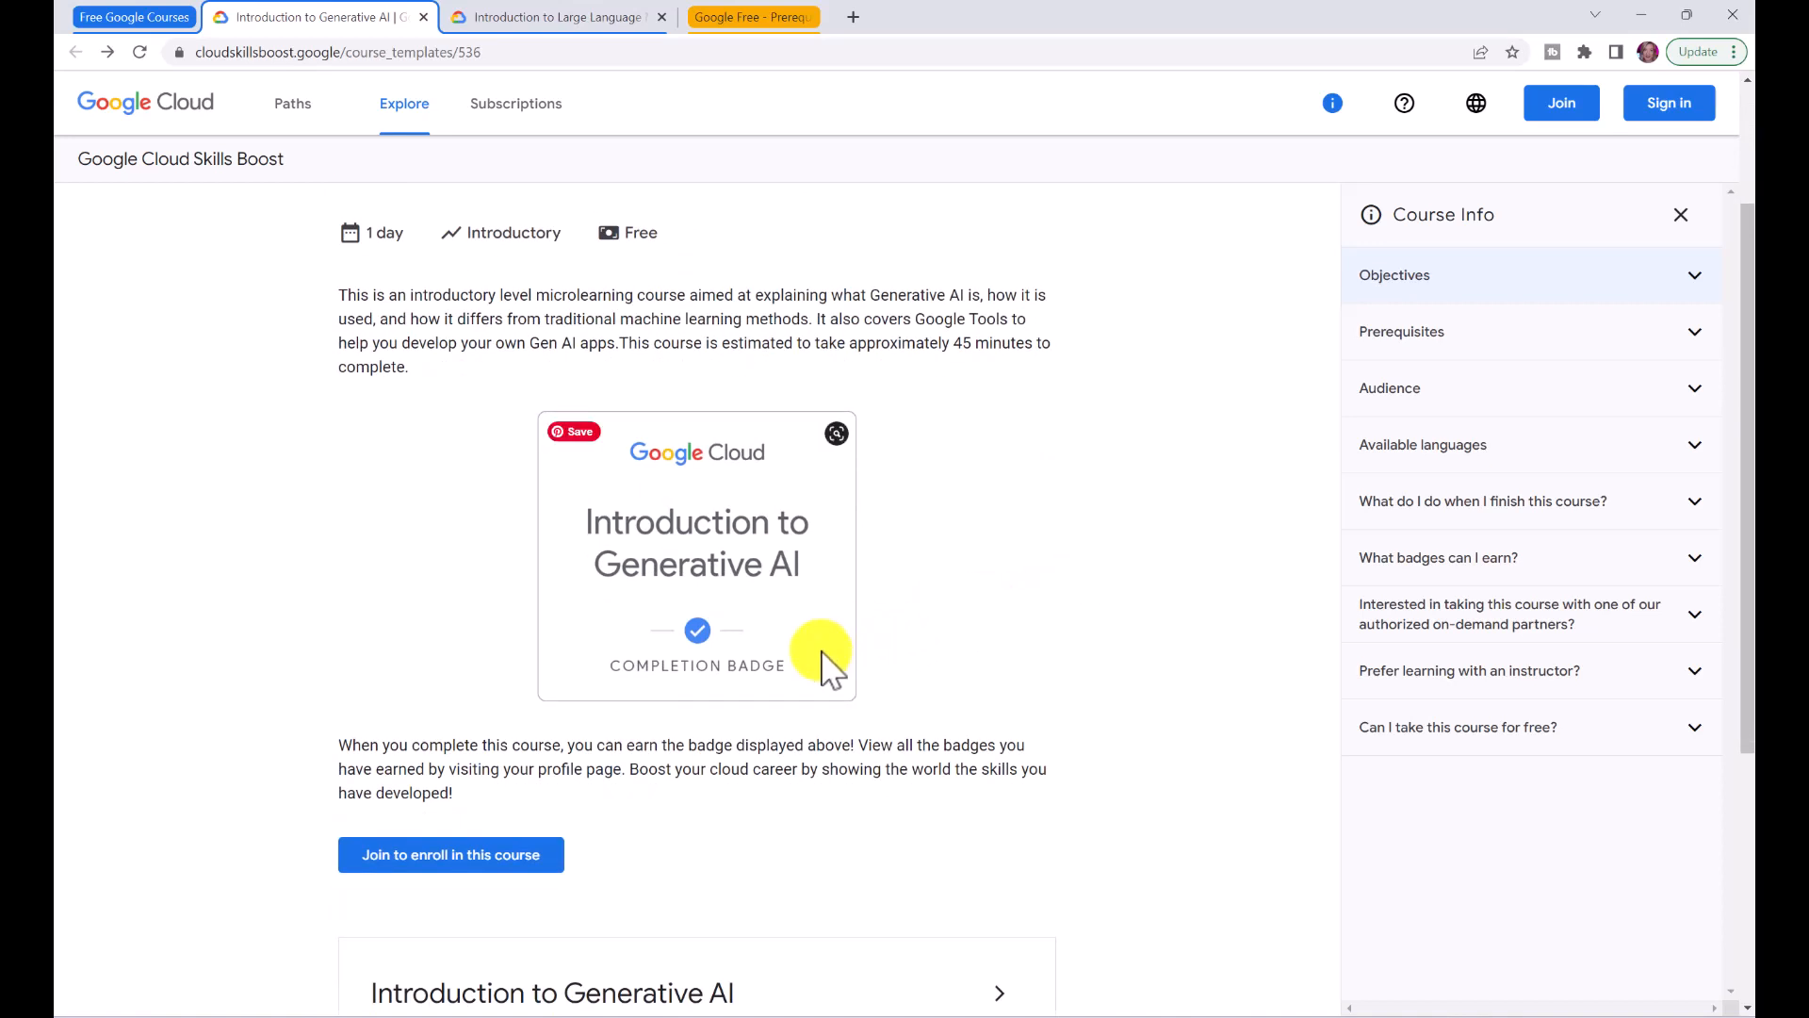
{"action": "mouse_move", "coordinate": [1361, 364]}
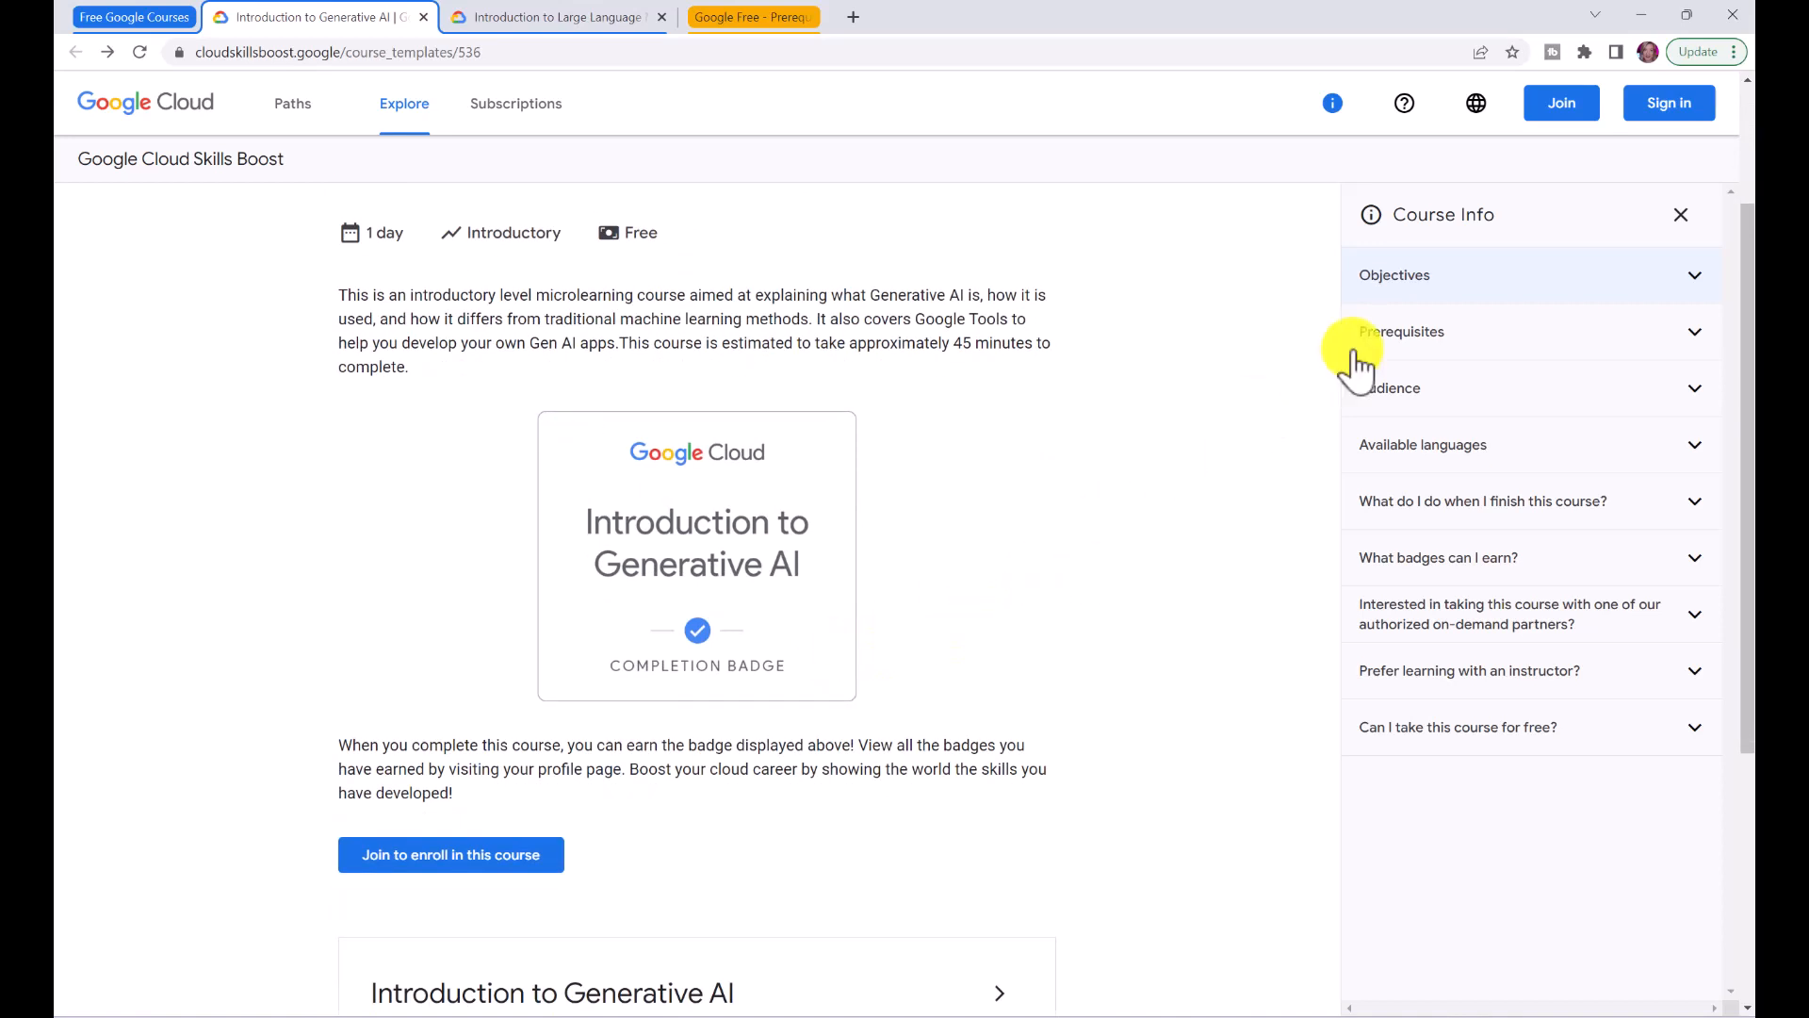
{"action": "left_click", "coordinate": [1400, 332]}
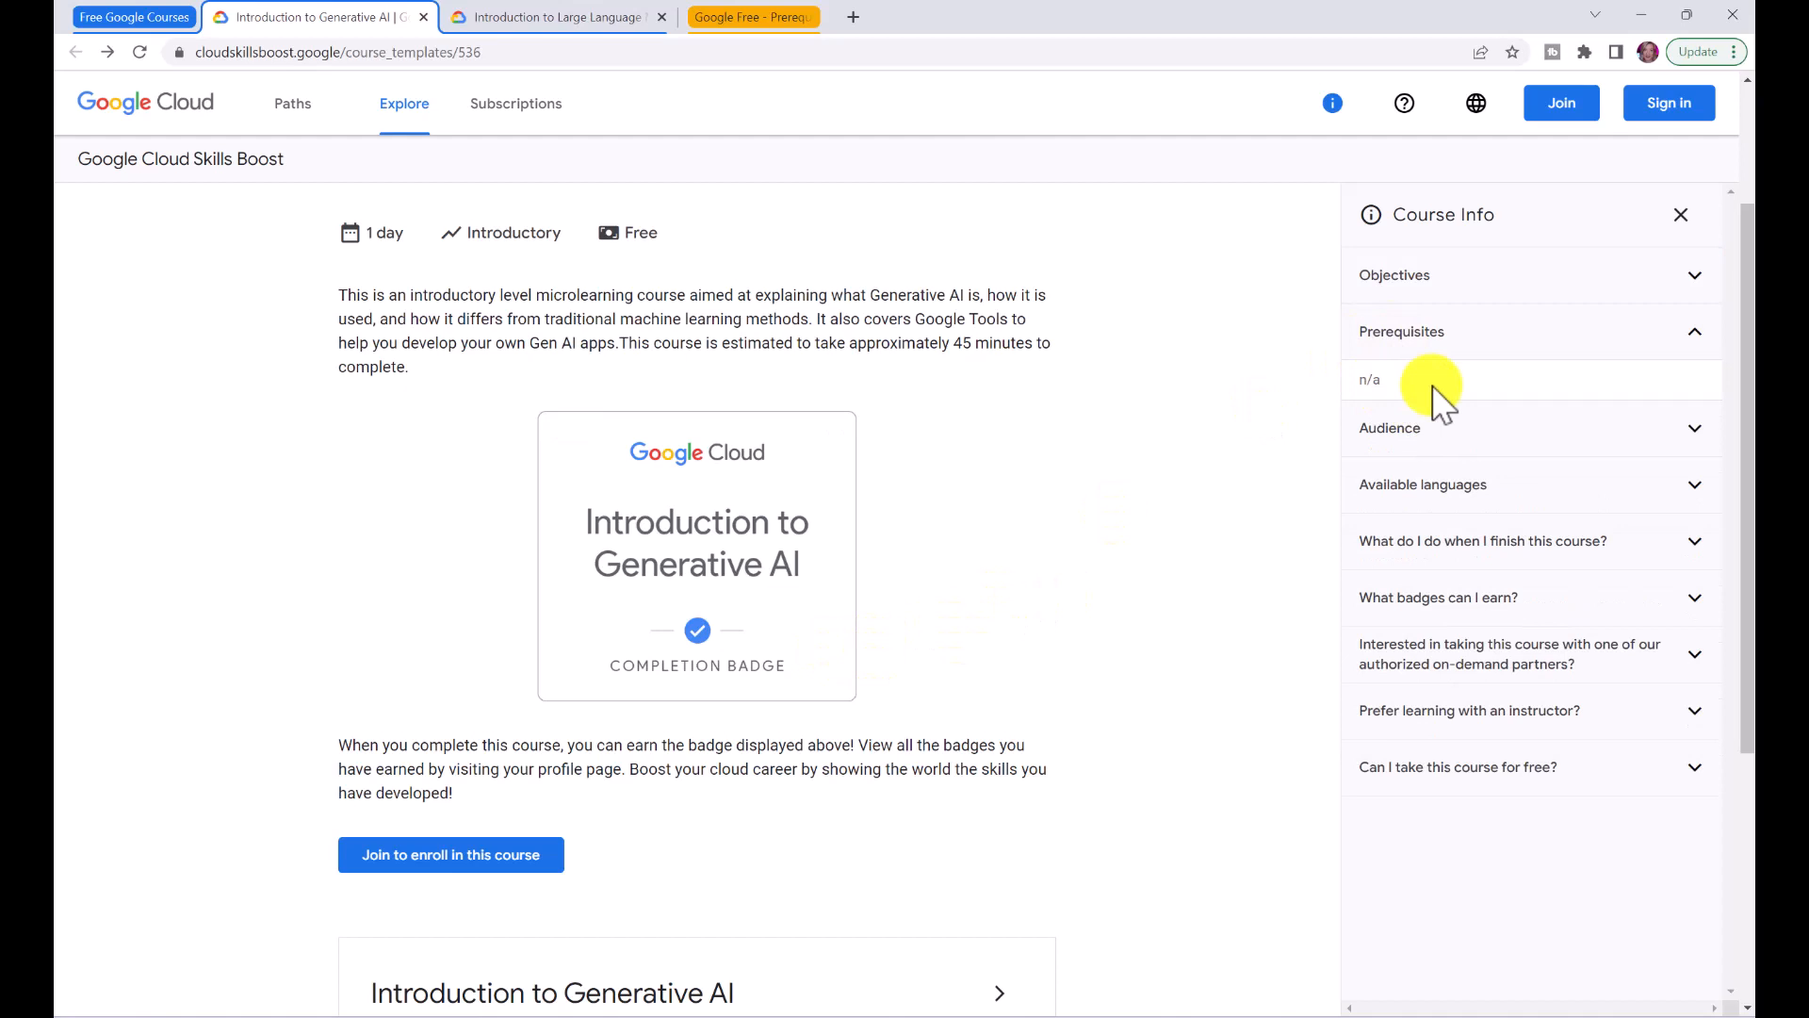
{"action": "left_click", "coordinate": [1394, 275]}
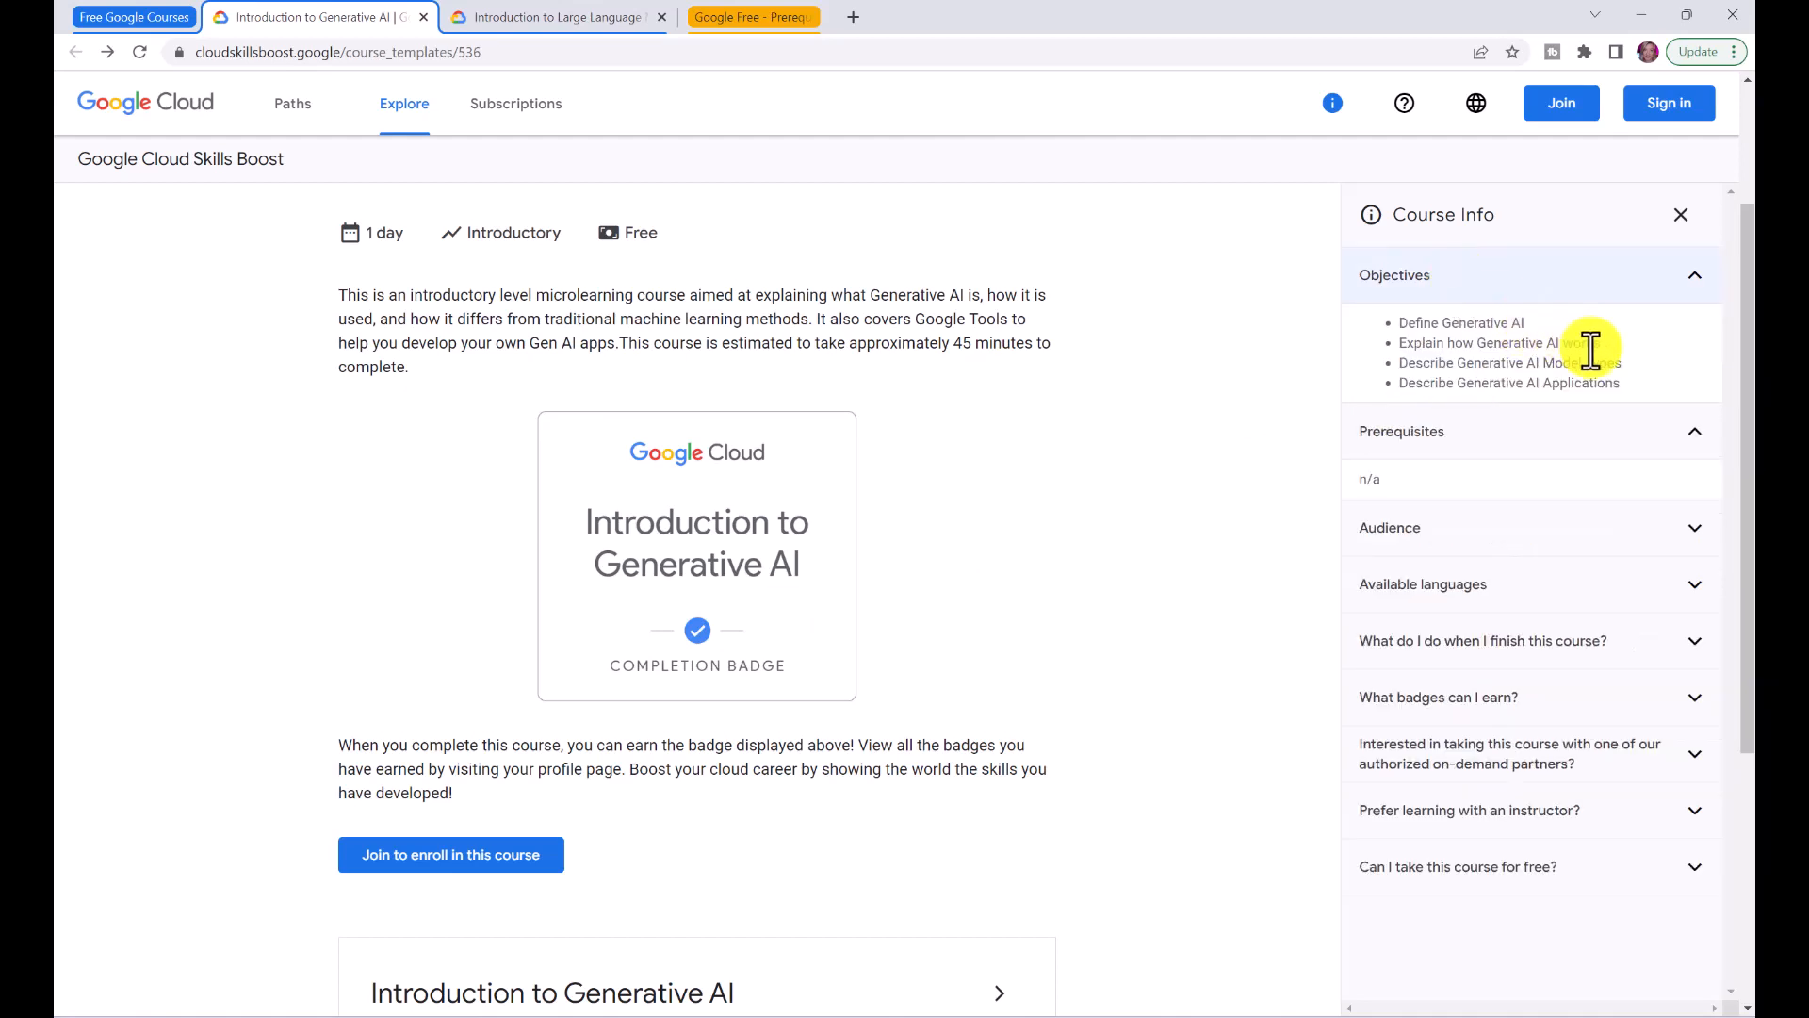
{"action": "mouse_move", "coordinate": [1637, 381]}
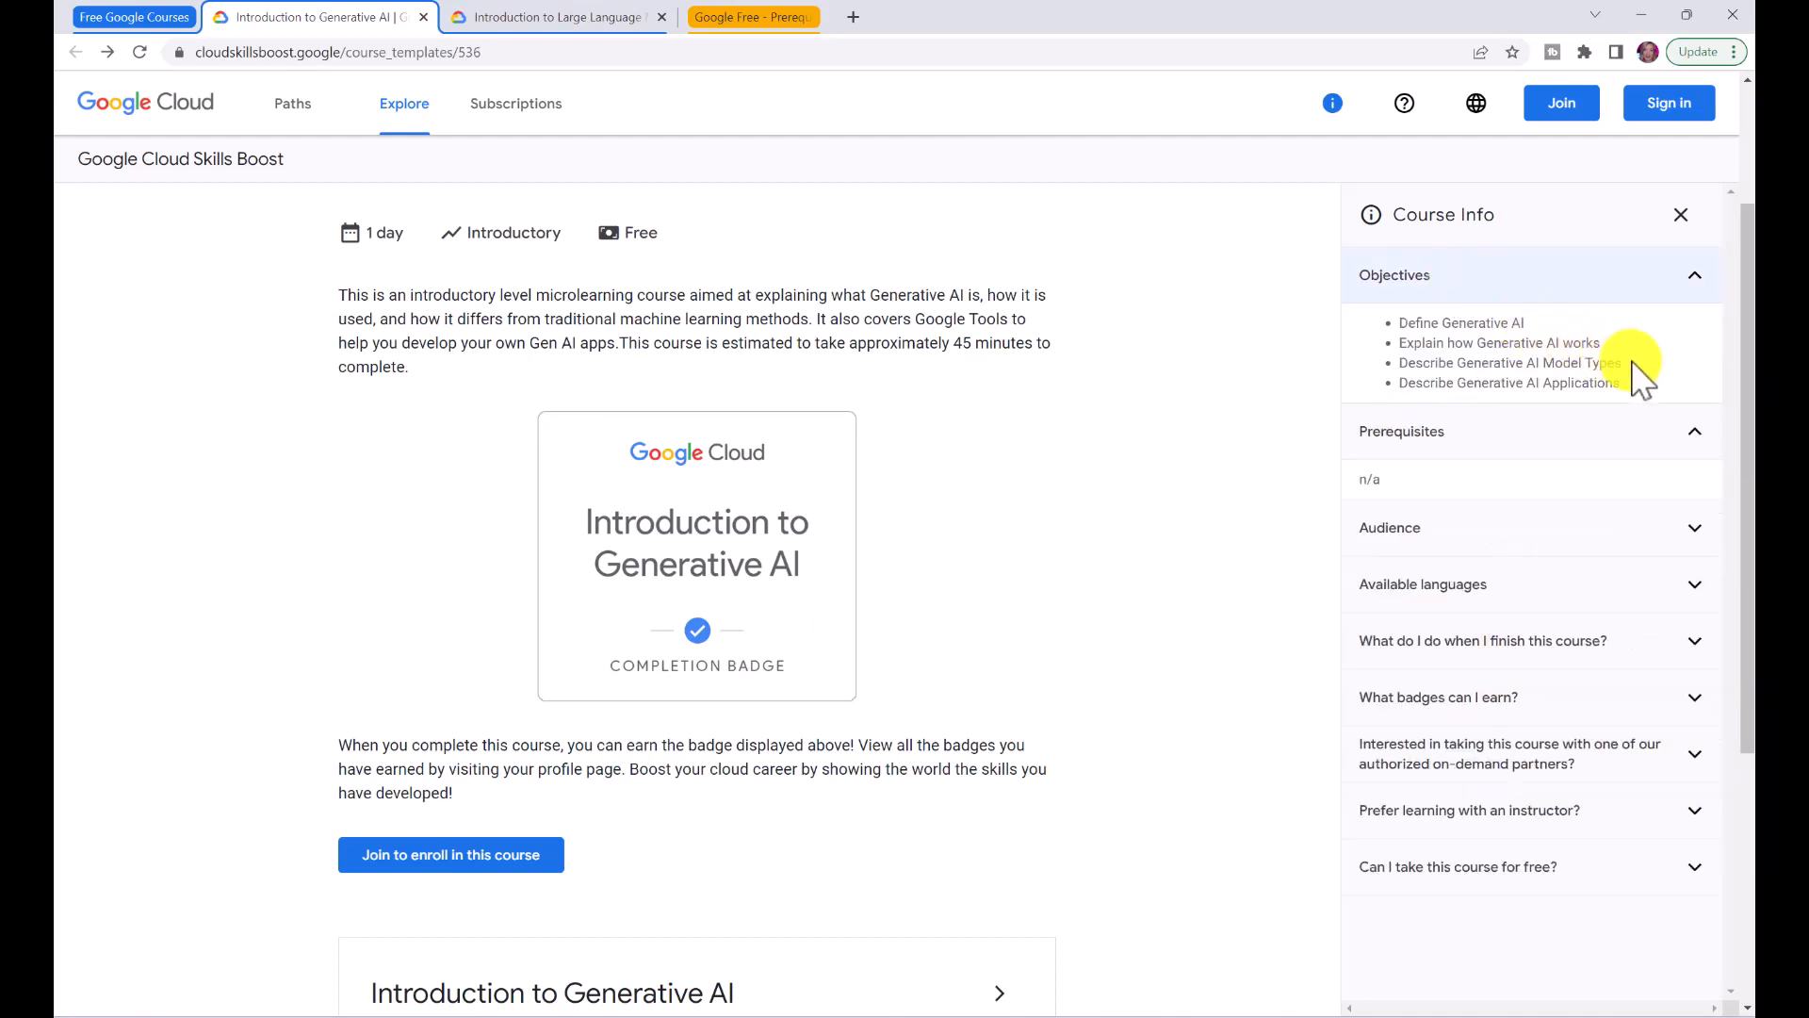
{"action": "left_click", "coordinate": [1423, 585]}
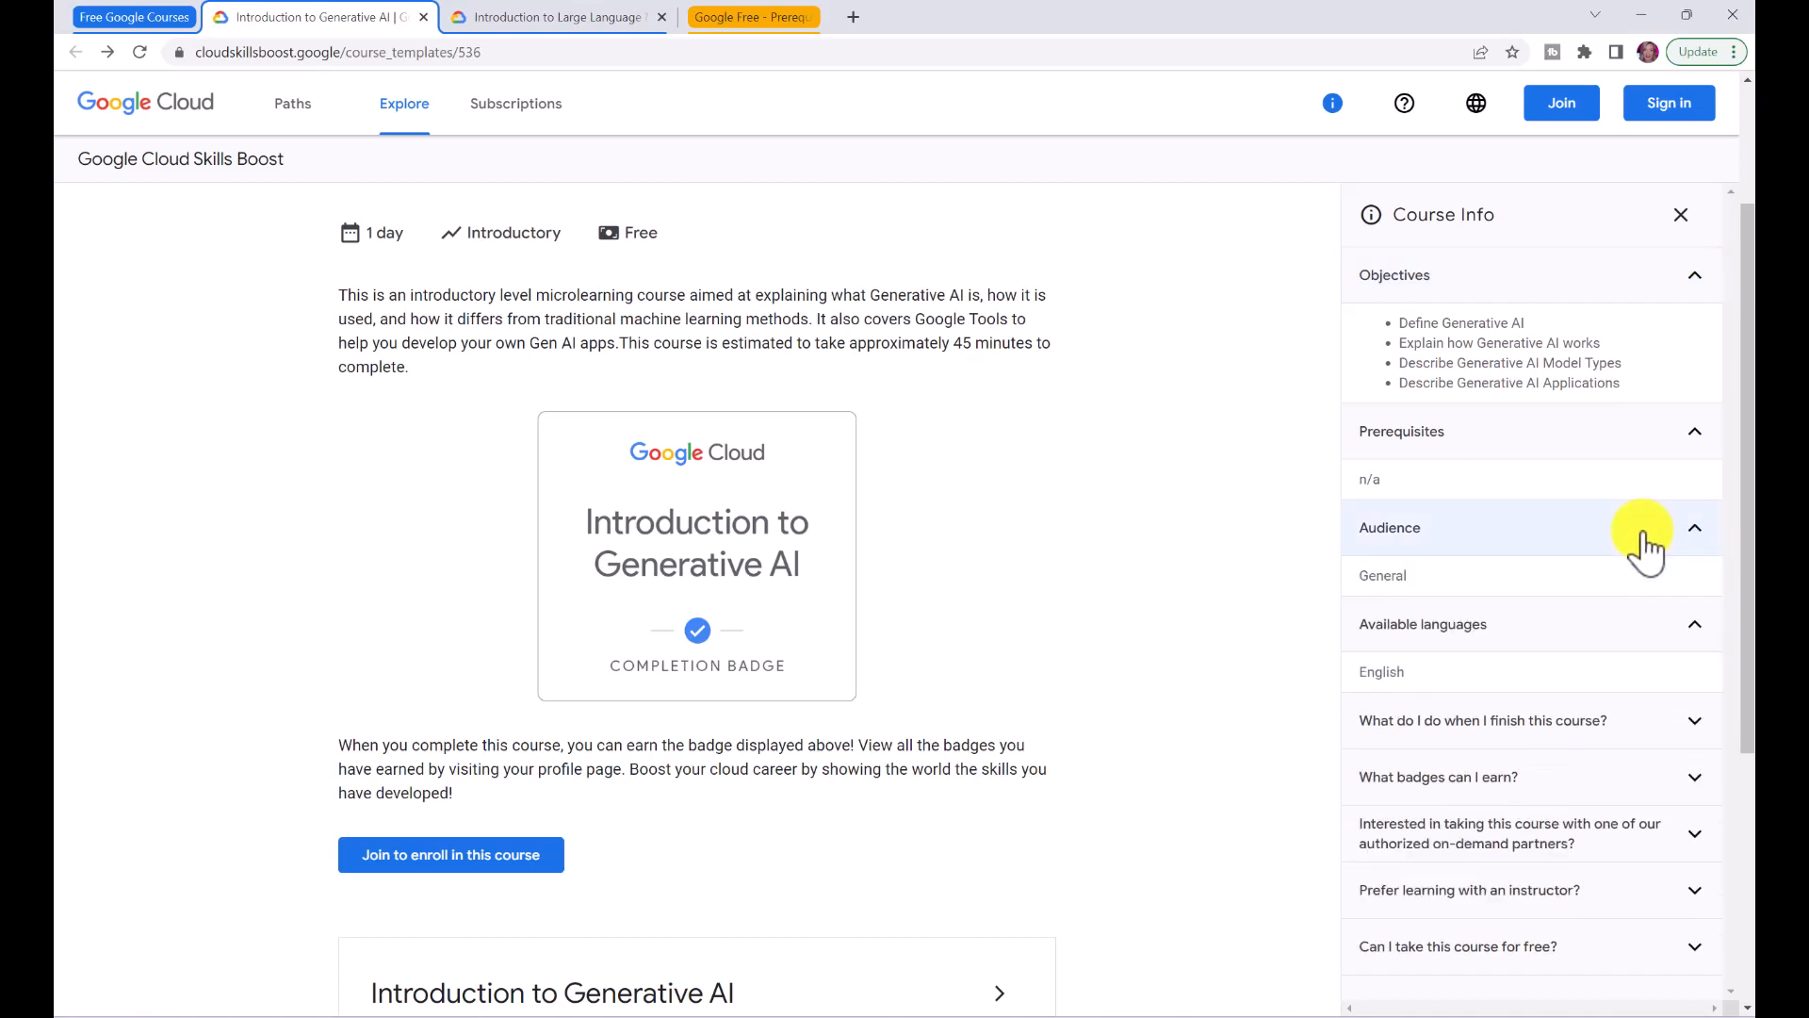
{"action": "left_click", "coordinate": [1483, 720]}
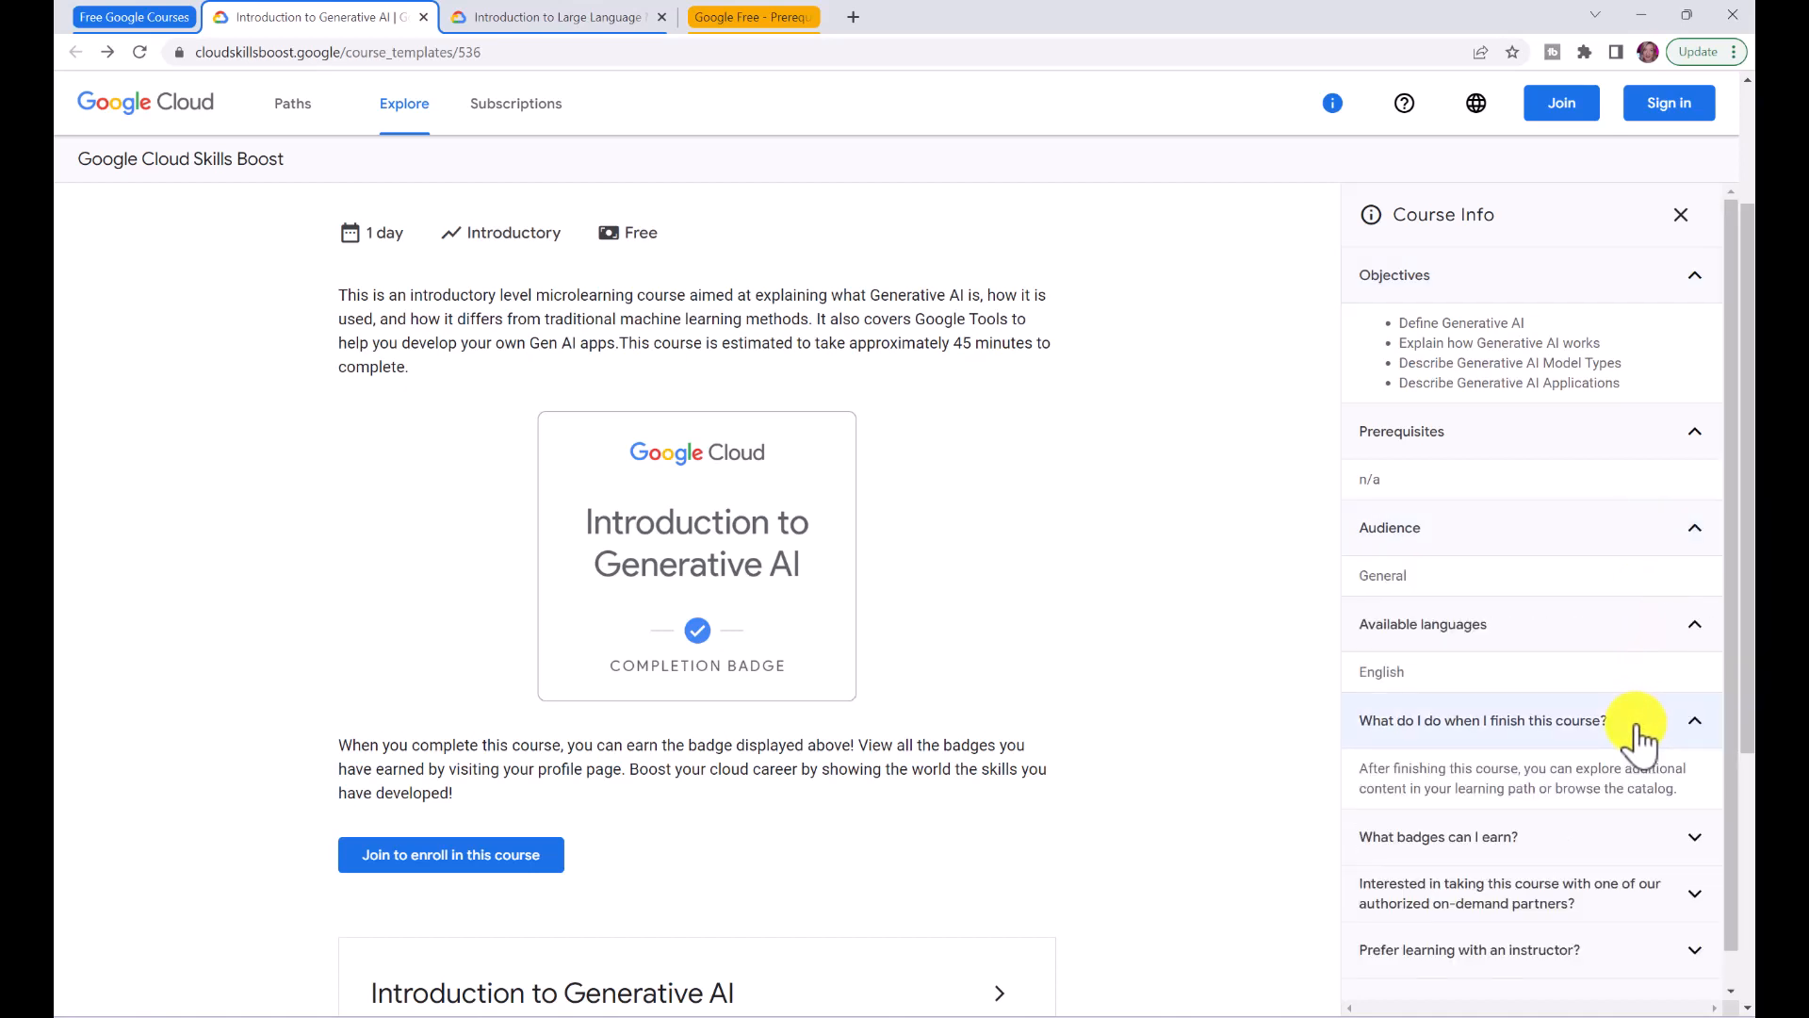
{"action": "scroll", "scroll_direction": "down", "scroll_amount": 3}
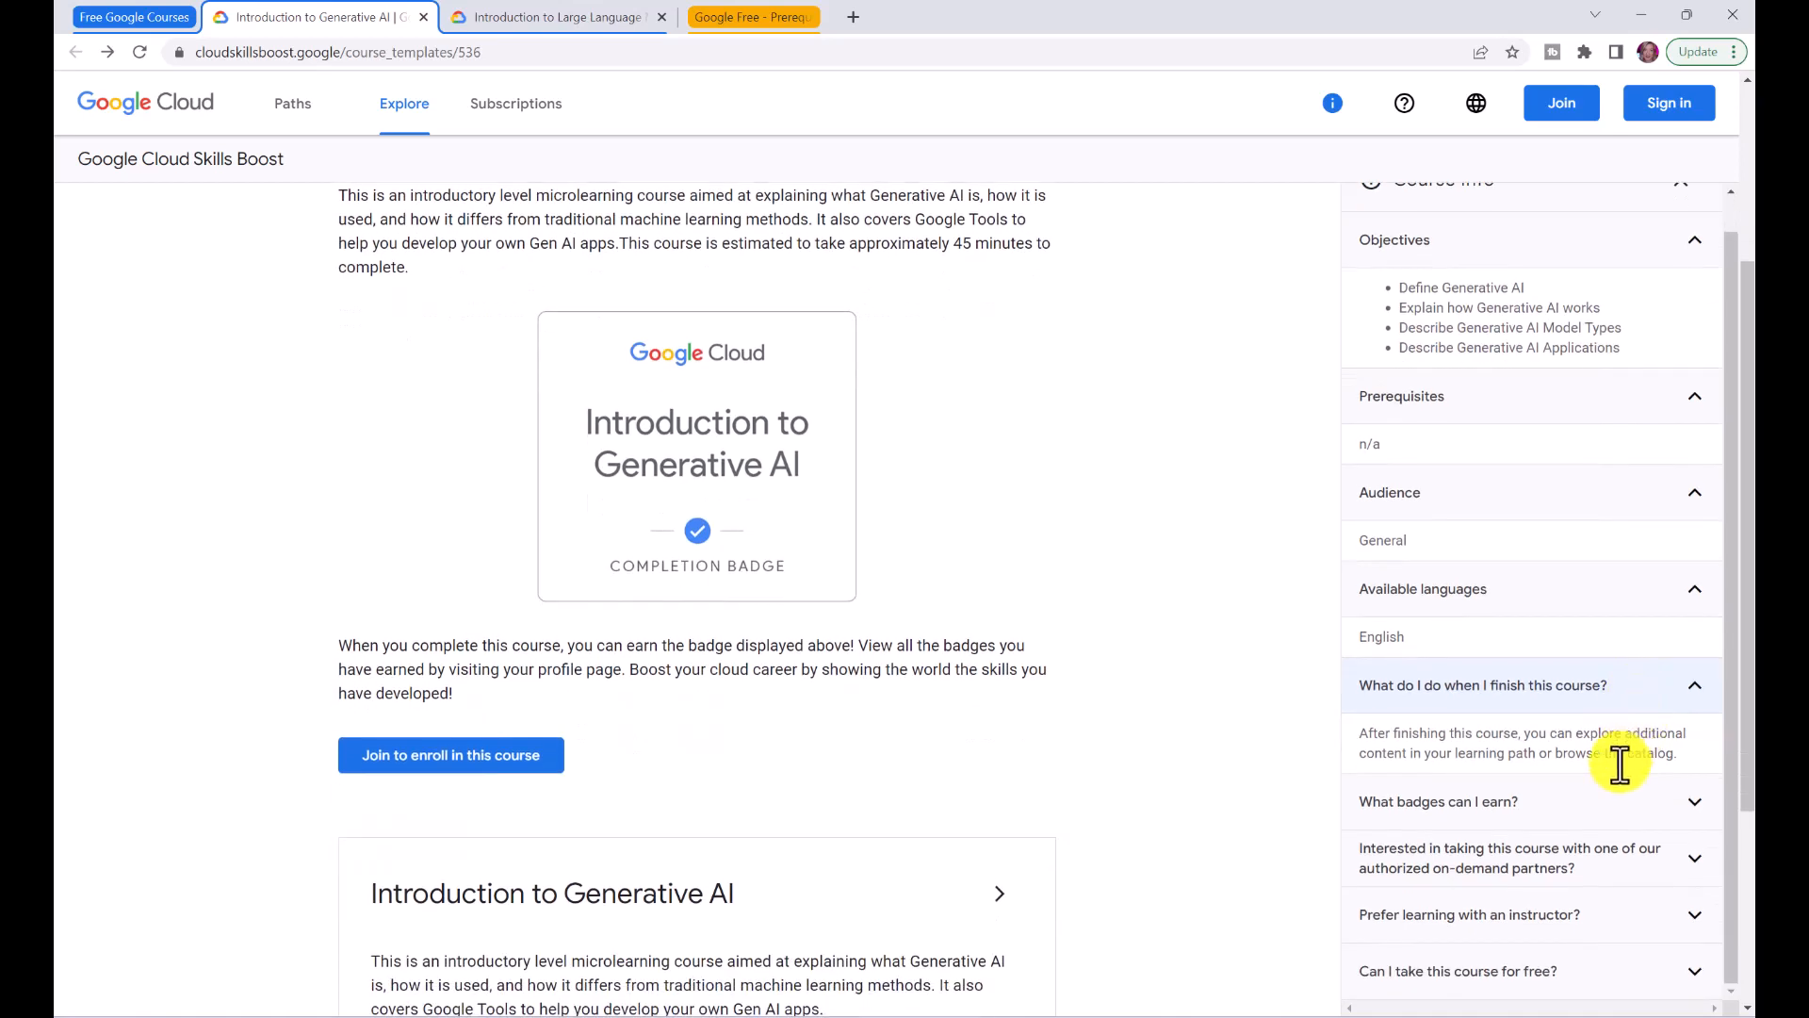
{"action": "left_click", "coordinate": [1436, 801]}
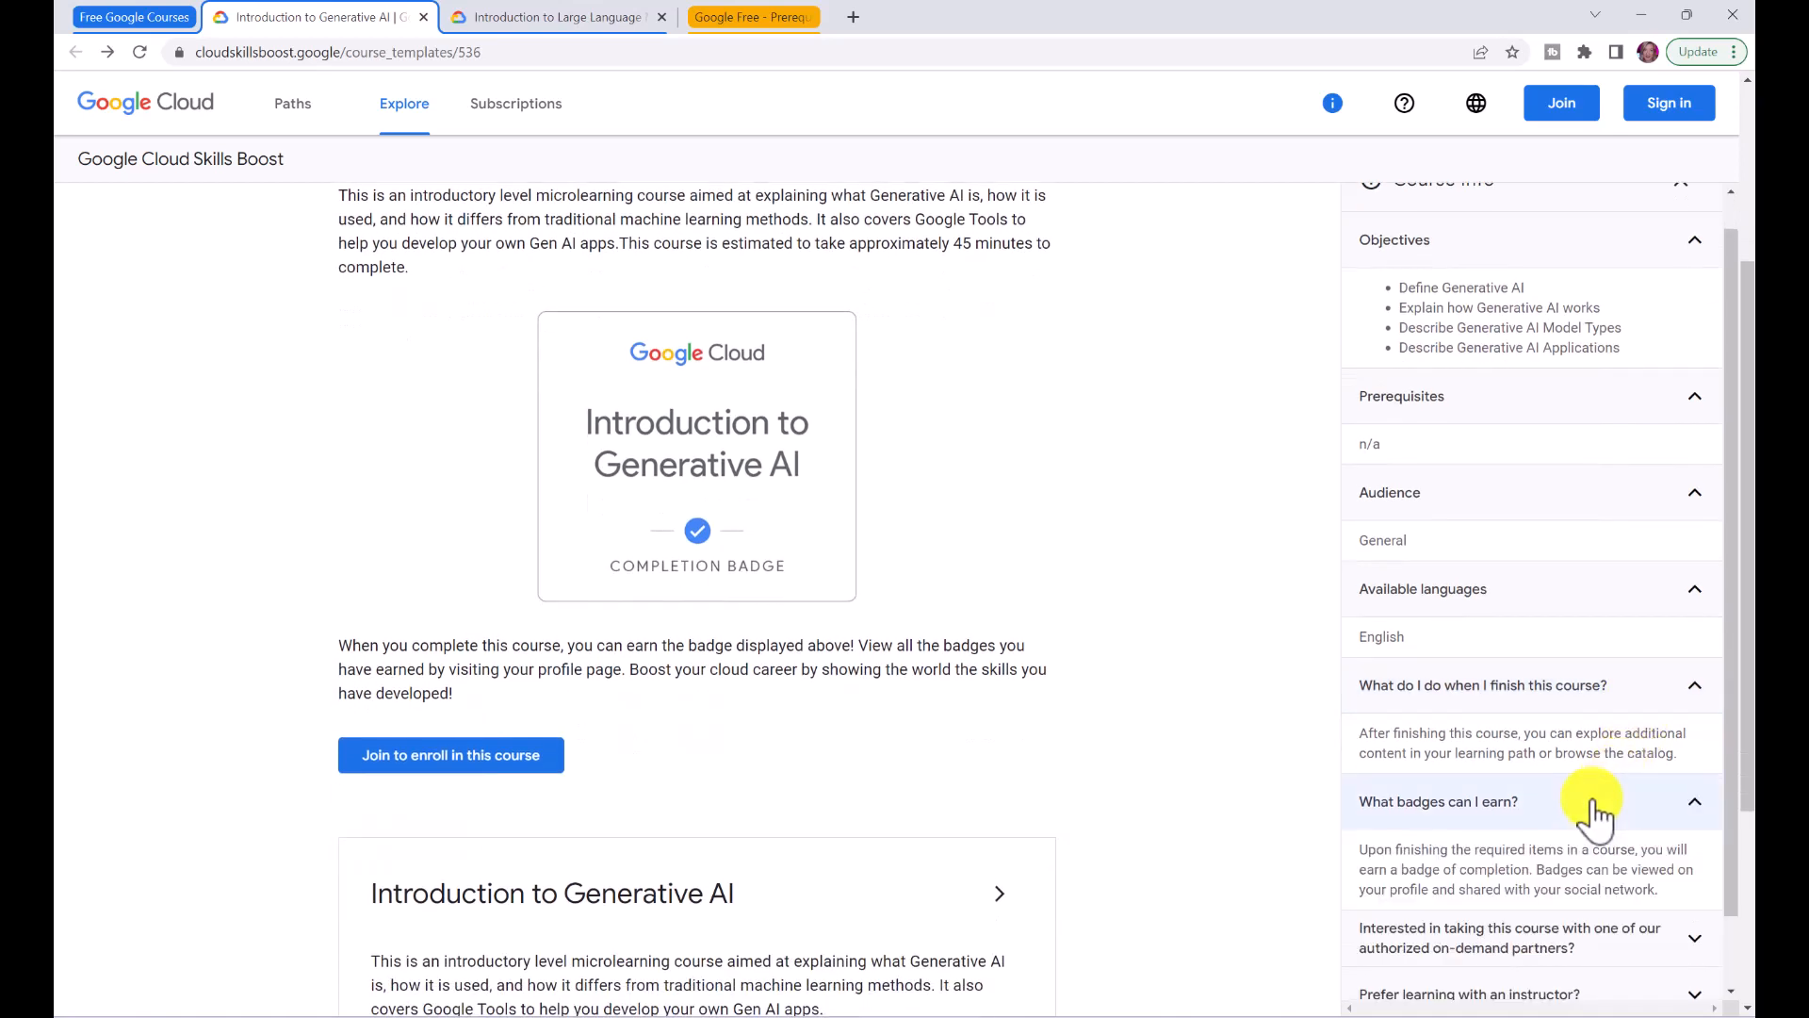
{"action": "mouse_move", "coordinate": [1690, 808]}
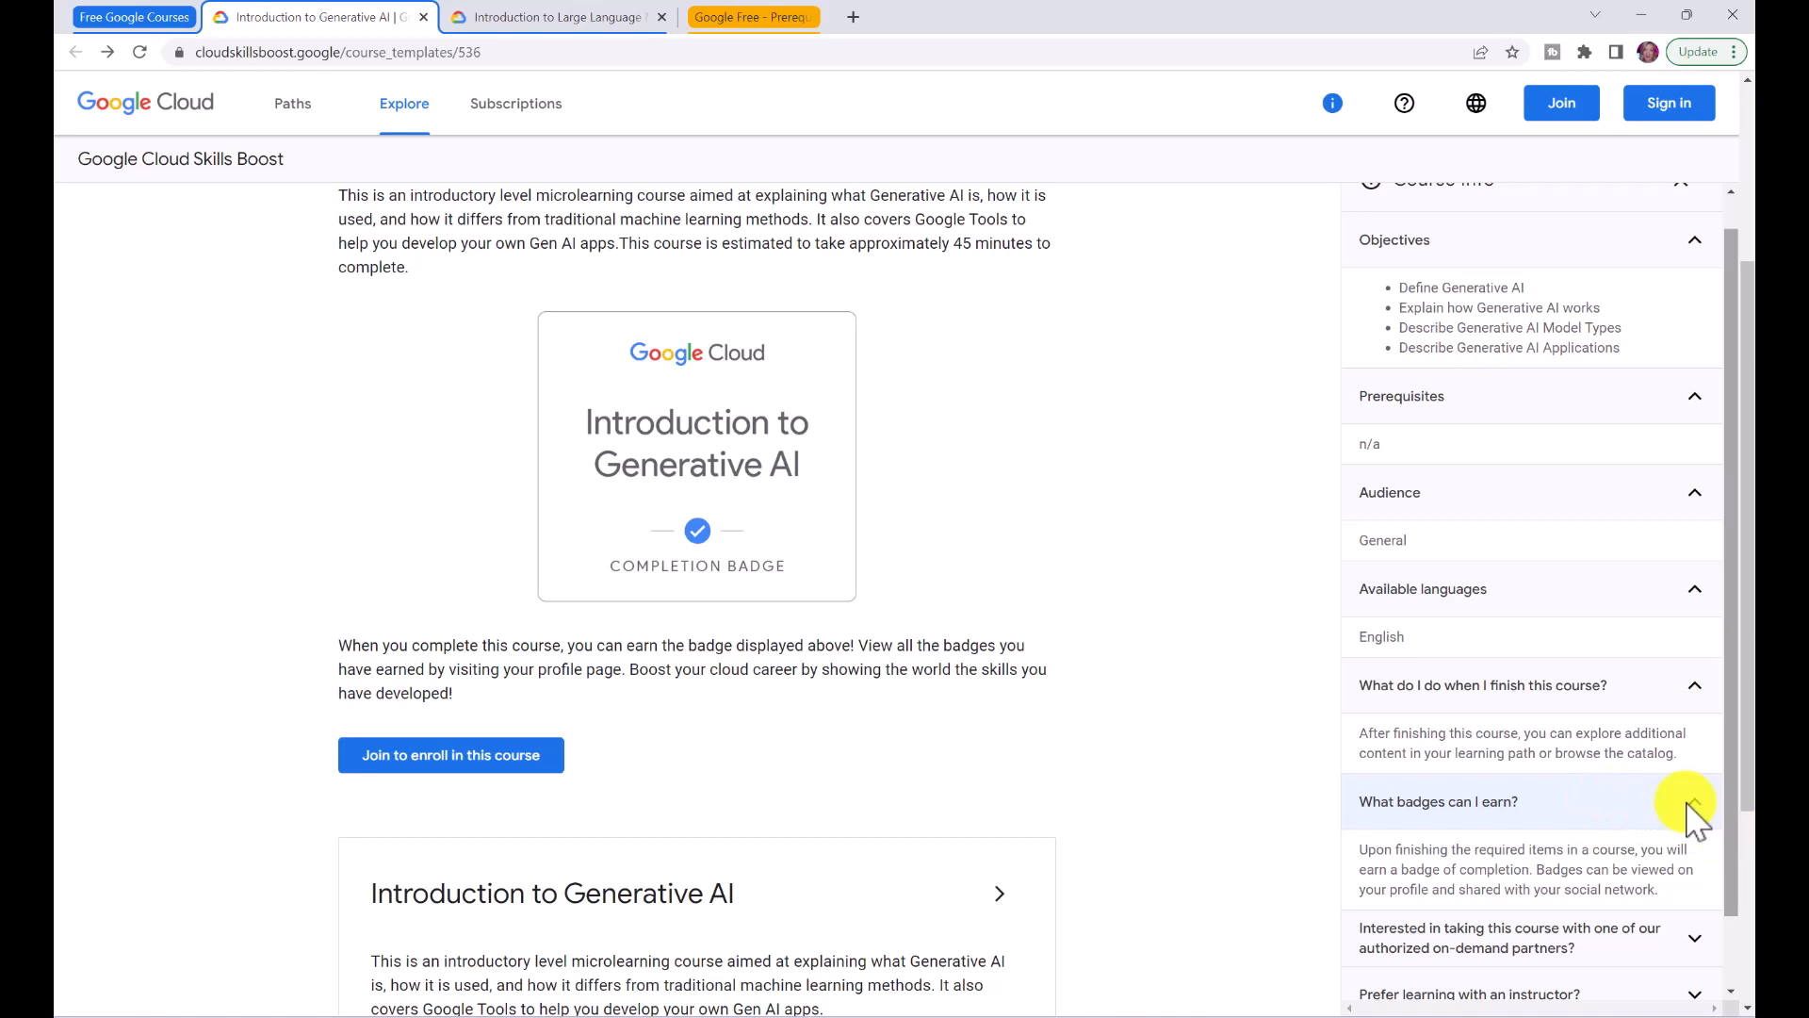
- Join to start creating an account for taking the course
{"action": "left_click", "coordinate": [1560, 102]}
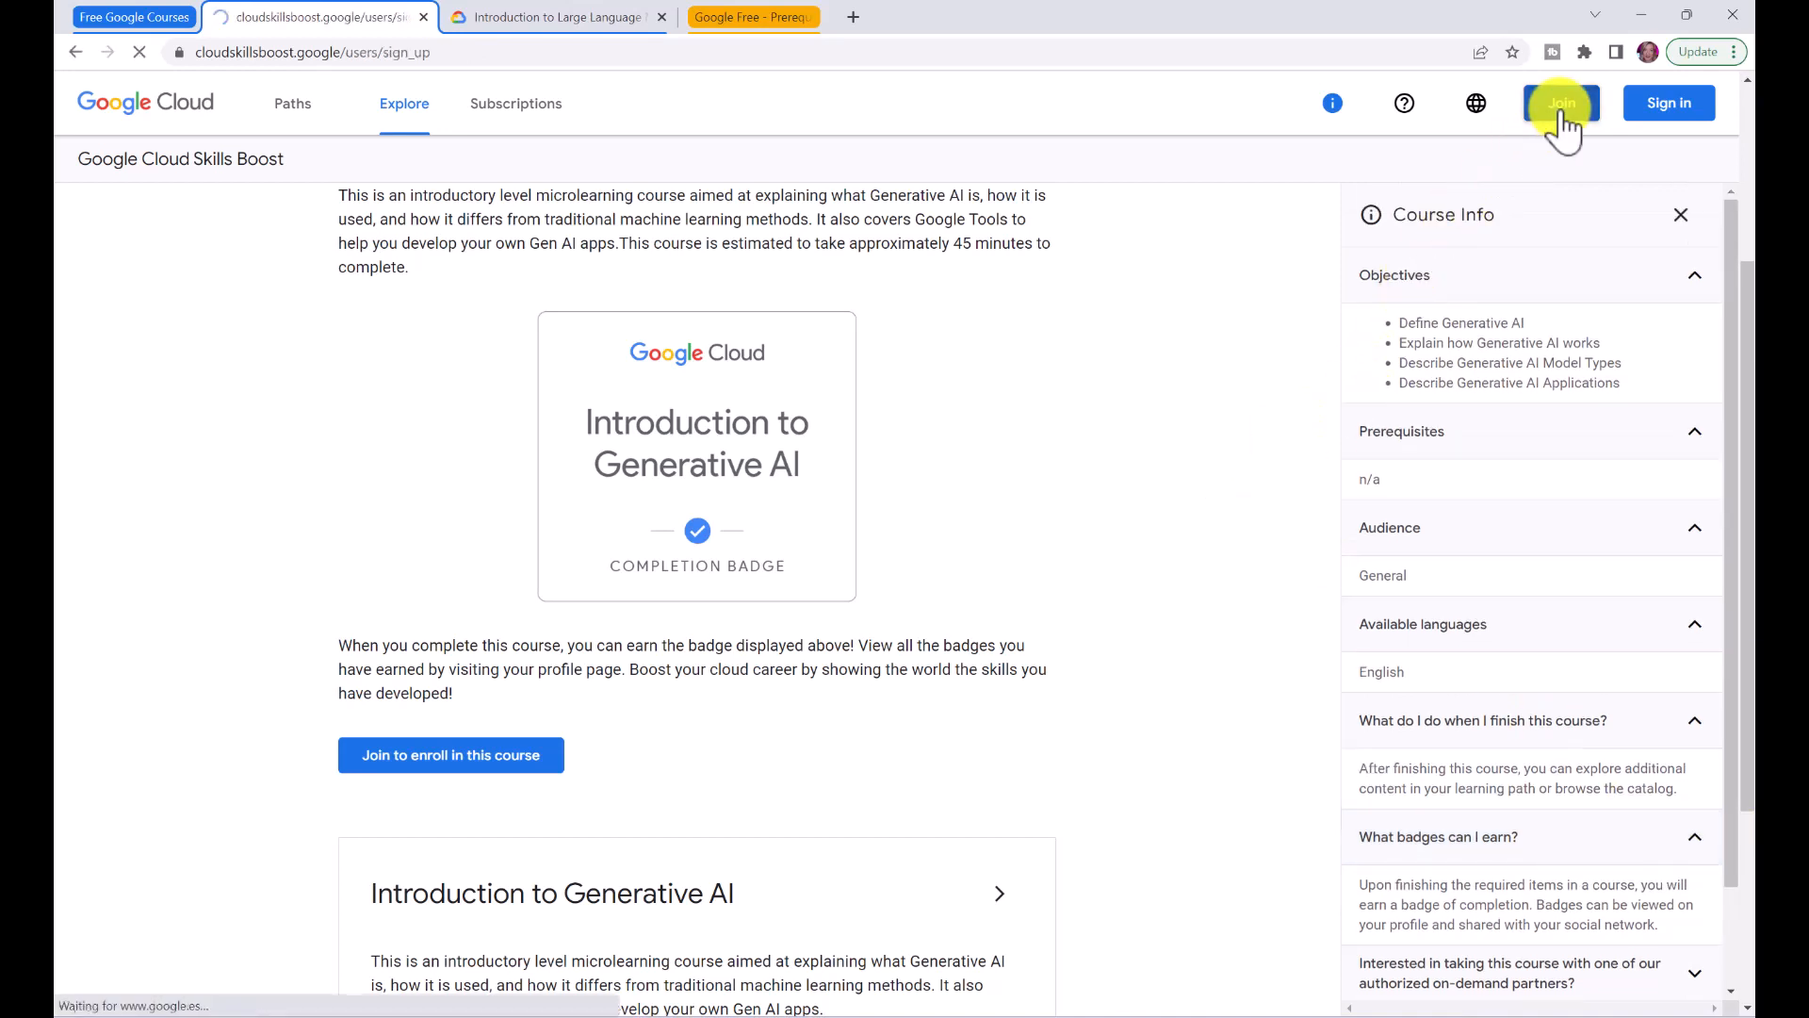
- Enroll in Introduction to Generative AI and reveal its Video, Document and Quiz activity list
{"action": "left_click", "coordinate": [1561, 101]}
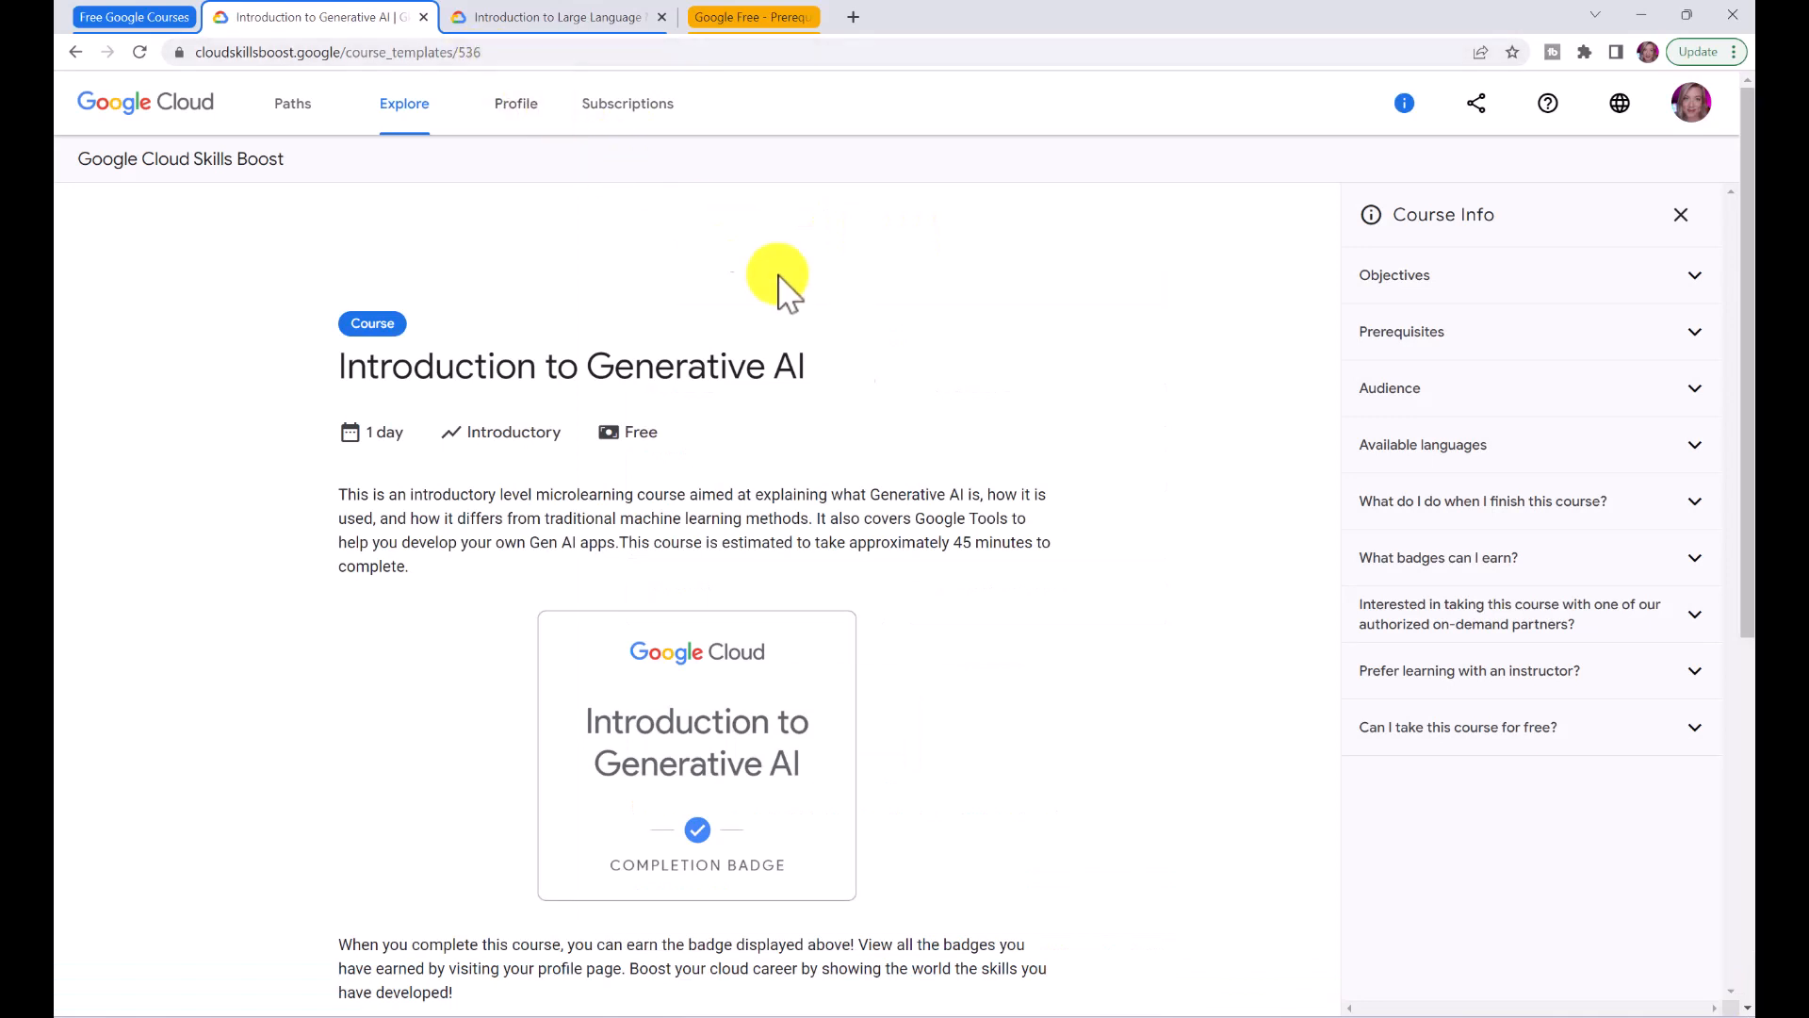
{"action": "scroll", "scroll_direction": "down", "scroll_amount": 3}
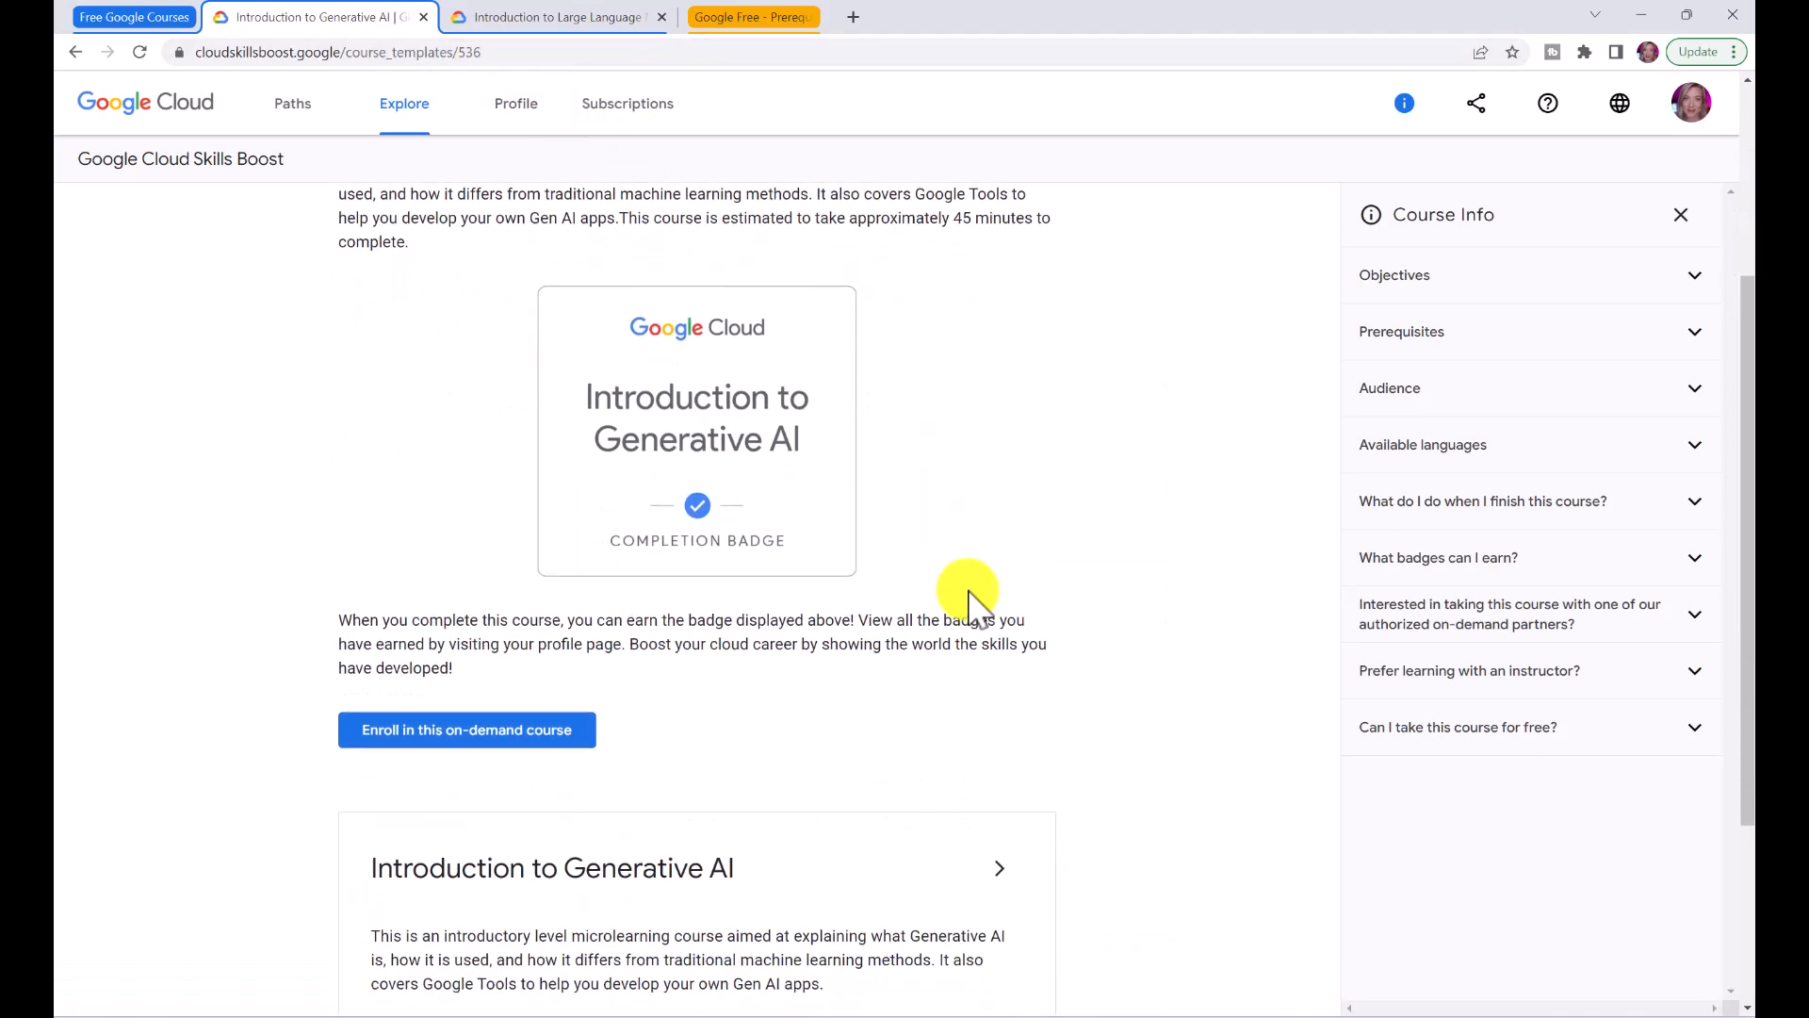
{"action": "scroll", "scroll_direction": "down", "scroll_amount": 3}
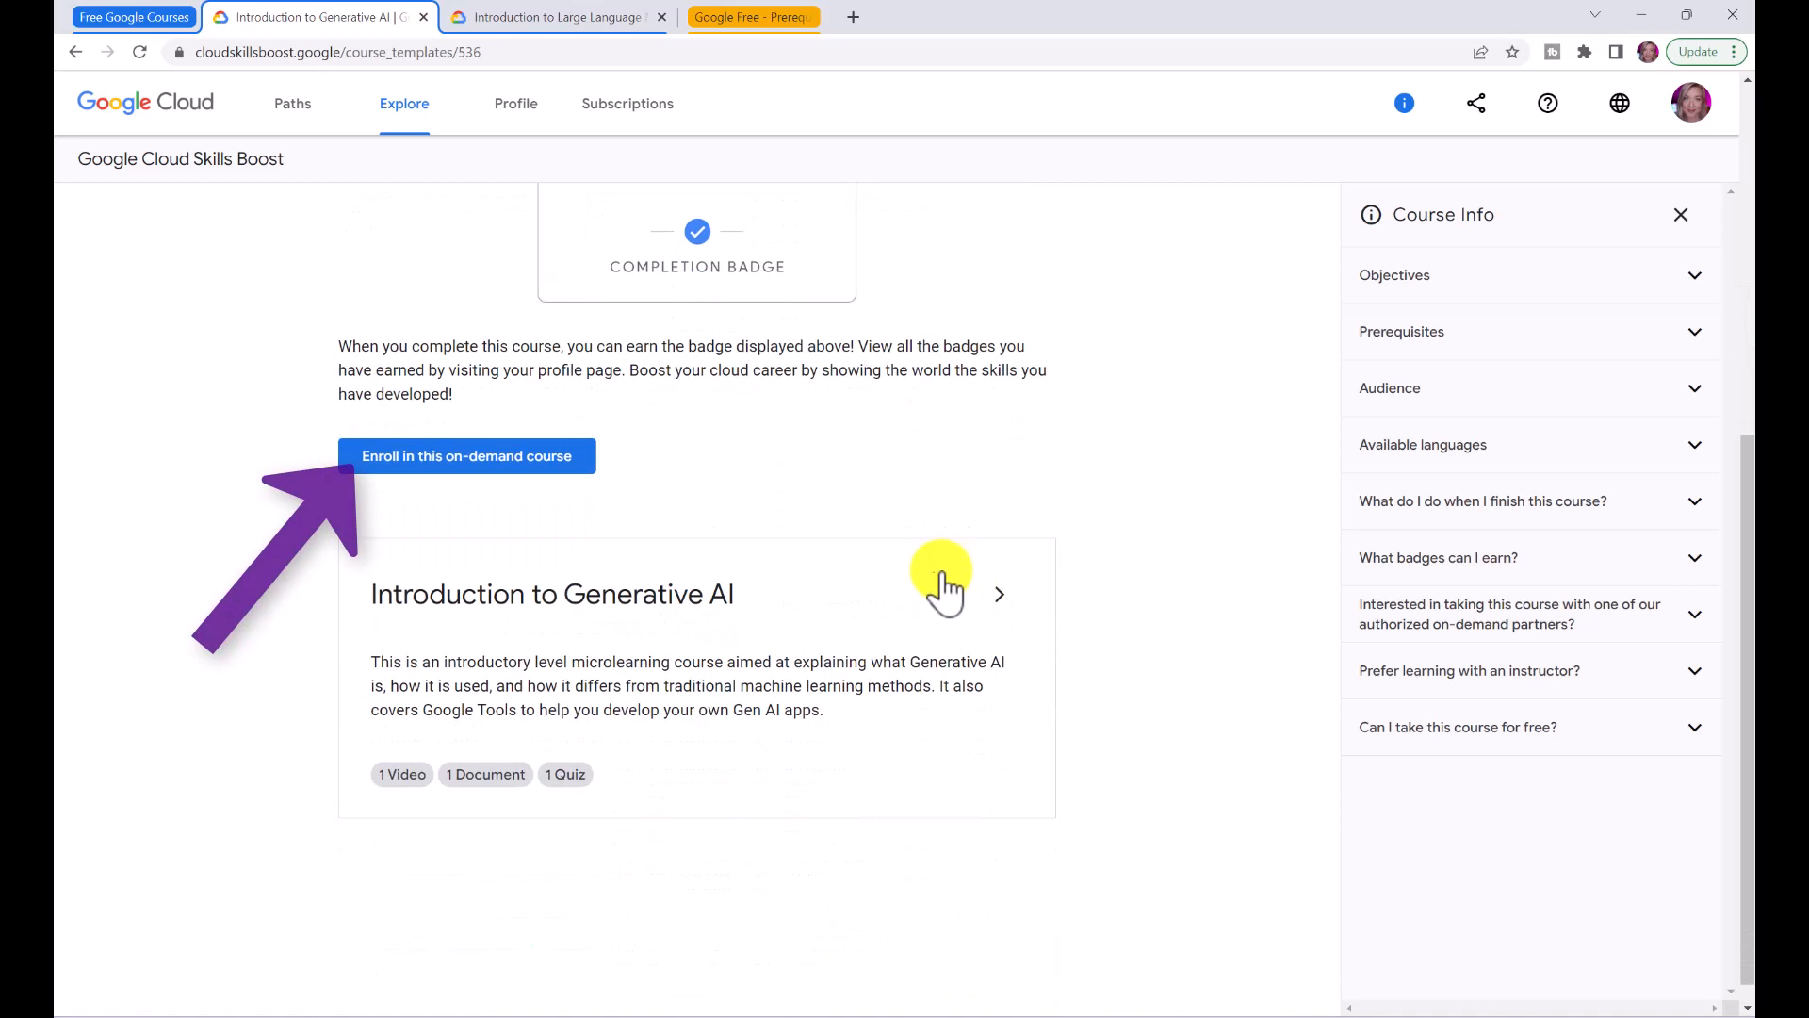
{"action": "left_click", "coordinate": [468, 456]}
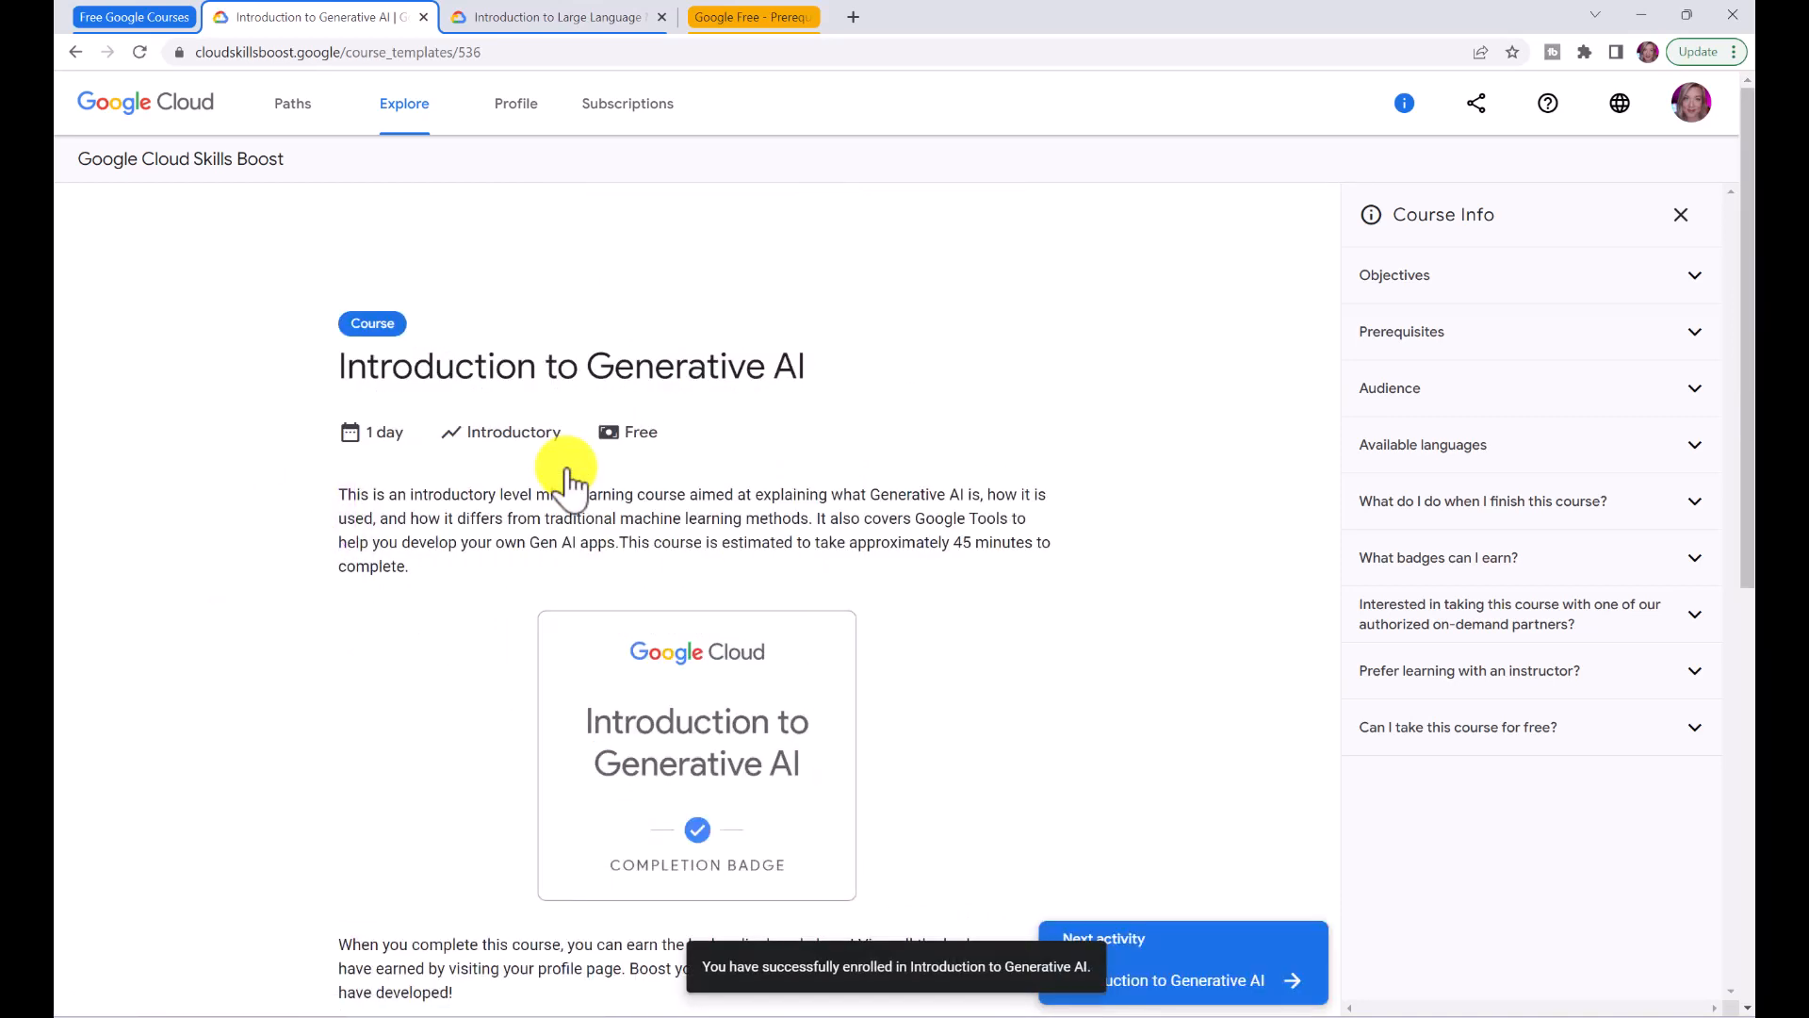
{"action": "scroll", "scroll_direction": "down", "scroll_amount": 3}
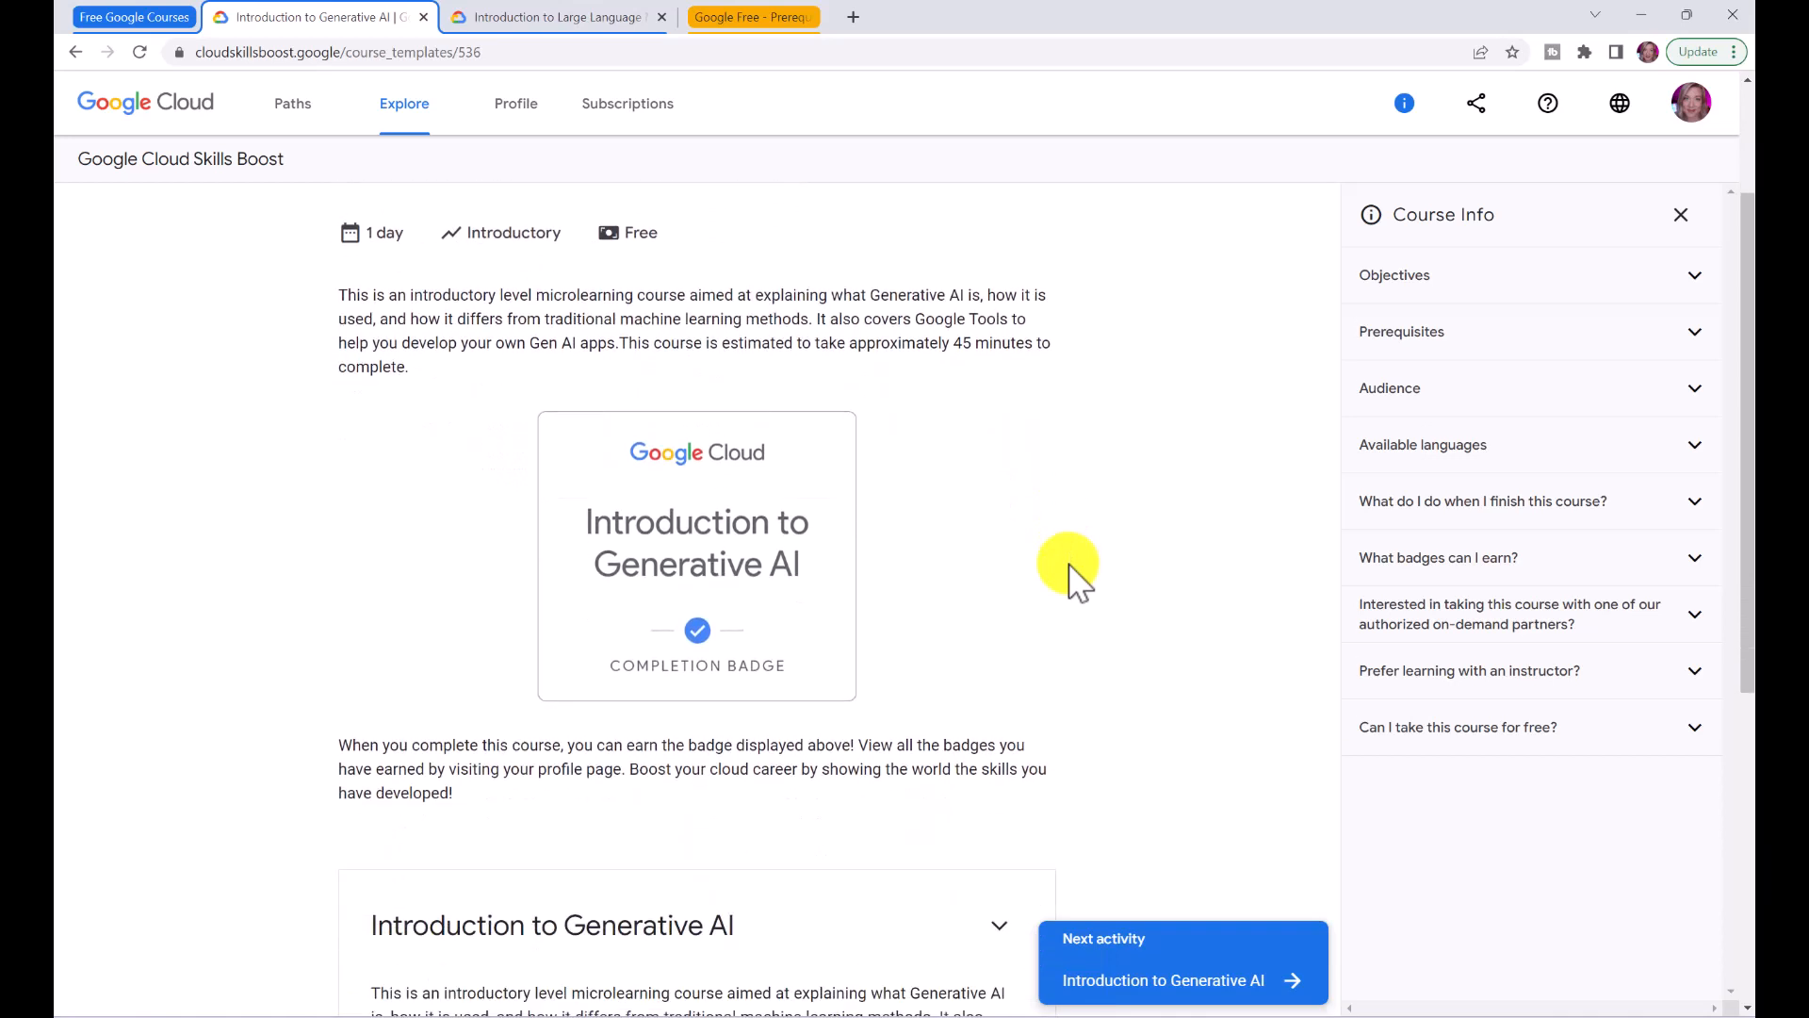
{"action": "scroll", "scroll_direction": "down", "scroll_amount": 3}
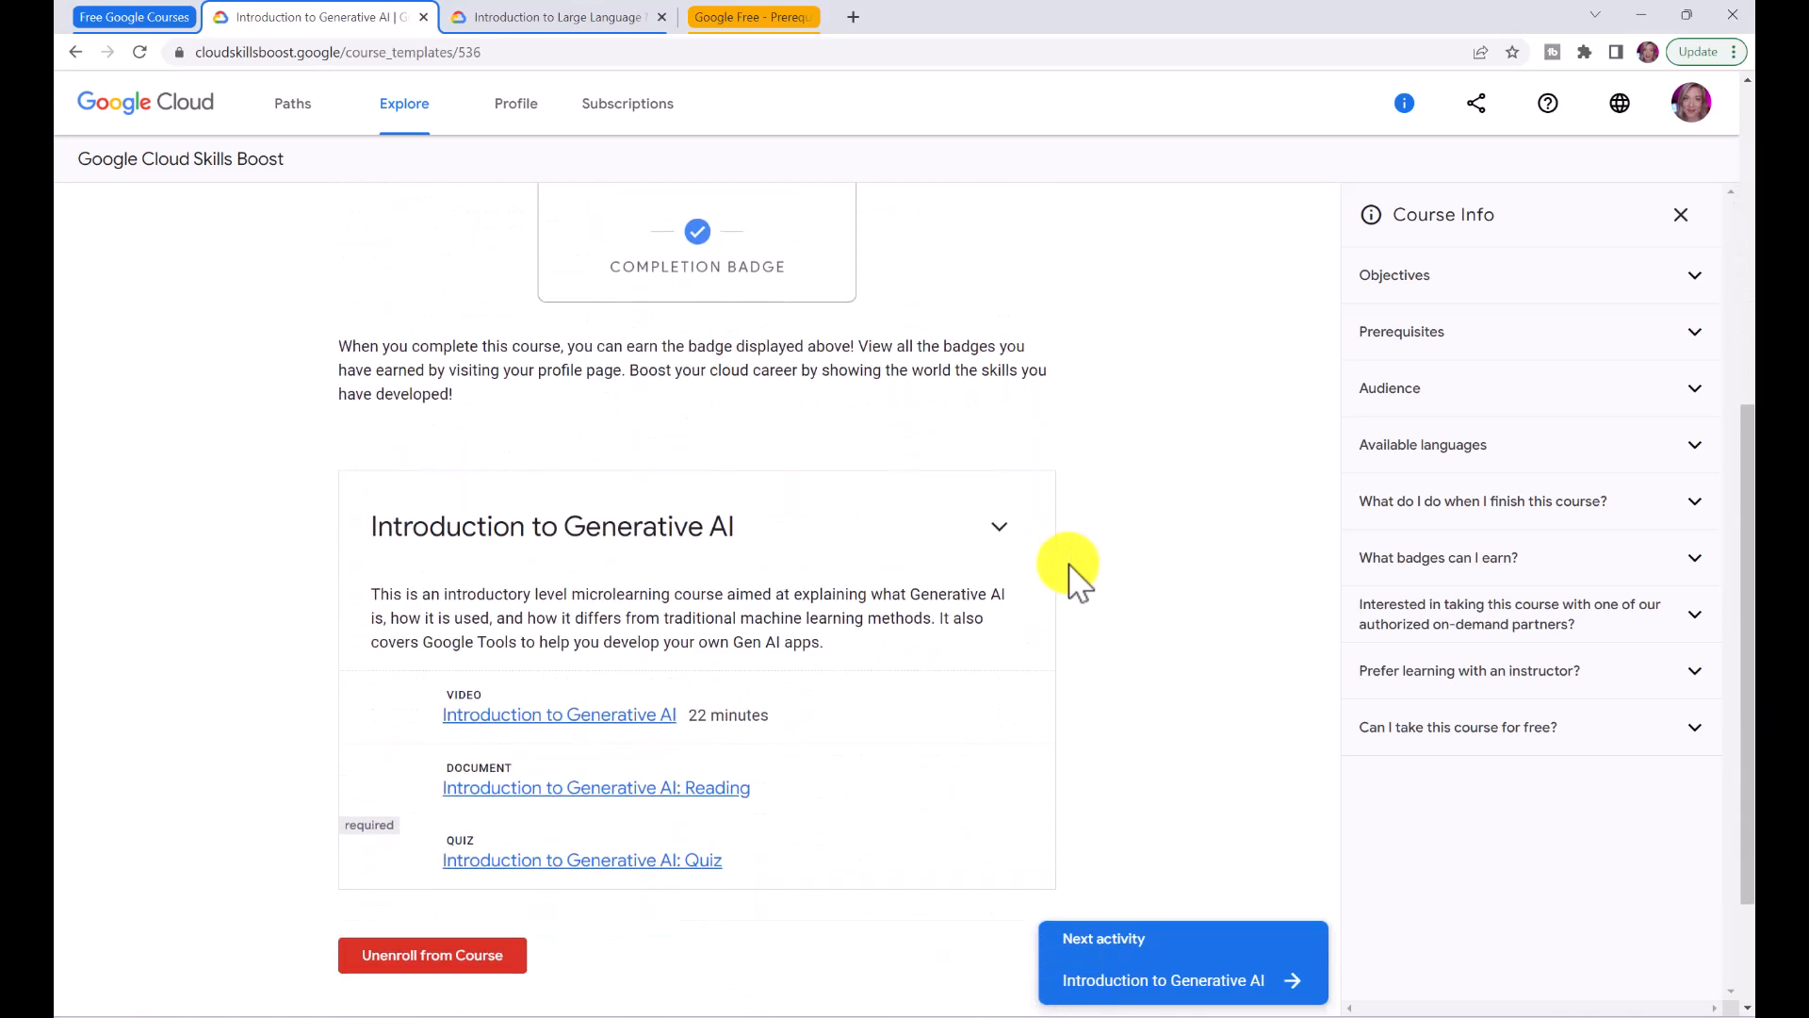
{"action": "scroll", "scroll_direction": "down", "scroll_amount": 3}
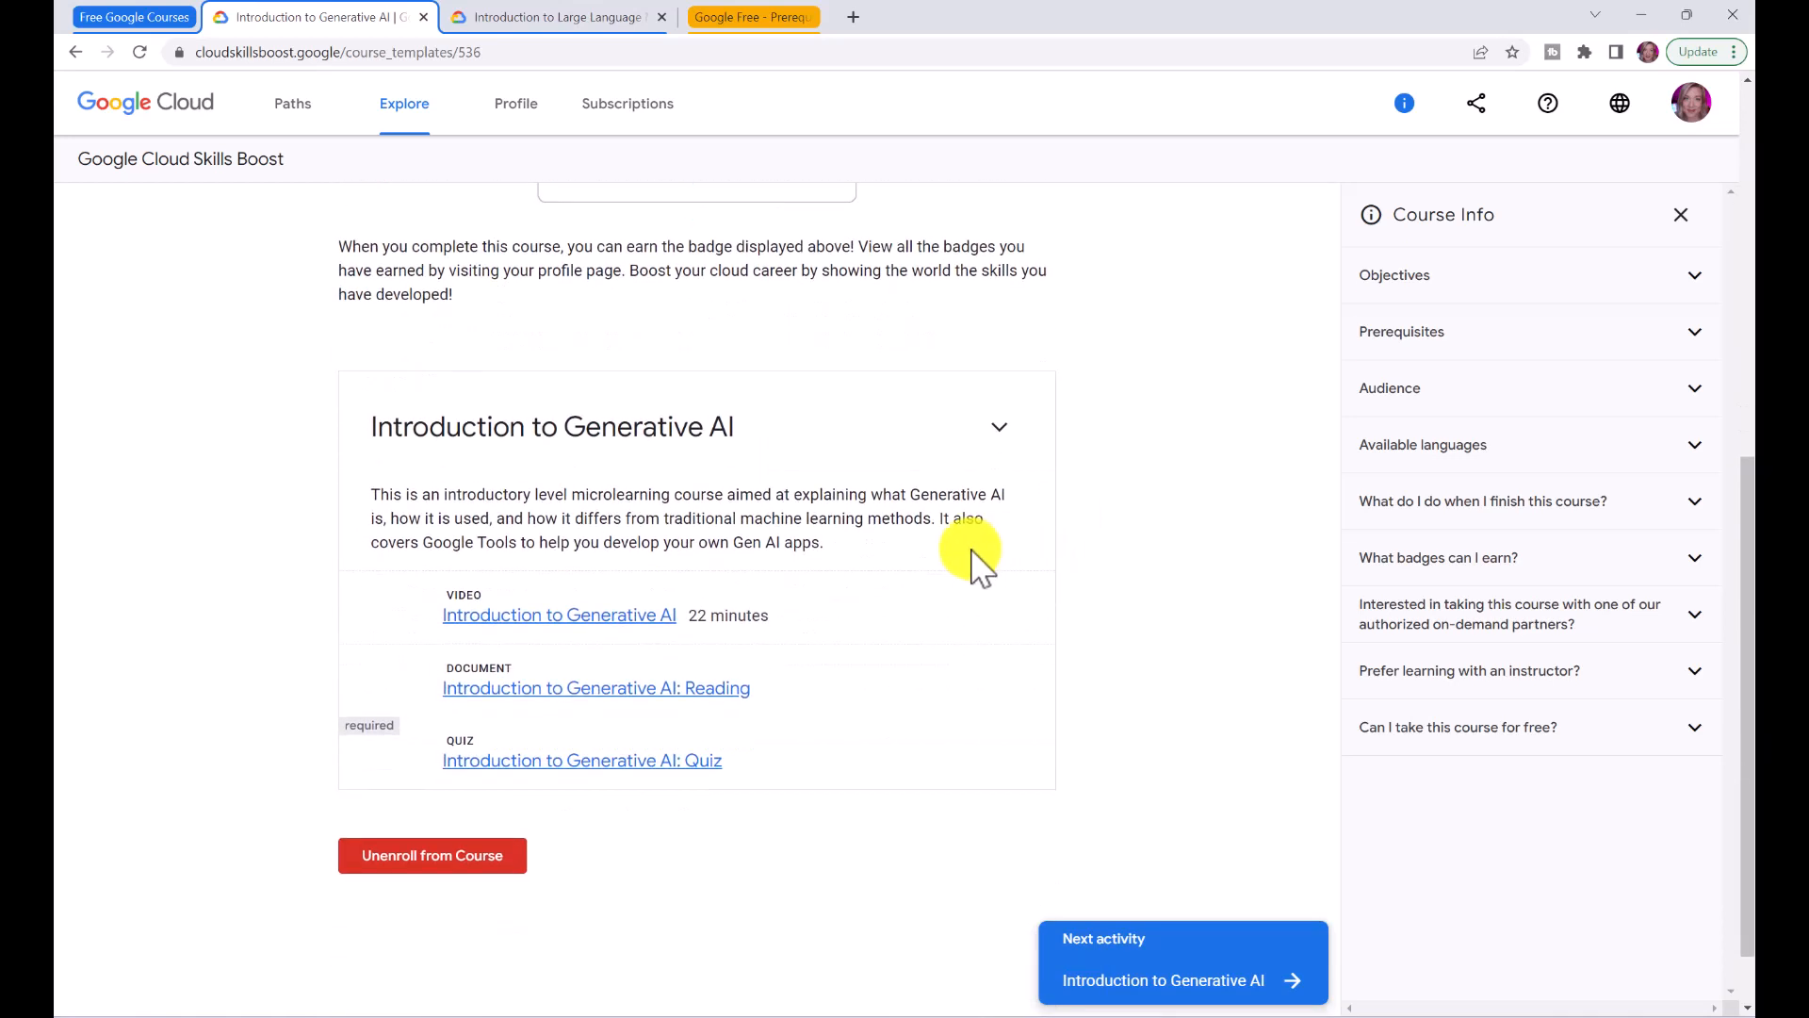
{"action": "mouse_move", "coordinate": [832, 560]}
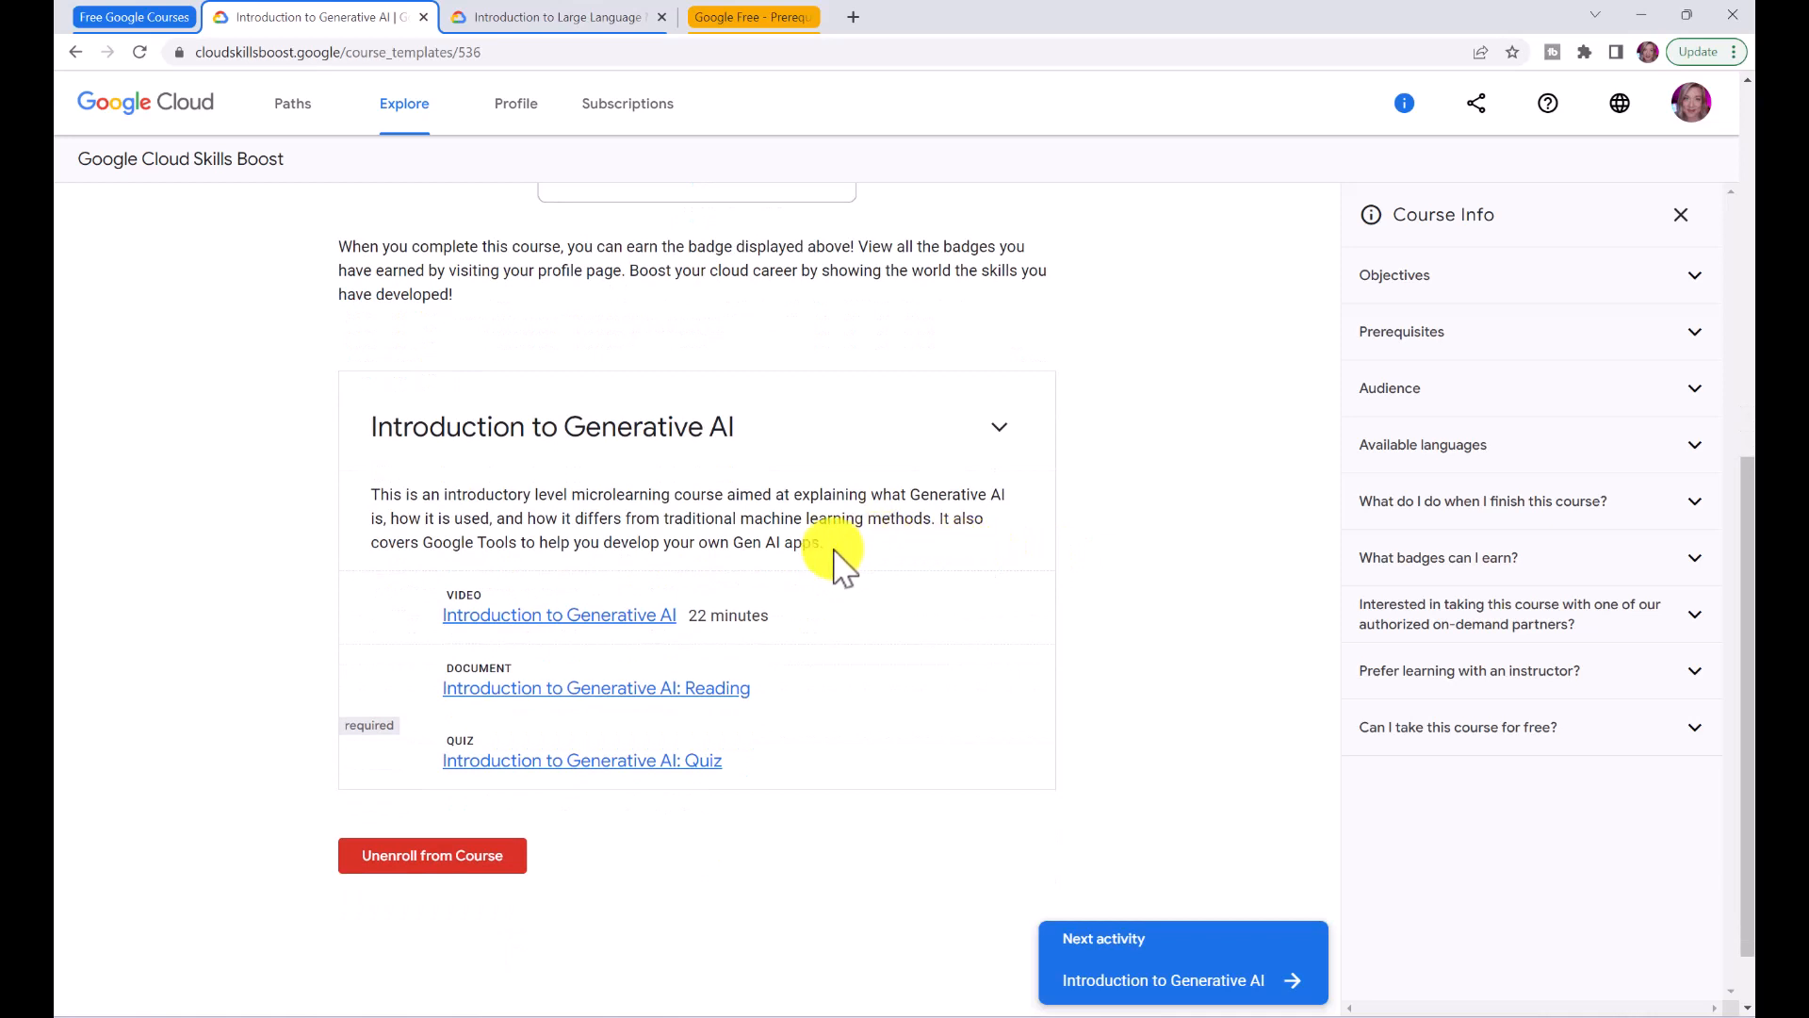
{"action": "mouse_move", "coordinate": [557, 615]}
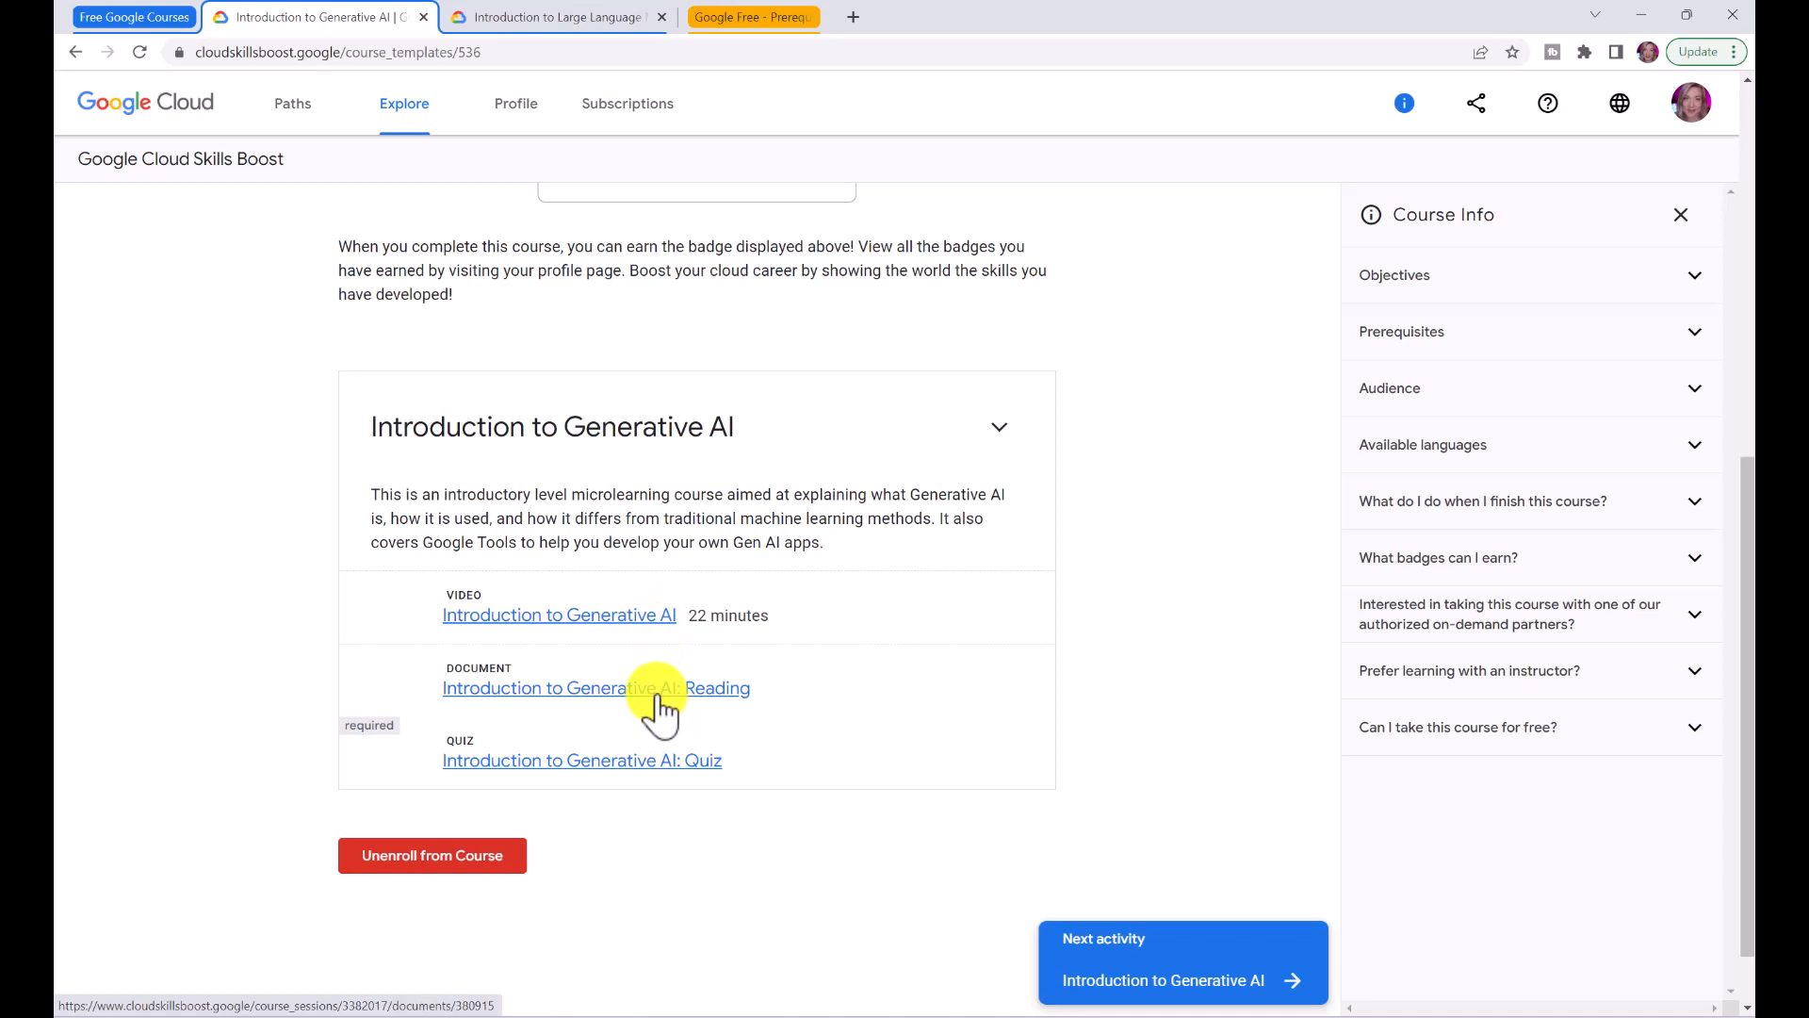
{"action": "mouse_move", "coordinate": [779, 779]}
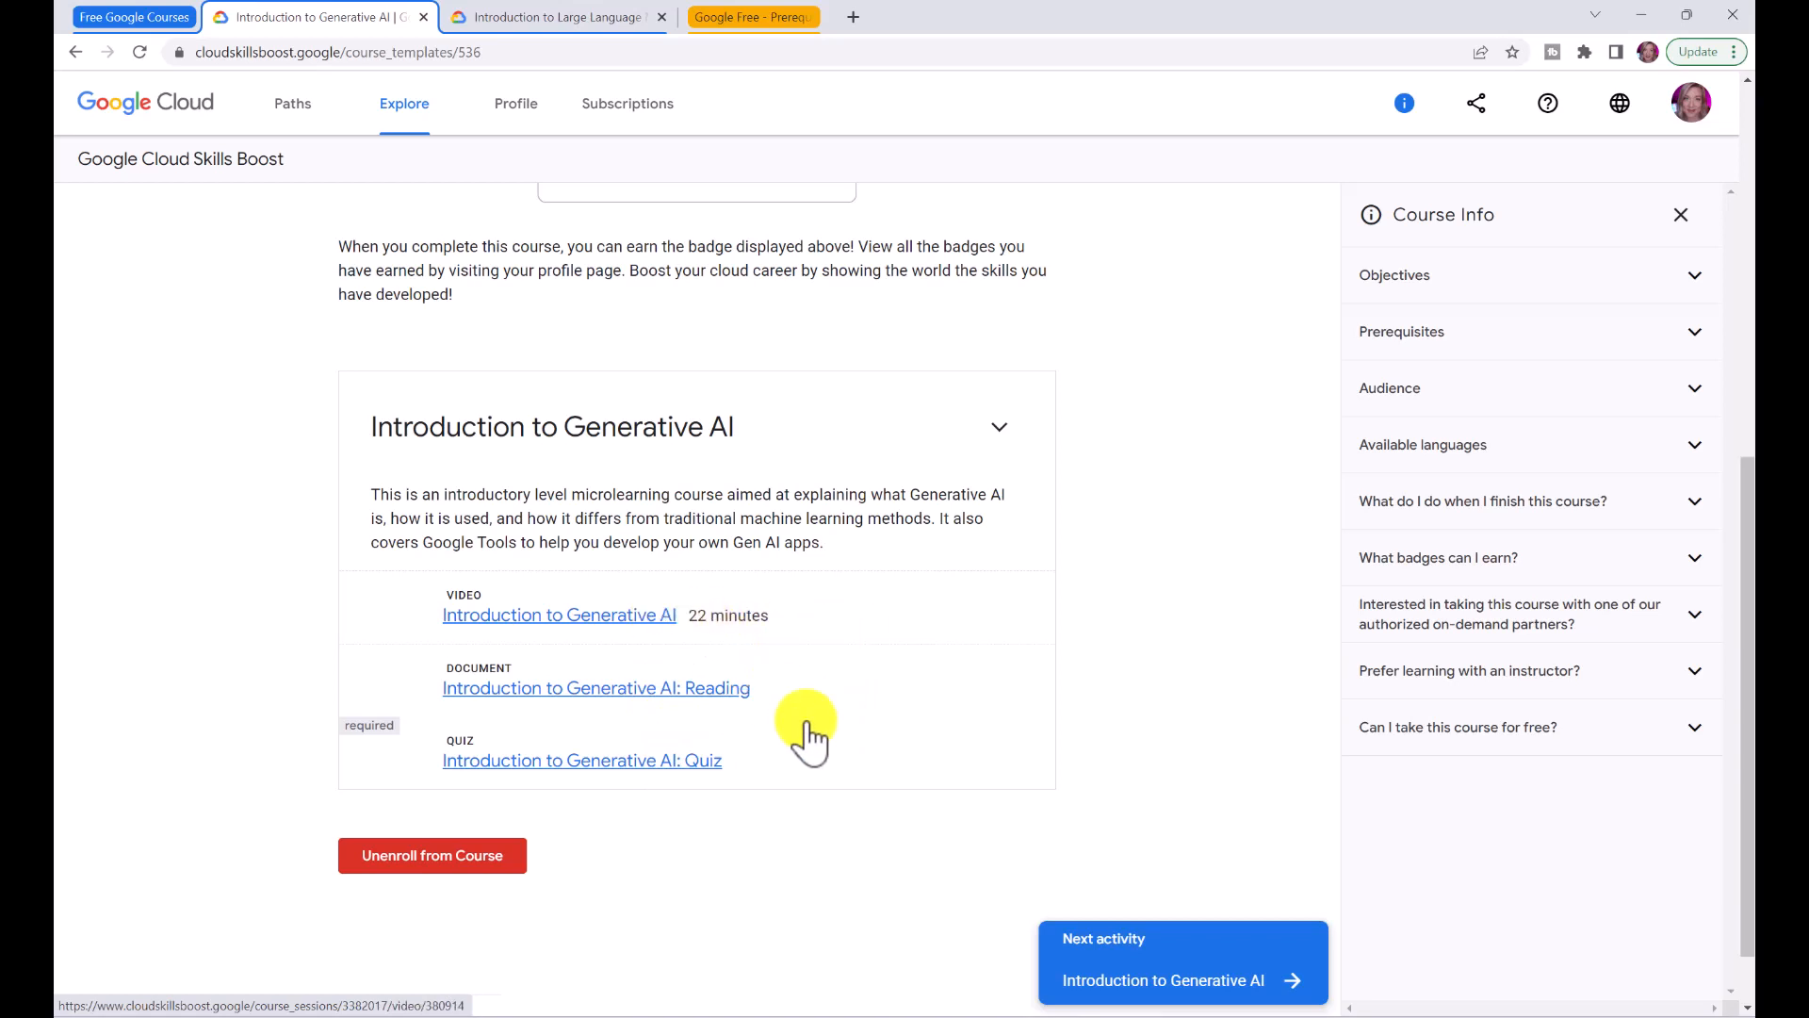
- Page through the 'Introduction to Generative AI: Reading' PDF, then go to the course quiz
{"action": "left_click", "coordinate": [1163, 978]}
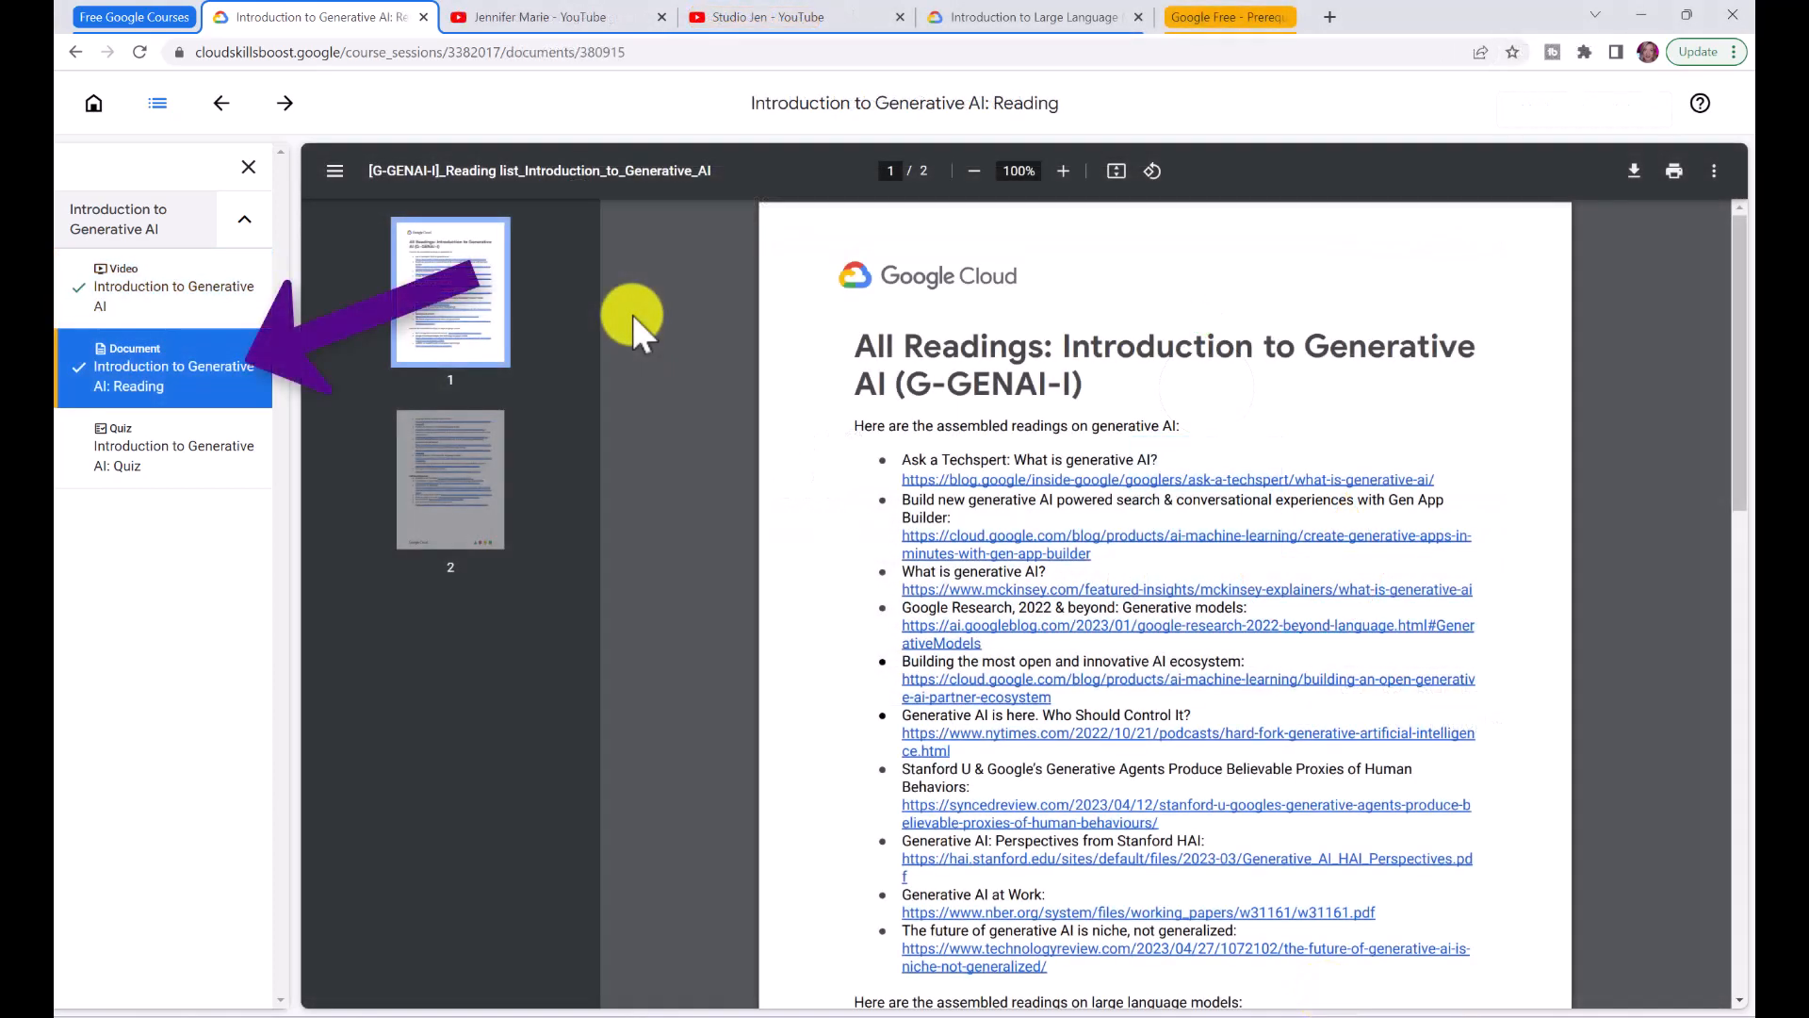
{"action": "mouse_move", "coordinate": [848, 450]}
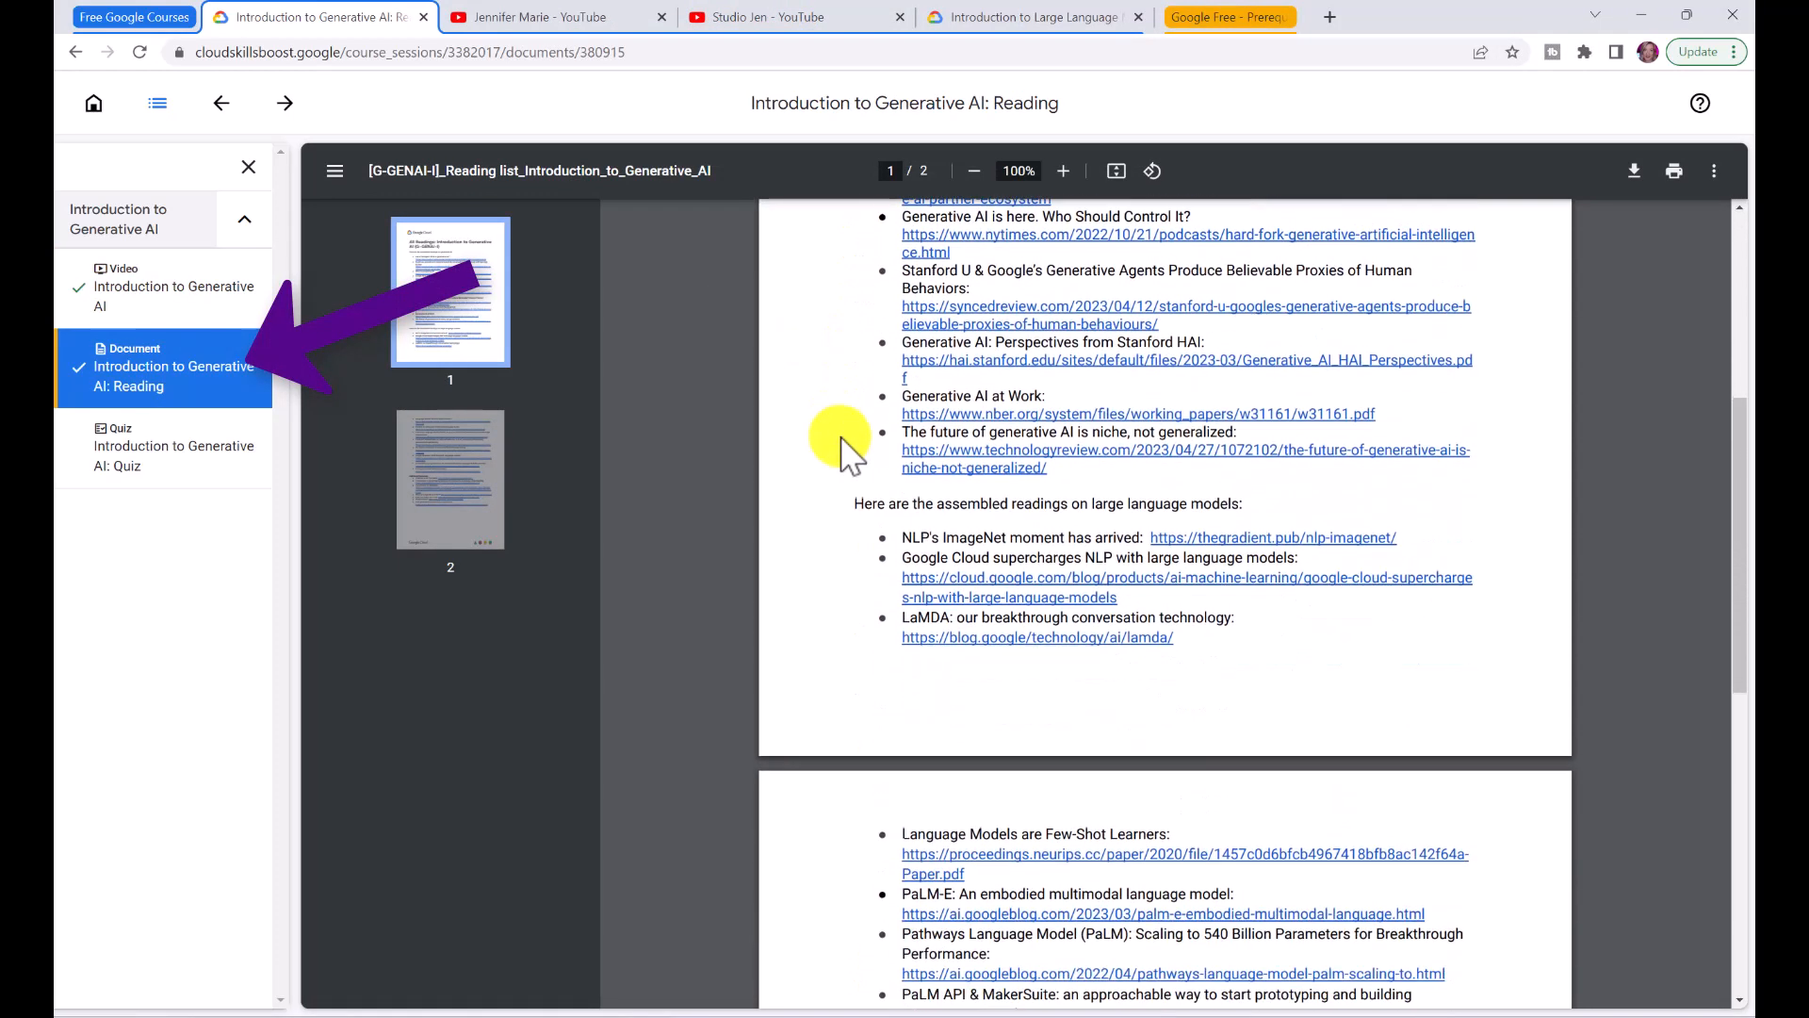
{"action": "scroll", "scroll_direction": "down", "scroll_amount": 3}
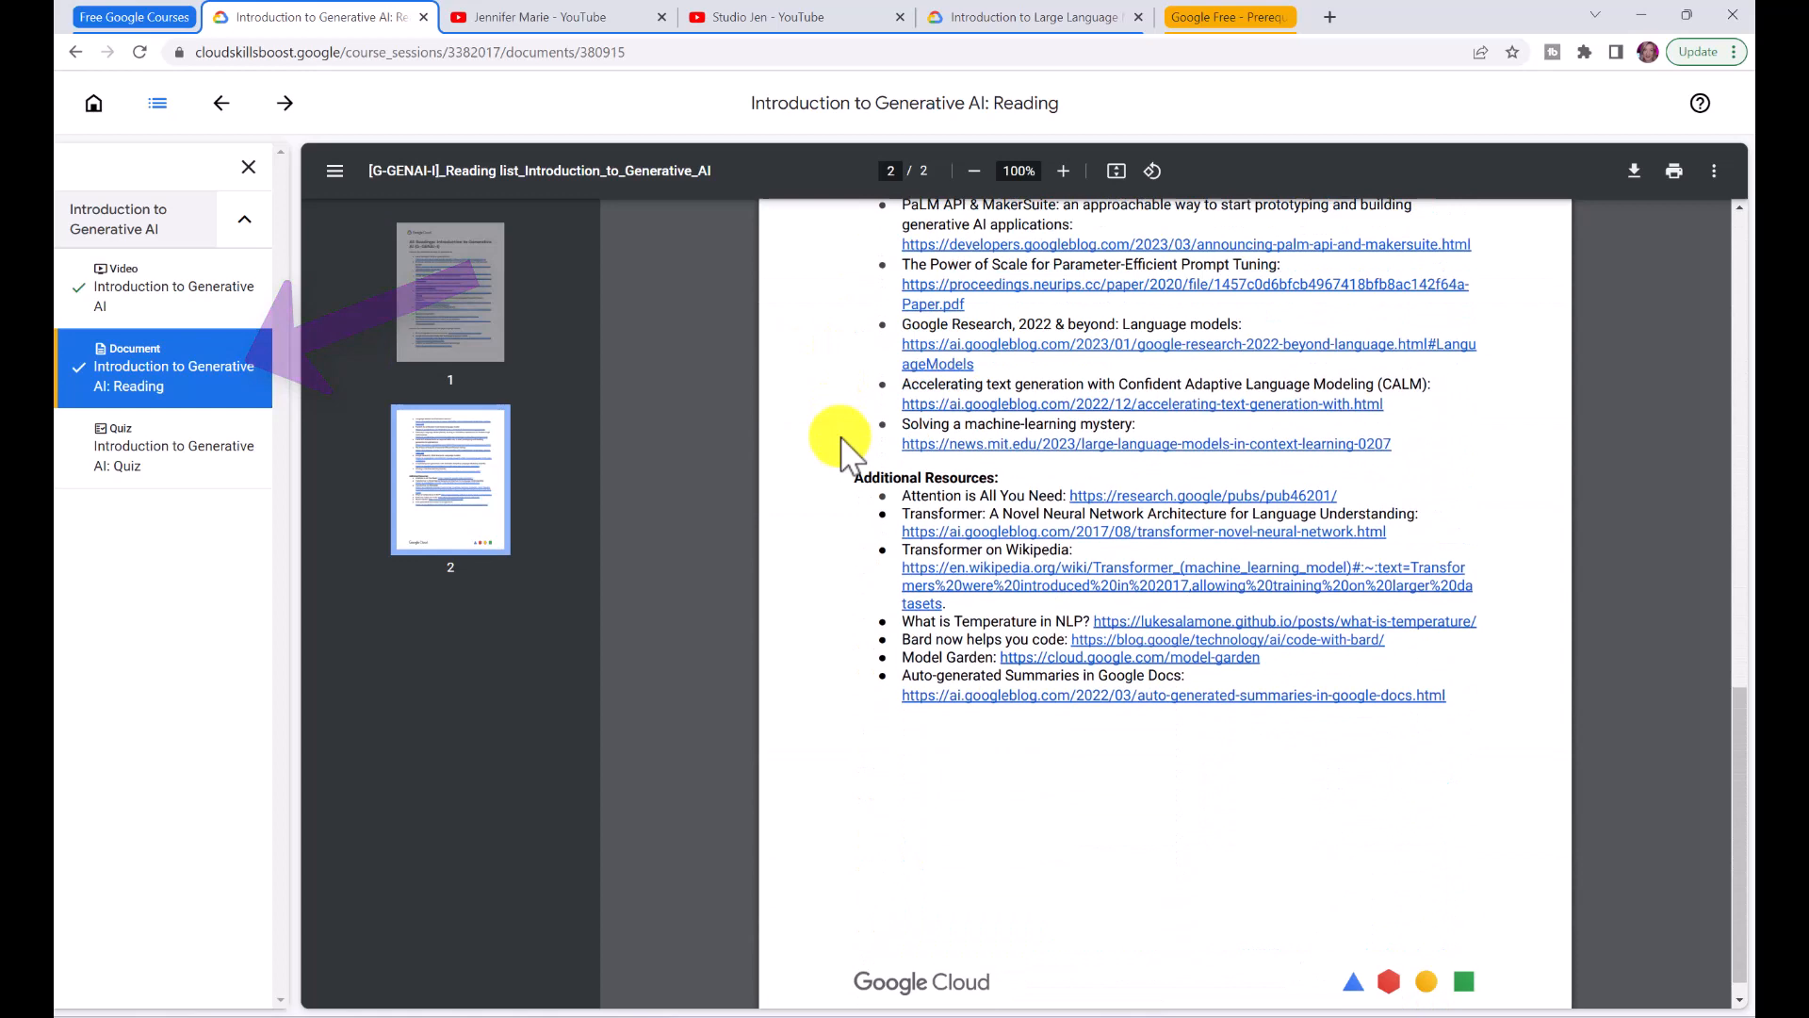
{"action": "scroll", "scroll_direction": "down", "scroll_amount": 3}
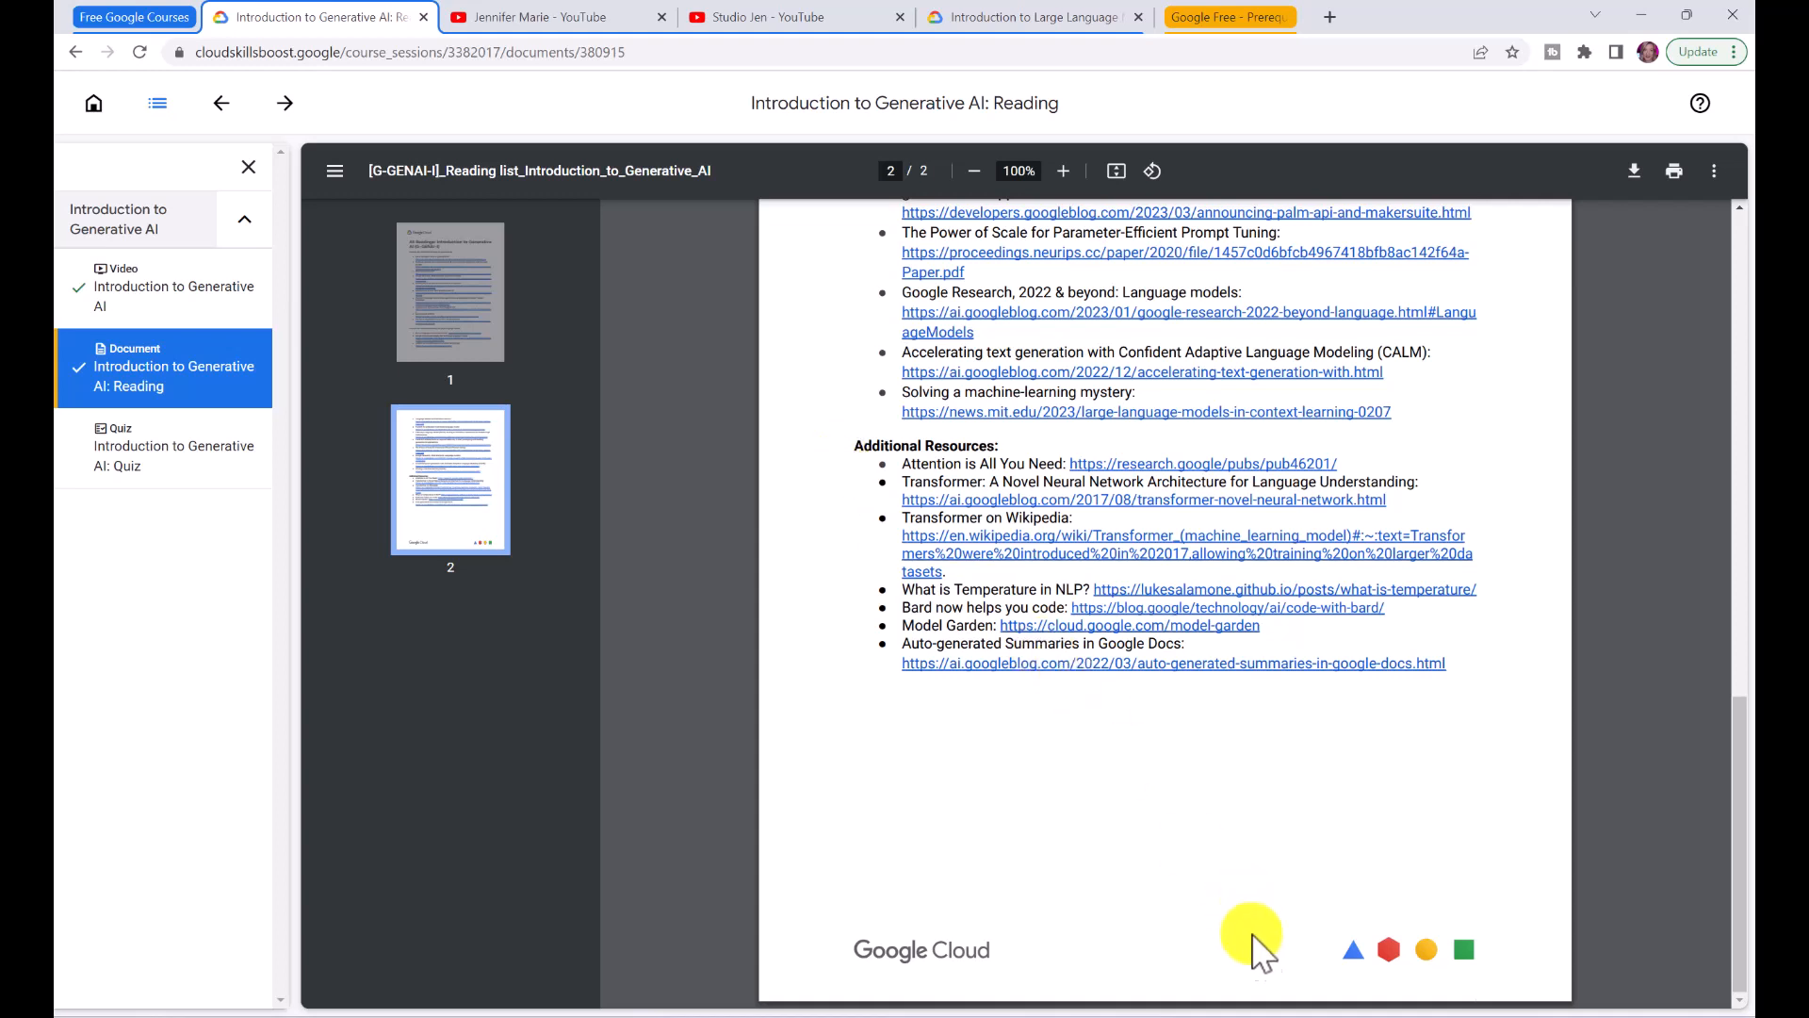
{"action": "mouse_move", "coordinate": [848, 473]}
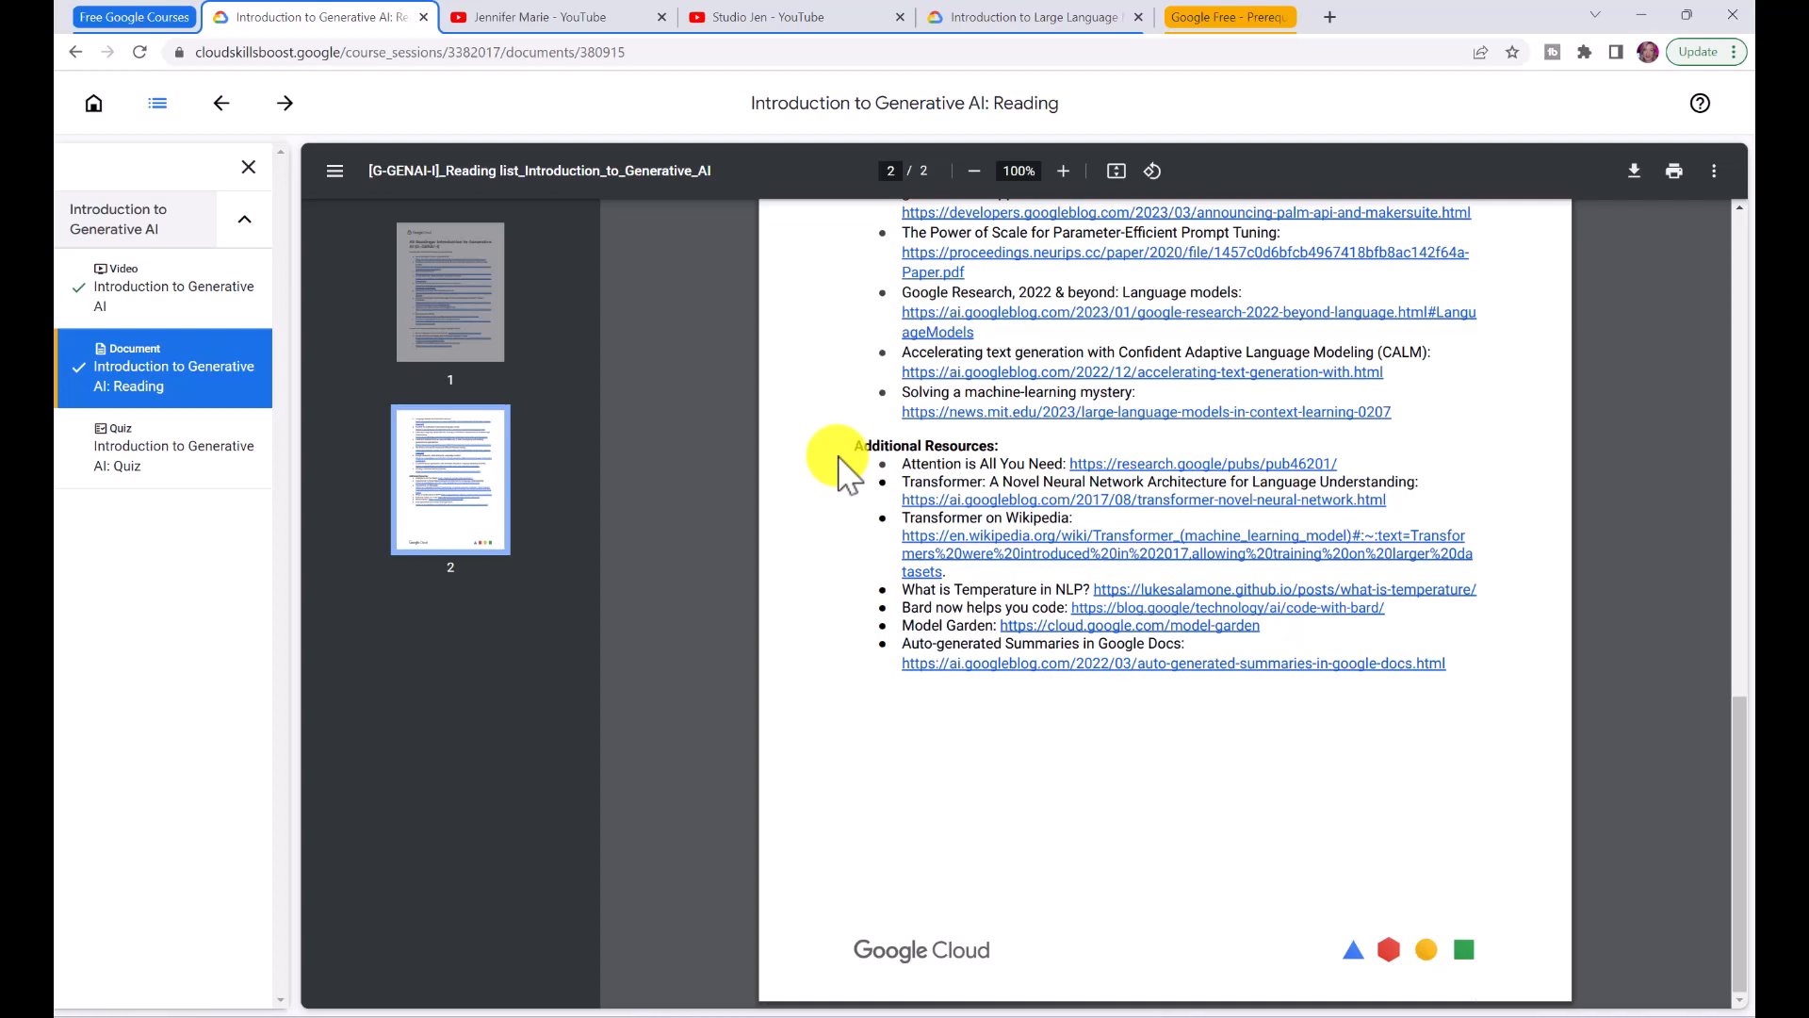
{"action": "left_click", "coordinate": [174, 444]}
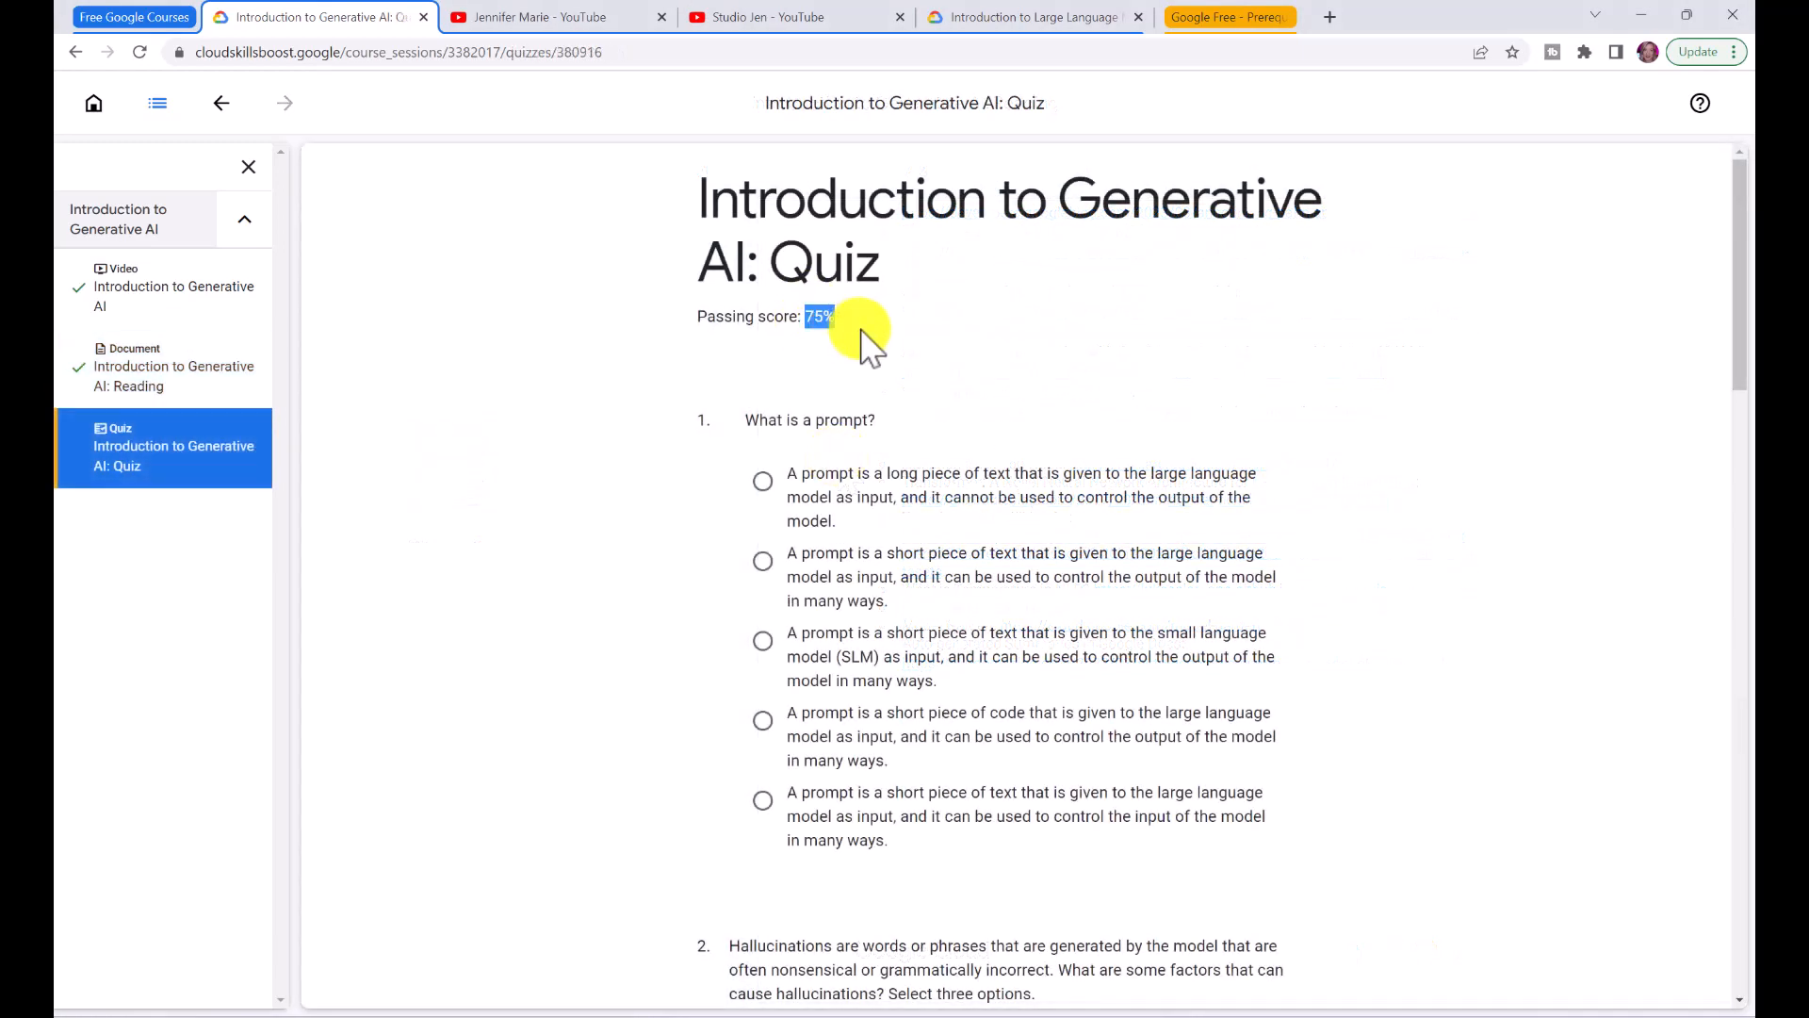
- Scroll through the quiz questions toward answering and submitting for the completion badge
{"action": "scroll", "scroll_direction": "down", "scroll_amount": 3}
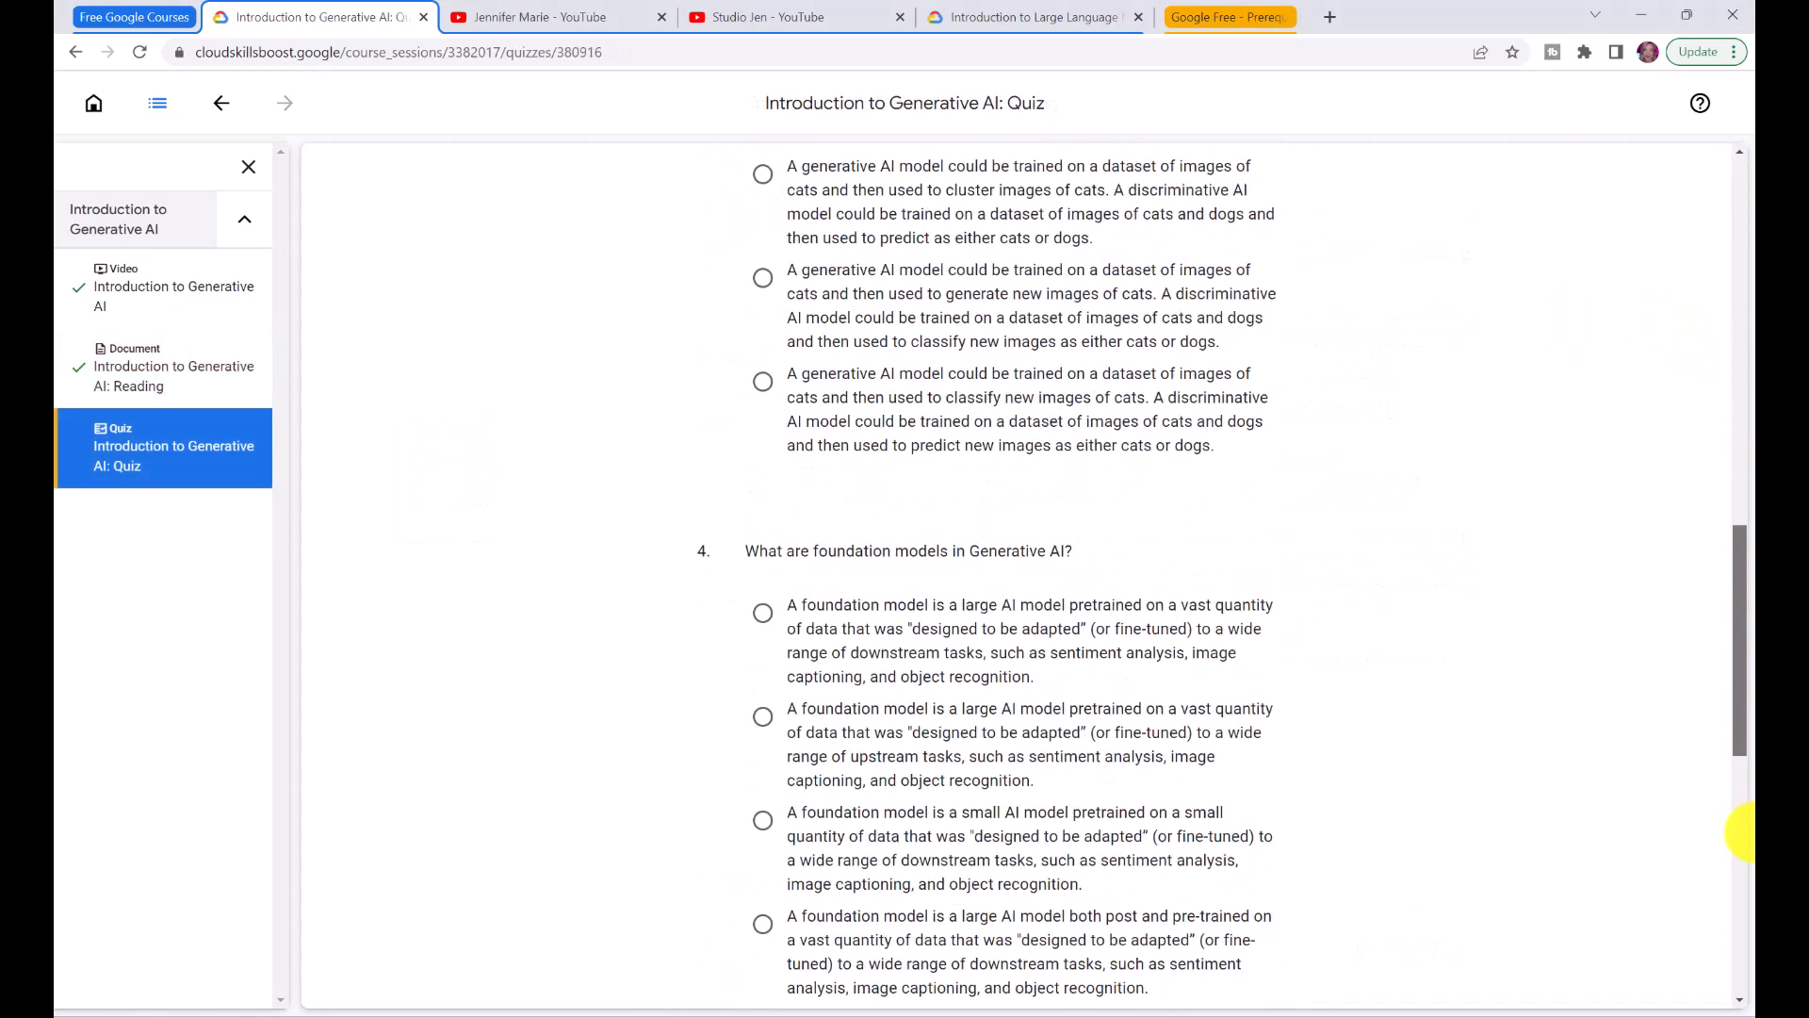
{"action": "scroll", "scroll_direction": "down", "scroll_amount": 3}
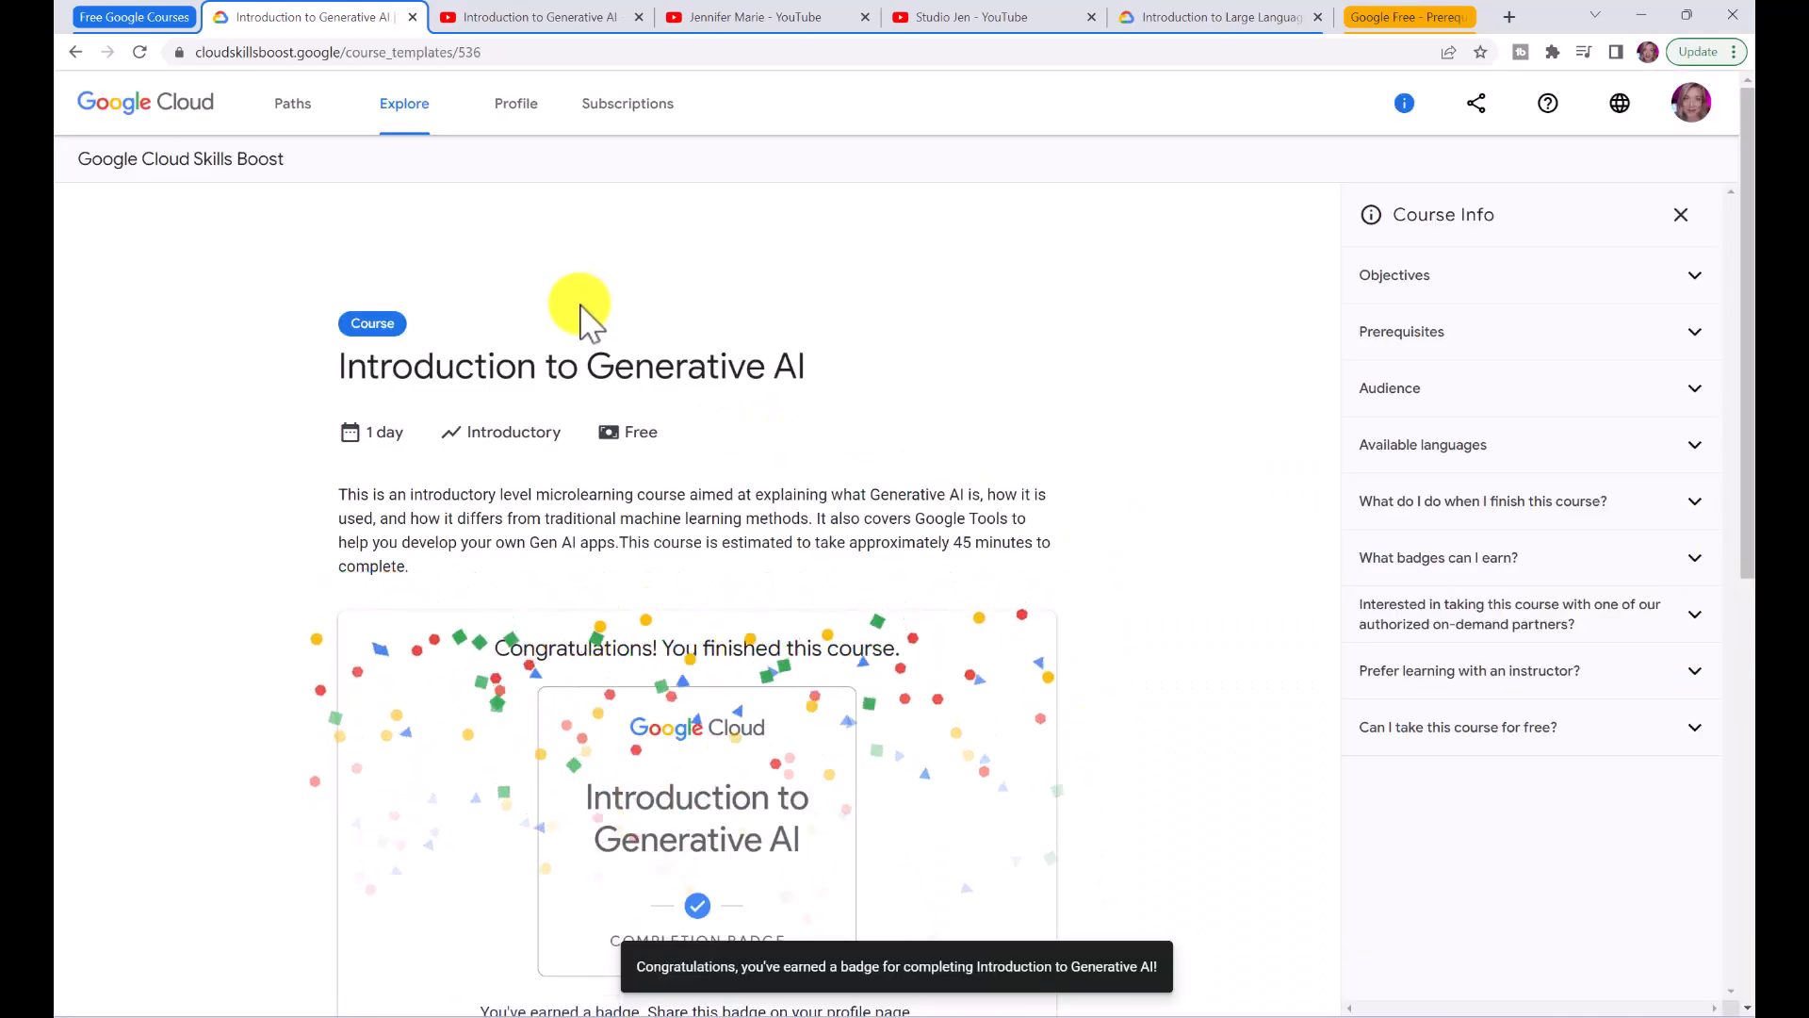
- Follow the 'profile page' link in the 'Share this badge' message
{"action": "scroll", "scroll_direction": "down", "scroll_amount": 3}
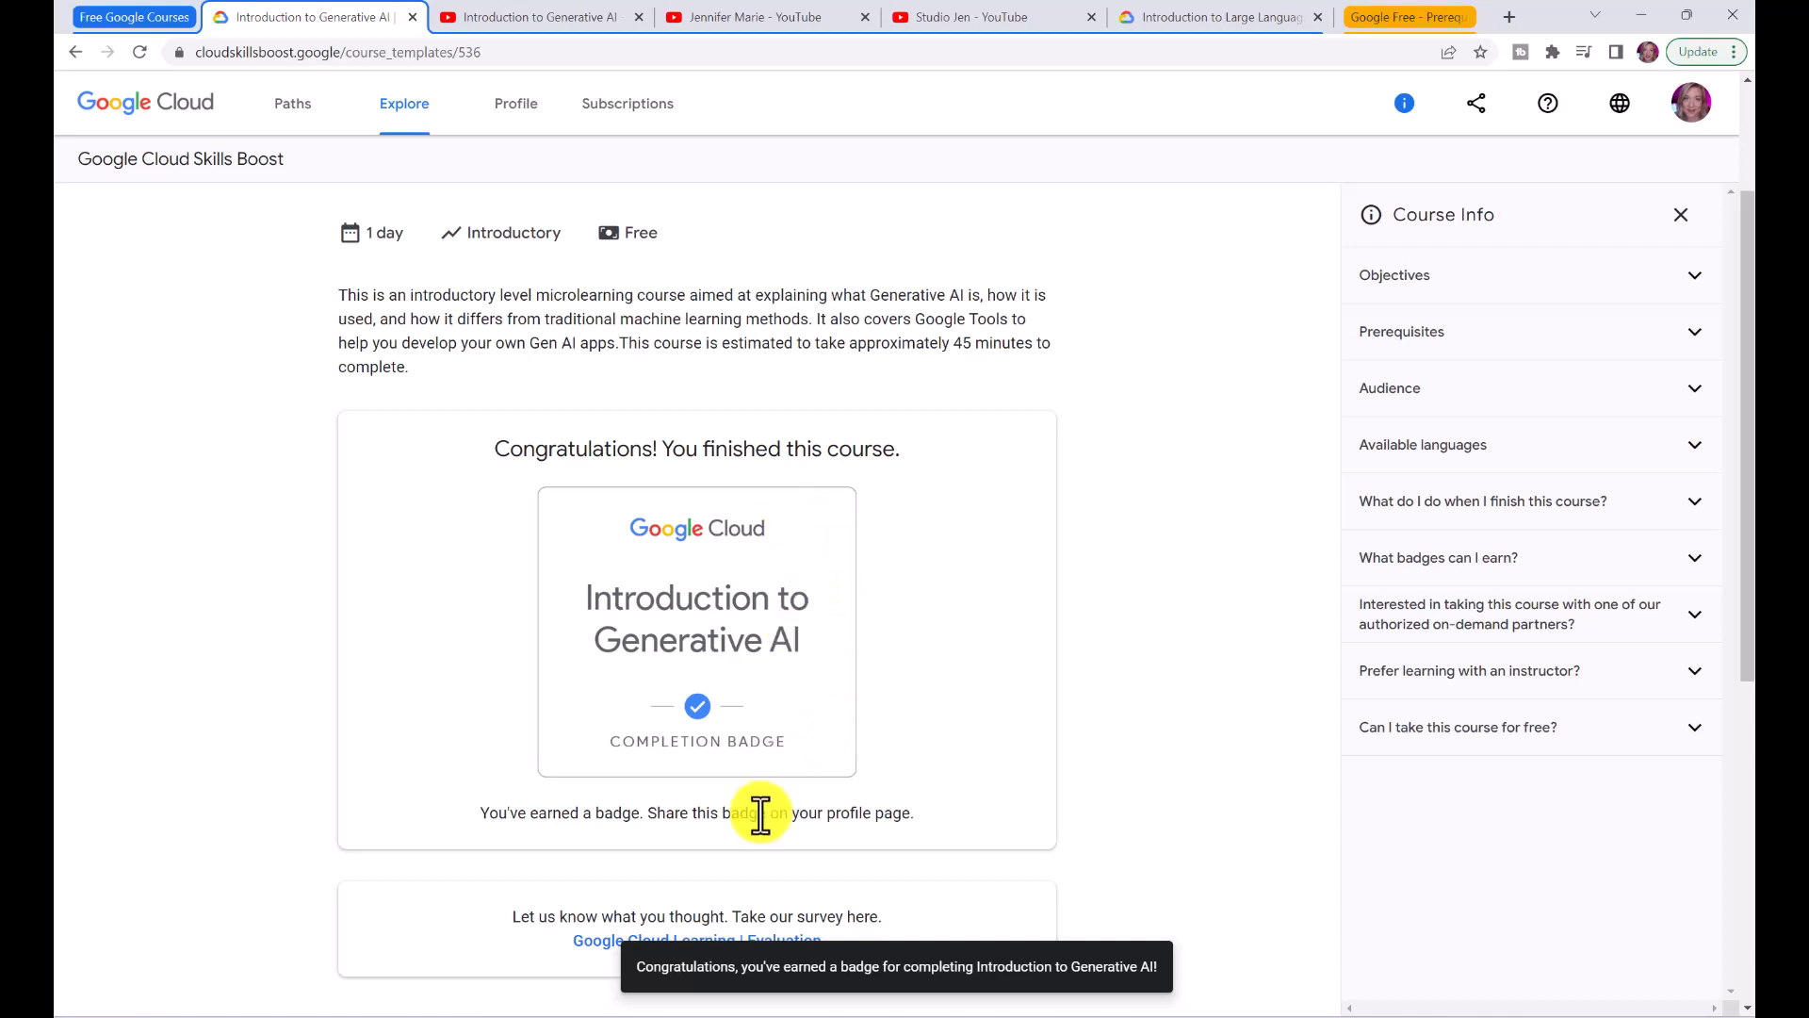
{"action": "left_click", "coordinate": [516, 102]}
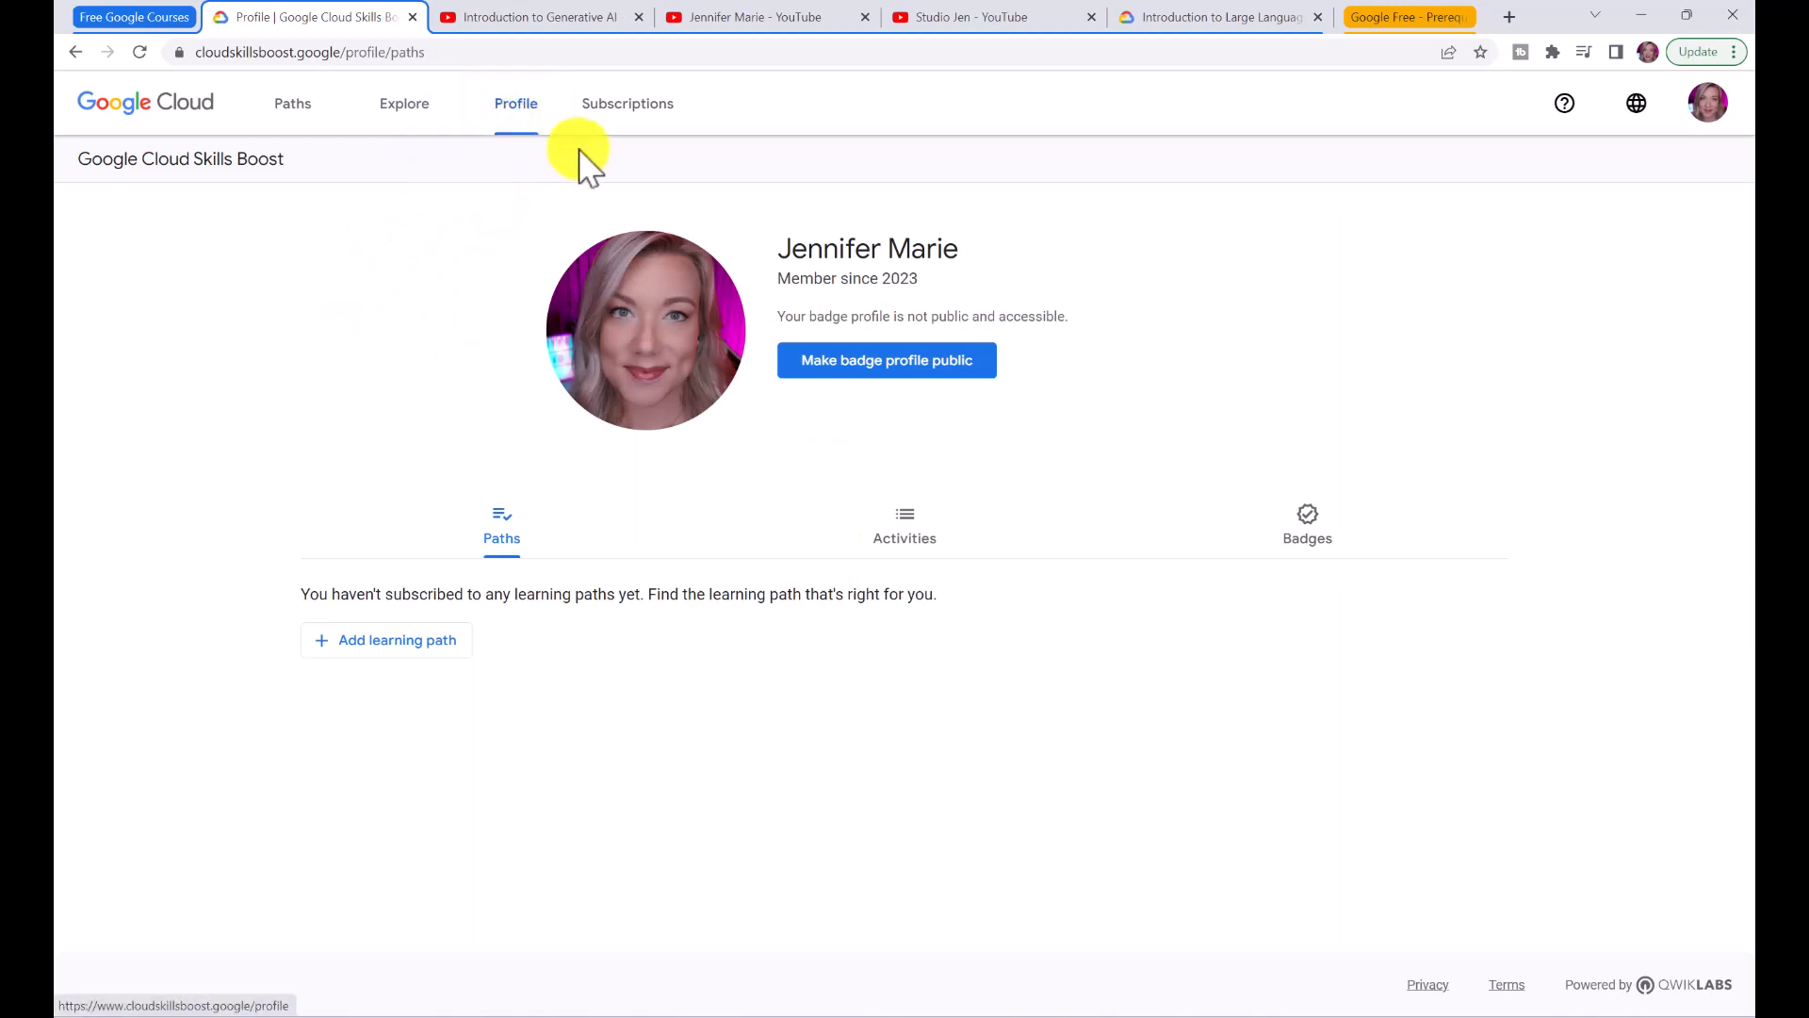
- Make the badge profile public, confirming with 'Make Profile Public' in the dialog
{"action": "left_click", "coordinate": [886, 358]}
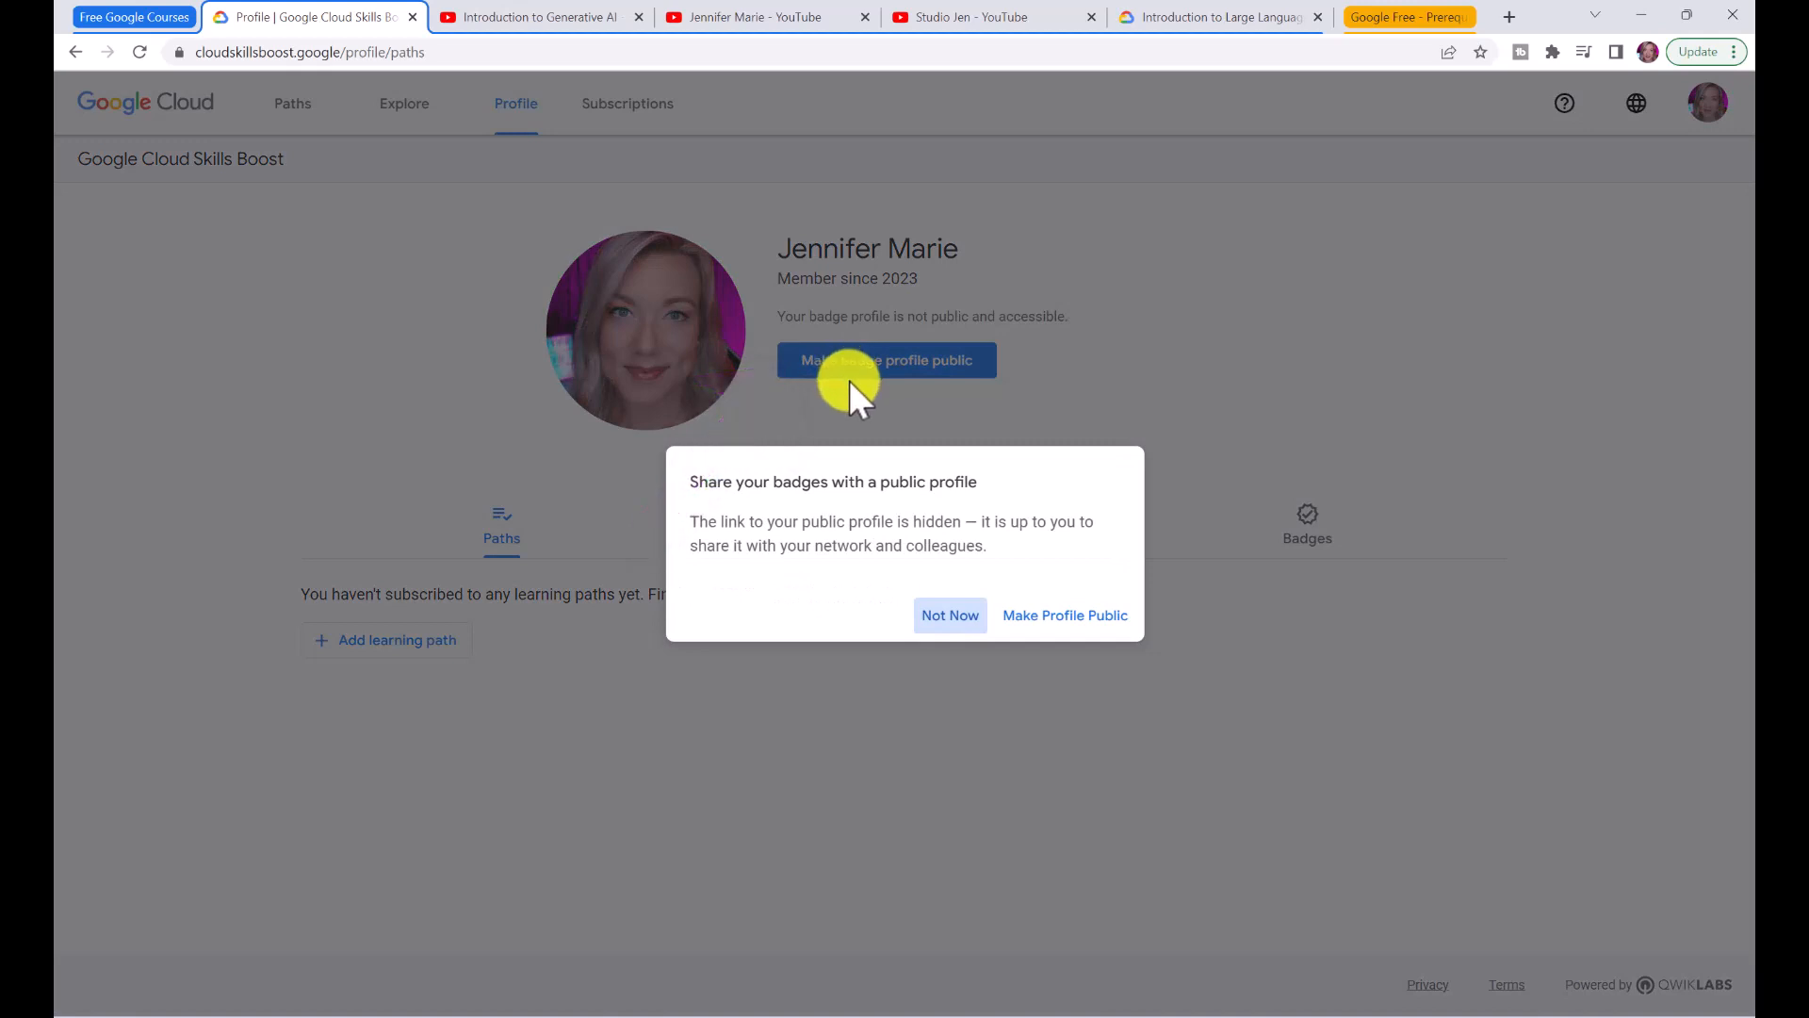
{"action": "left_click", "coordinate": [1062, 614]}
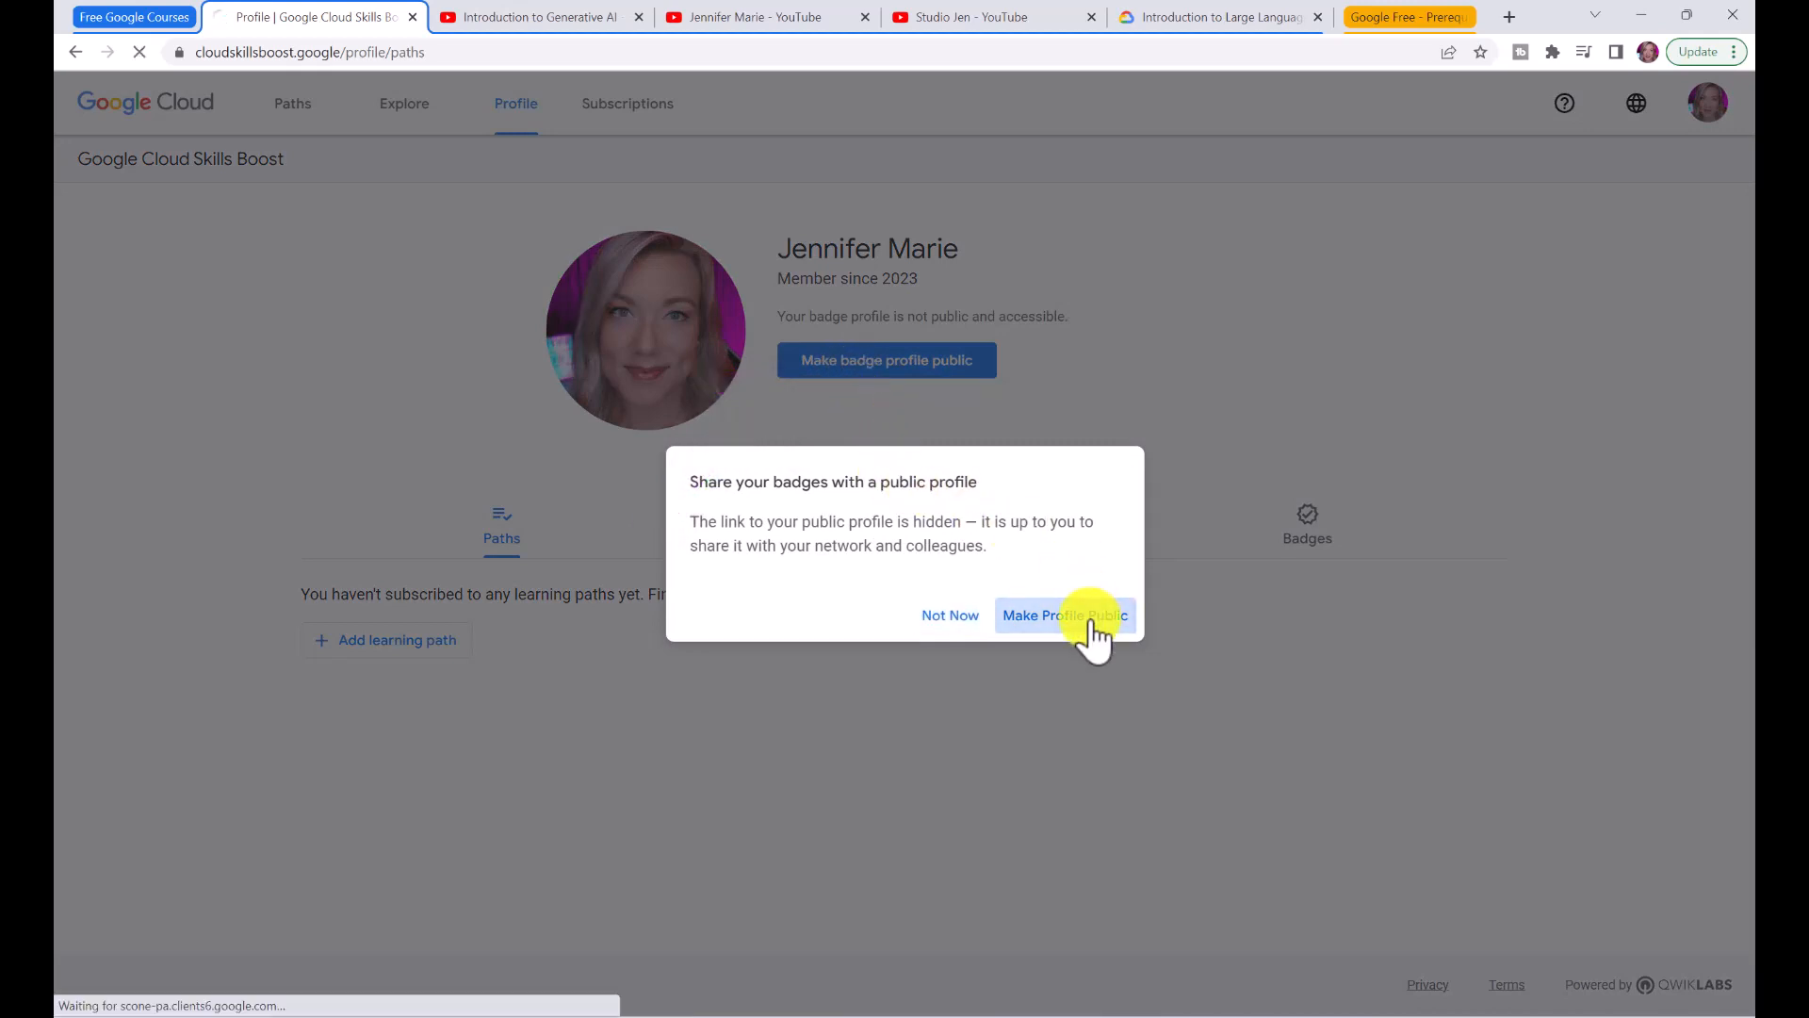
{"action": "left_click", "coordinate": [1063, 614]}
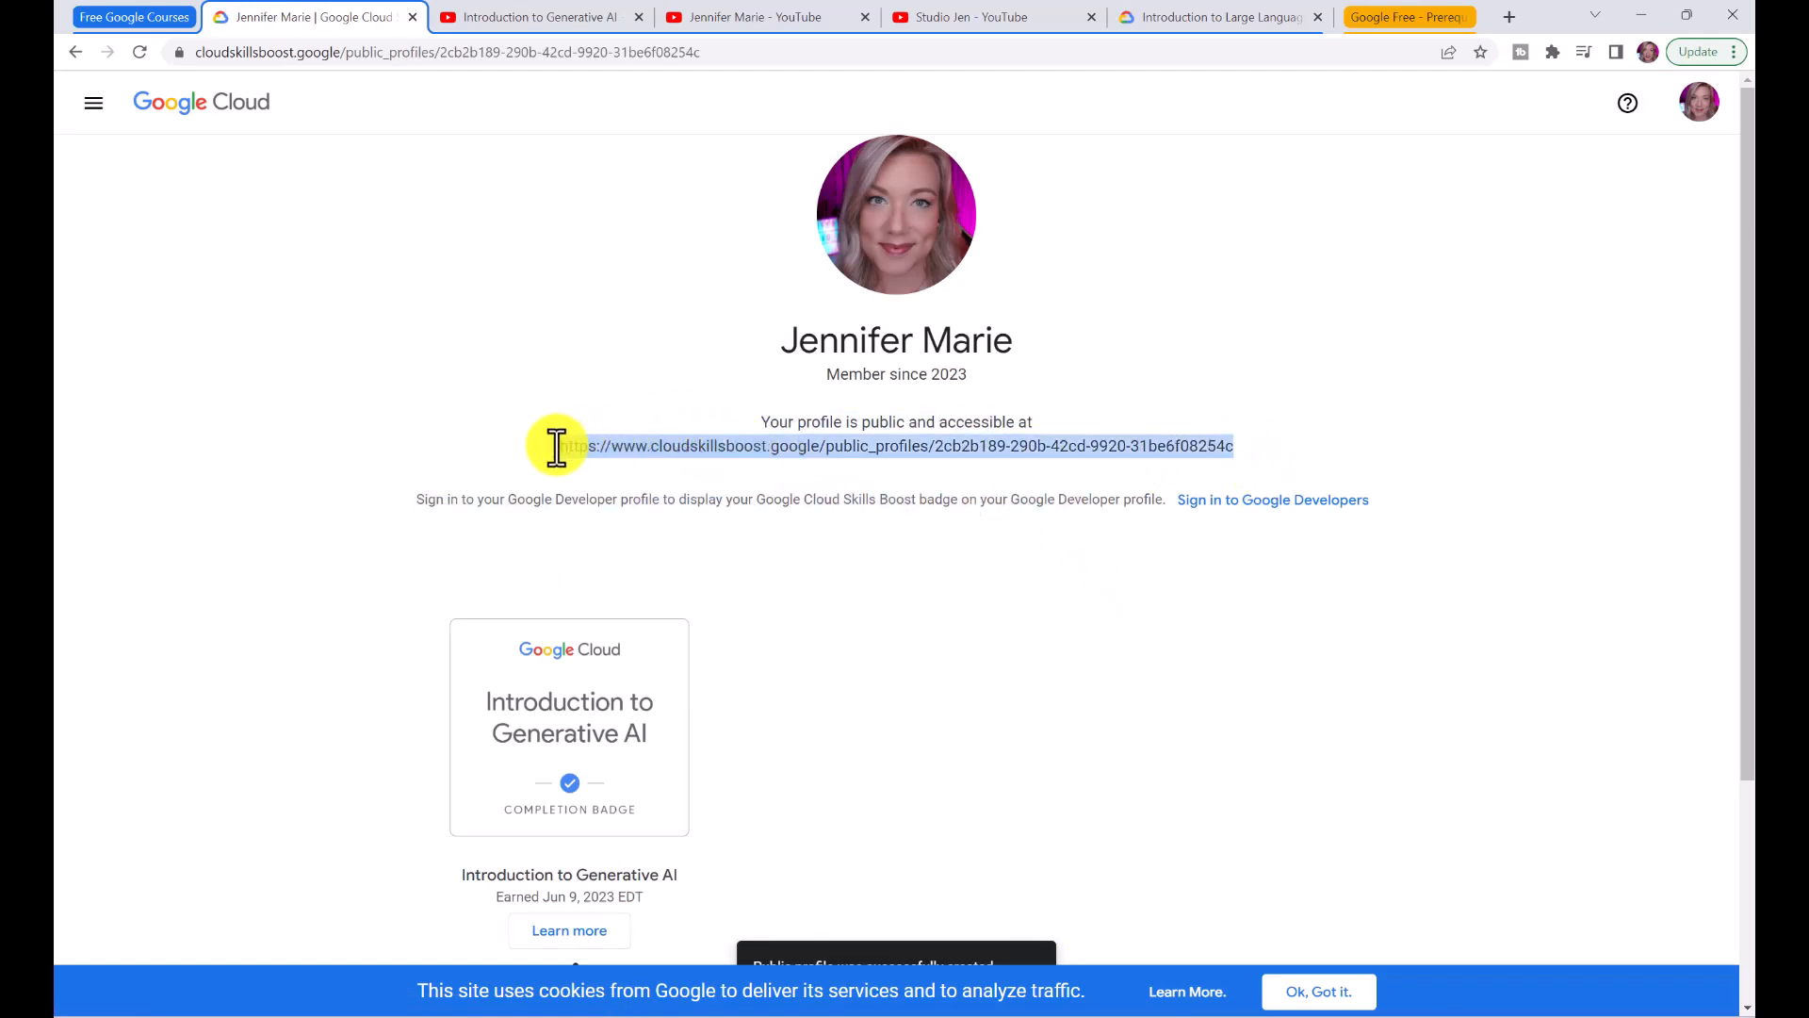
- Show the badge's LinkedIn, Twitter, Facebook and link share options, then go to its award page
{"action": "scroll", "scroll_direction": "down", "scroll_amount": 3}
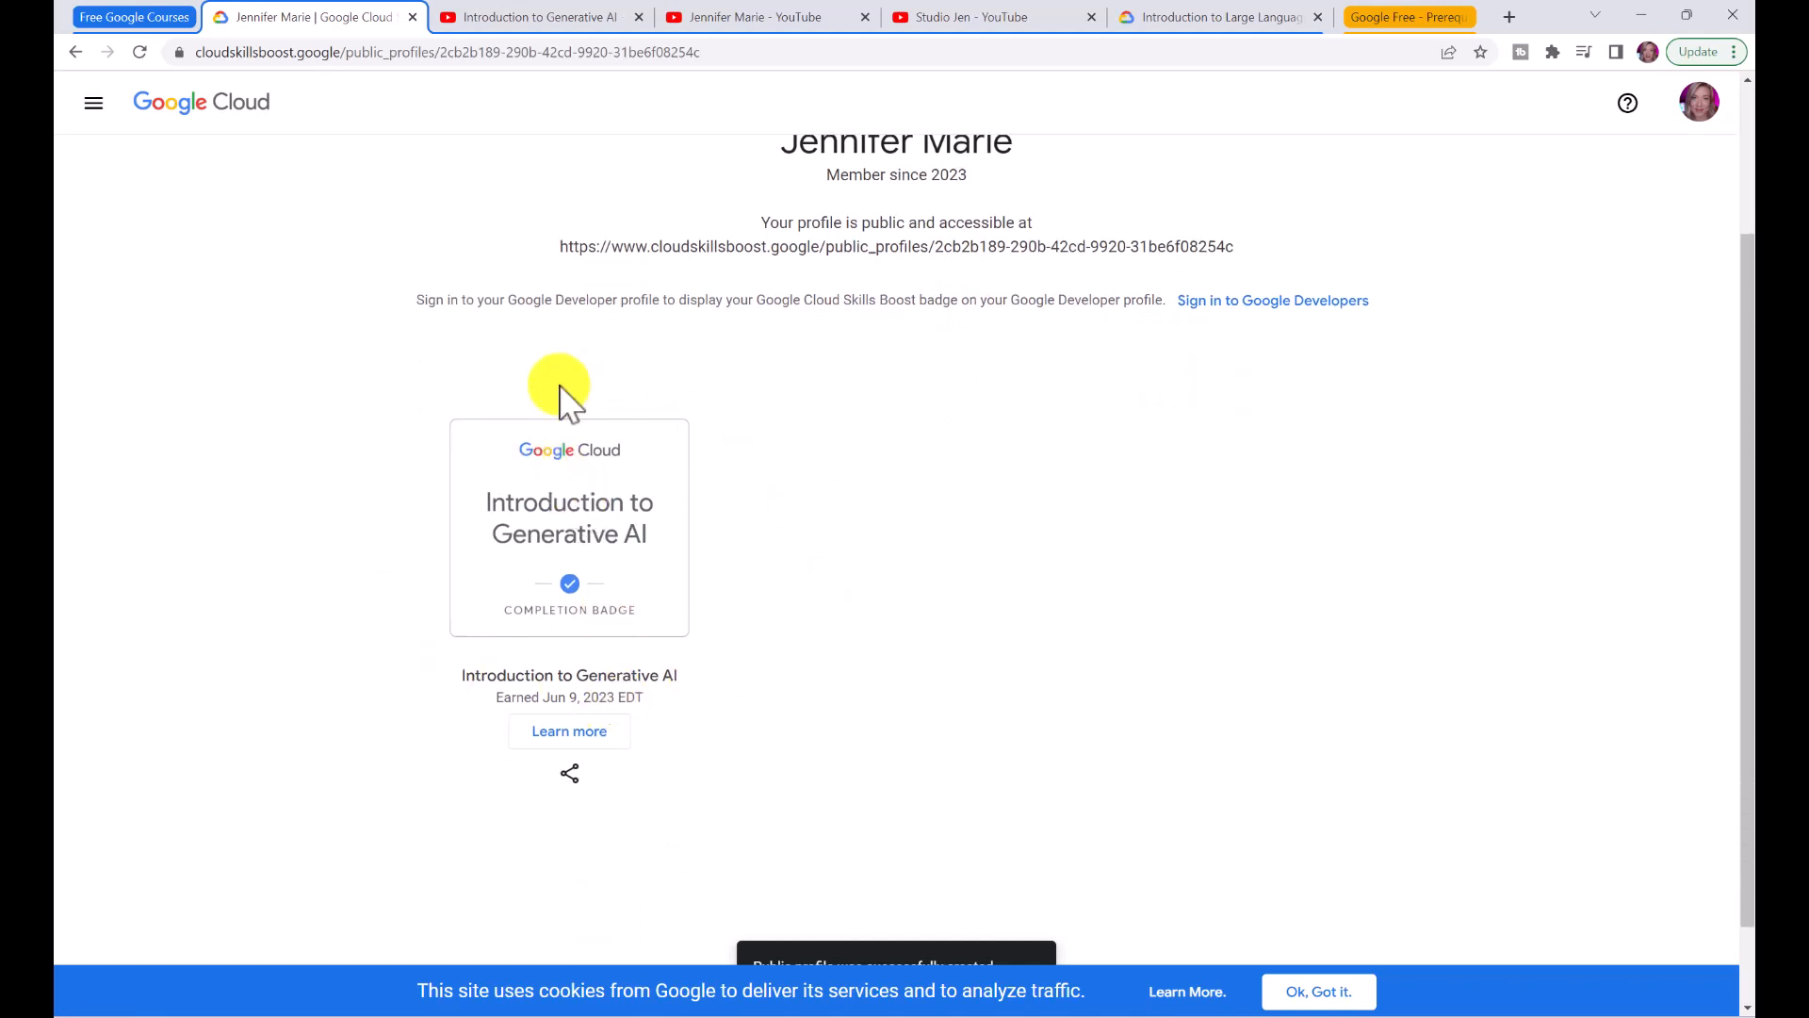
{"action": "mouse_move", "coordinate": [569, 790]}
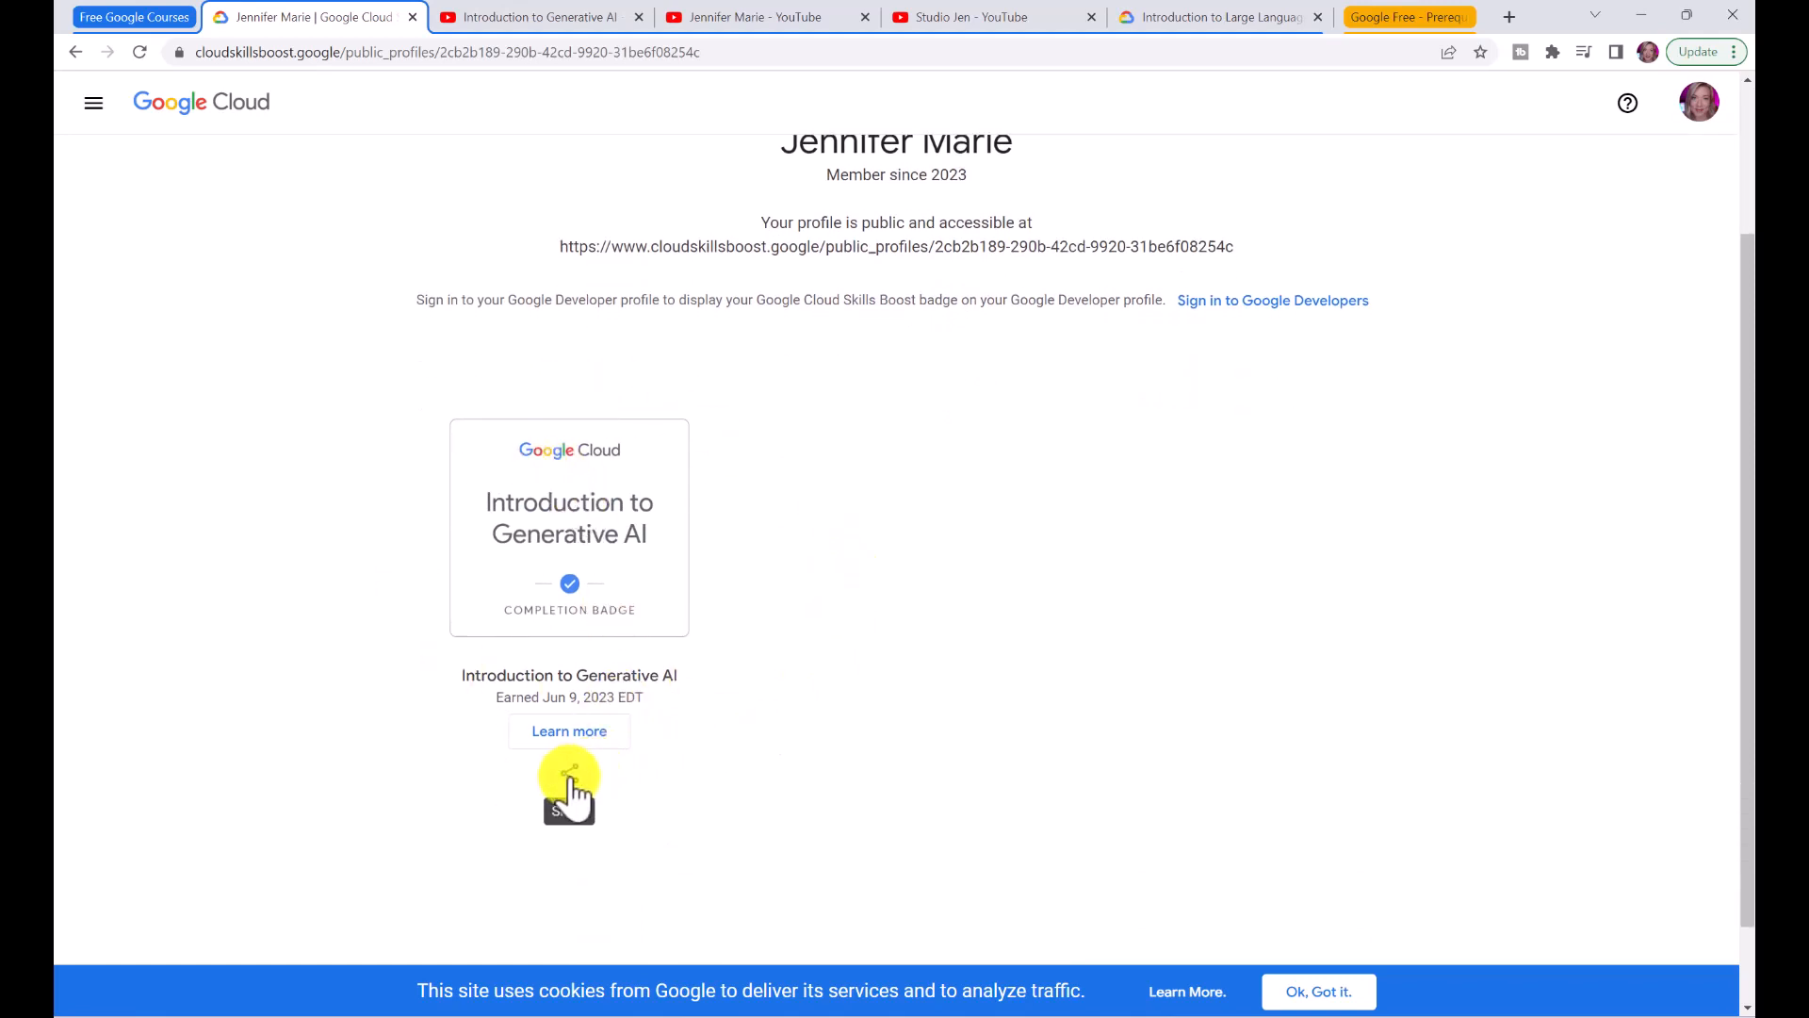
{"action": "left_click", "coordinate": [567, 772]}
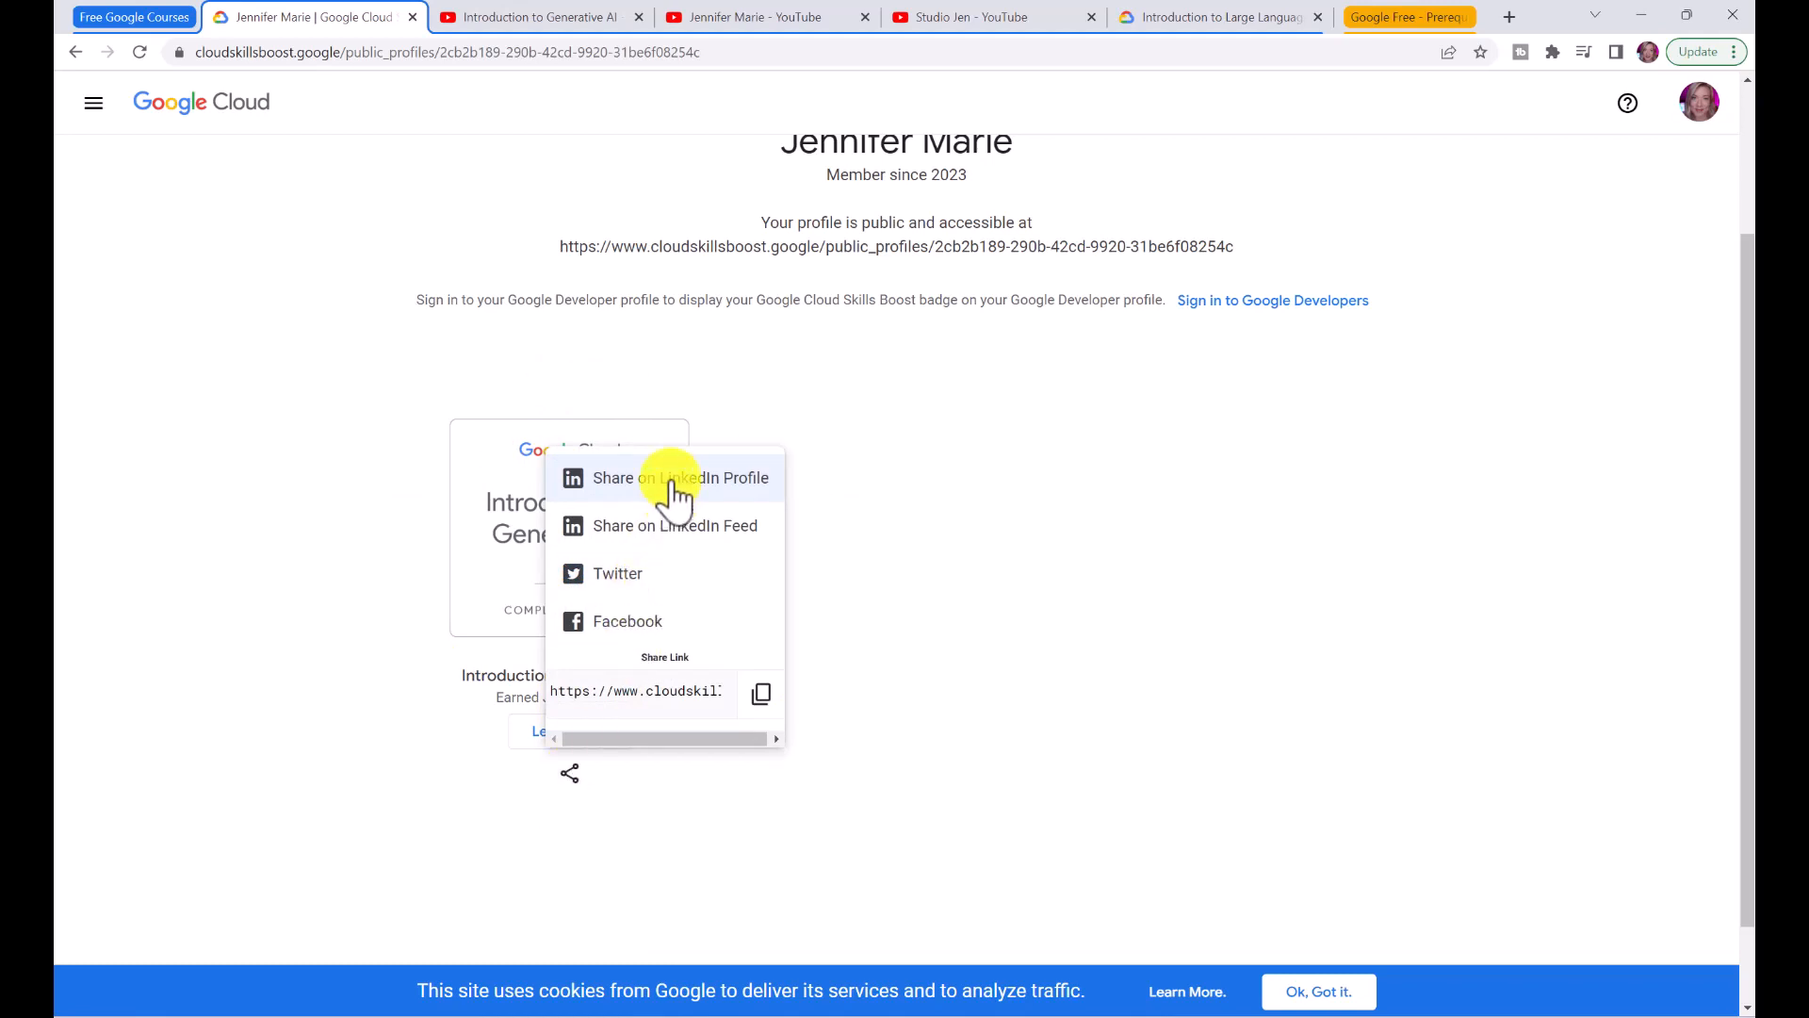
{"action": "mouse_move", "coordinate": [686, 534]}
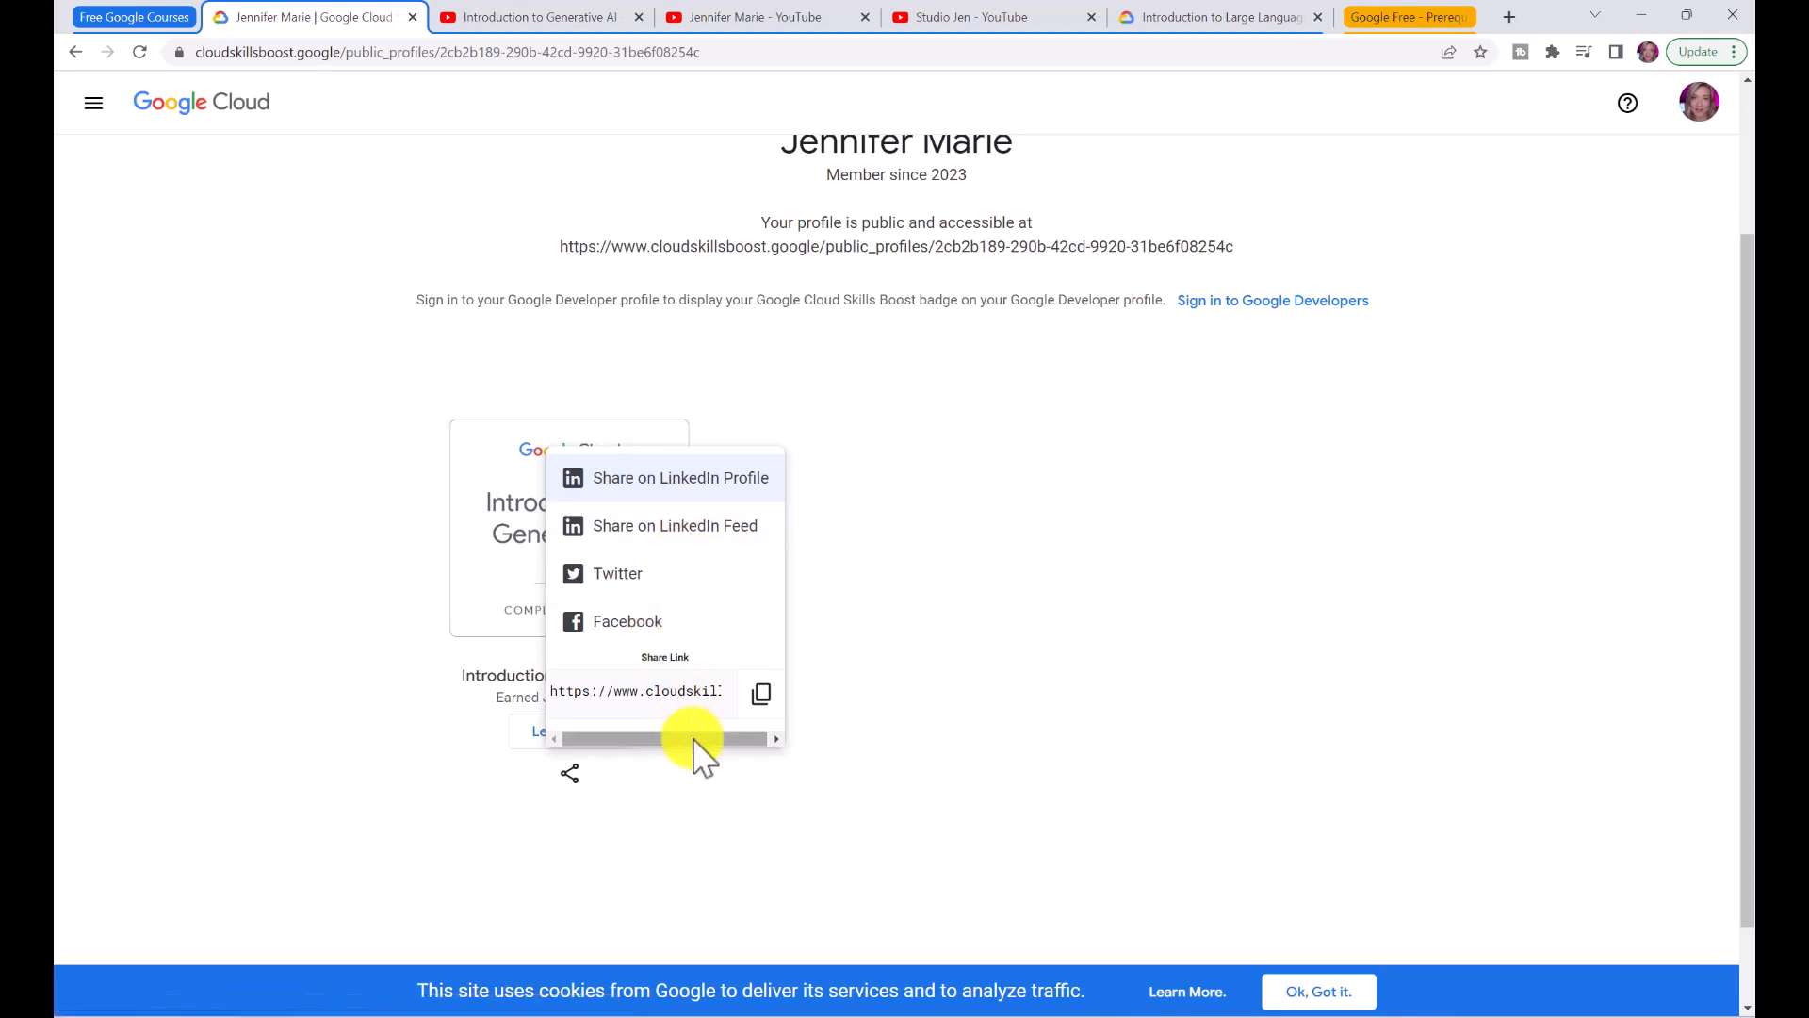
{"action": "left_click", "coordinate": [760, 691]}
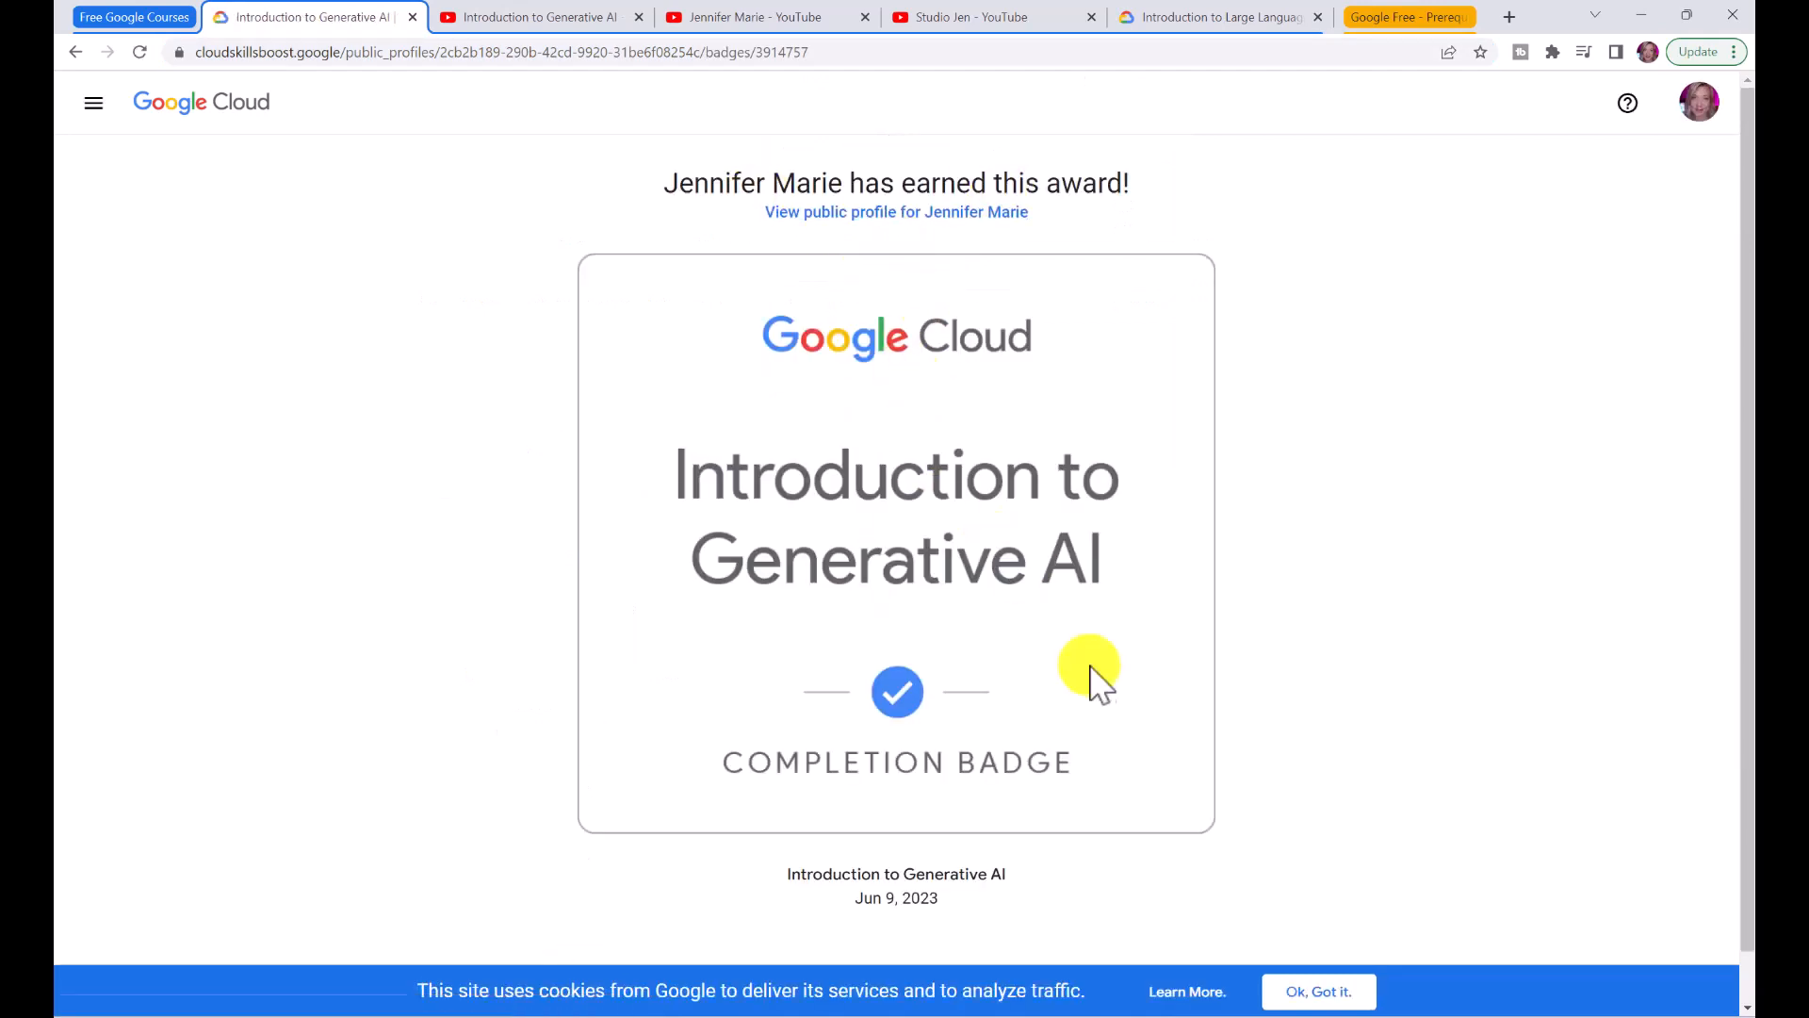
{"action": "mouse_move", "coordinate": [1067, 803]}
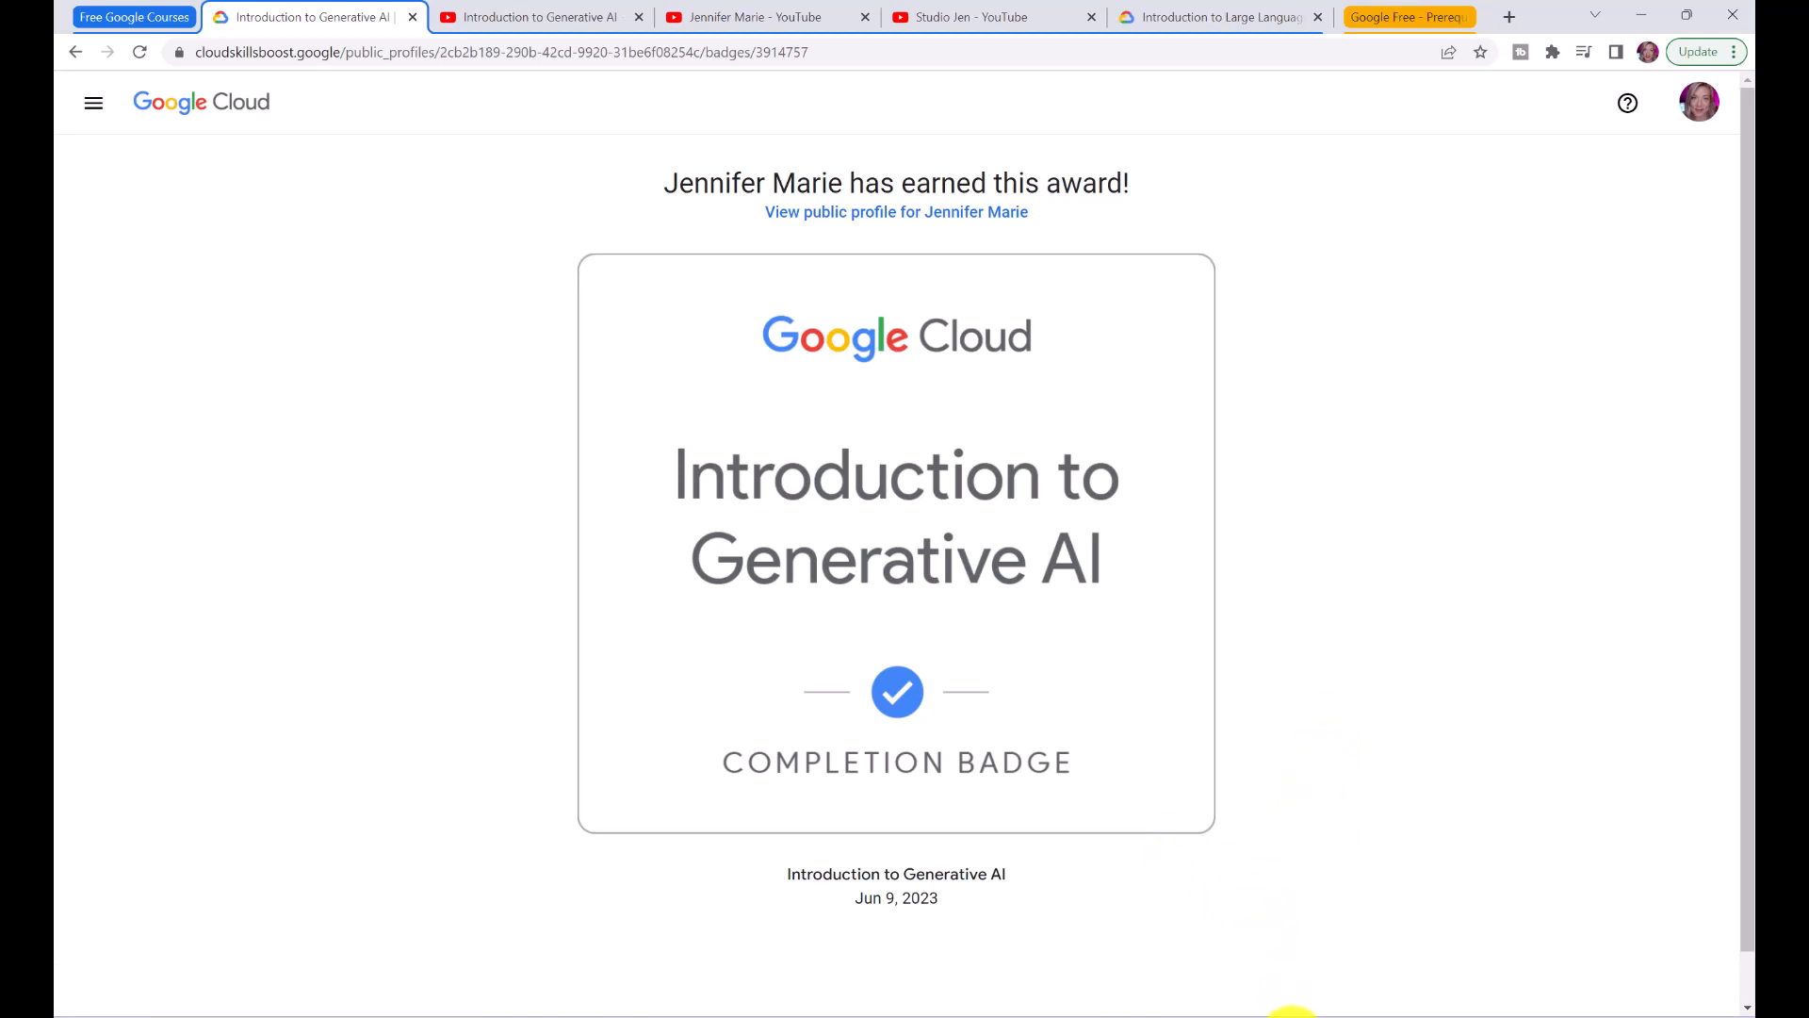
- View the next courses: Attention Mechanism, then Transformer Models and BERT Model
{"action": "left_click", "coordinate": [897, 212]}
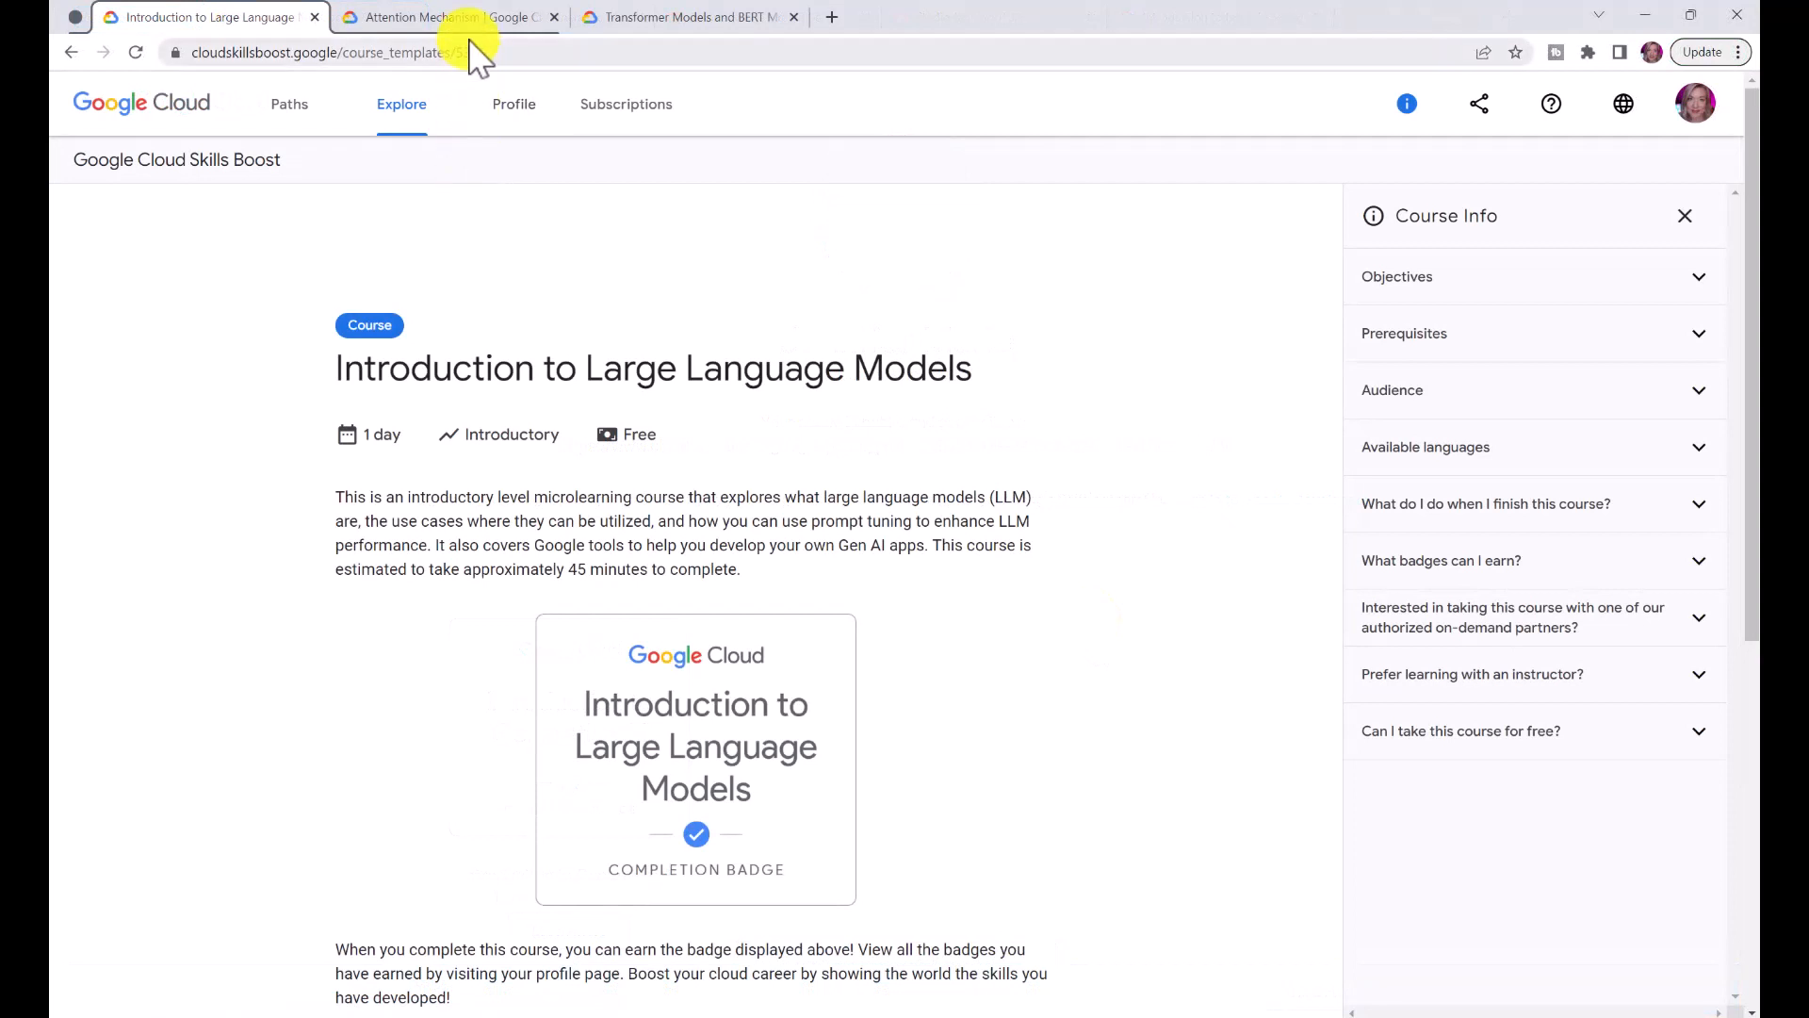
{"action": "left_click", "coordinate": [445, 17]}
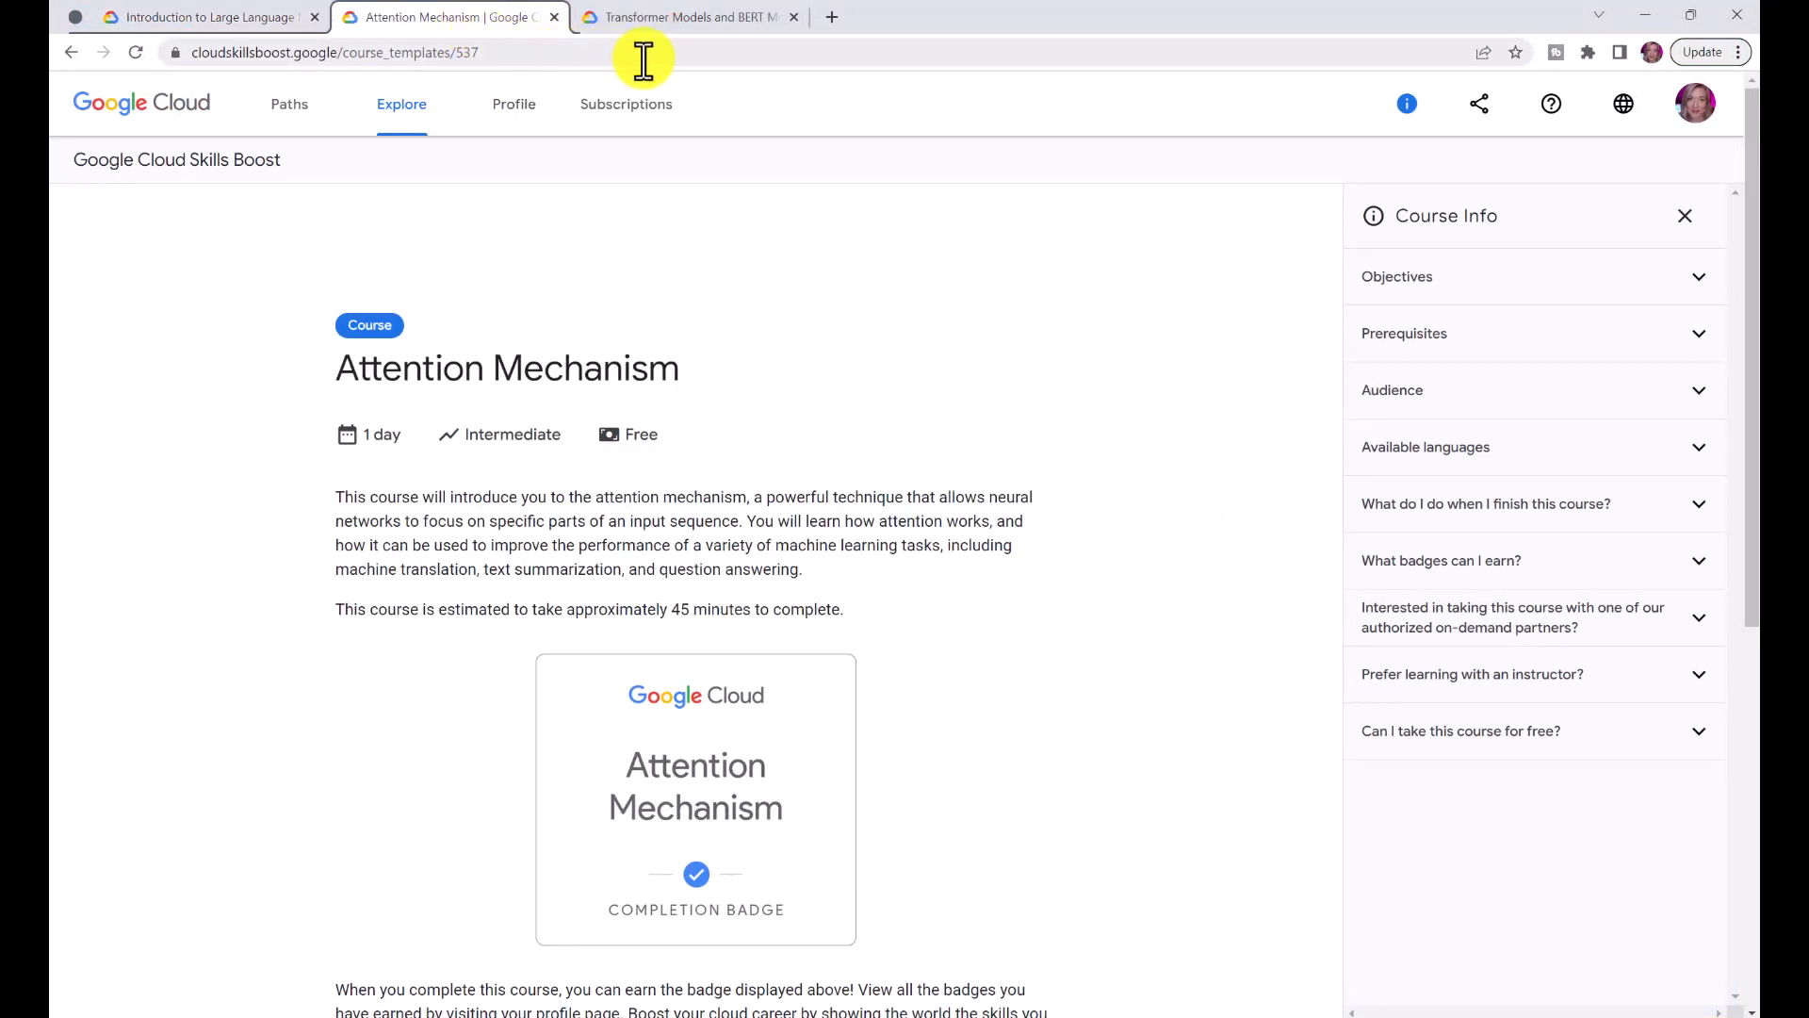
{"action": "left_click", "coordinate": [680, 17]}
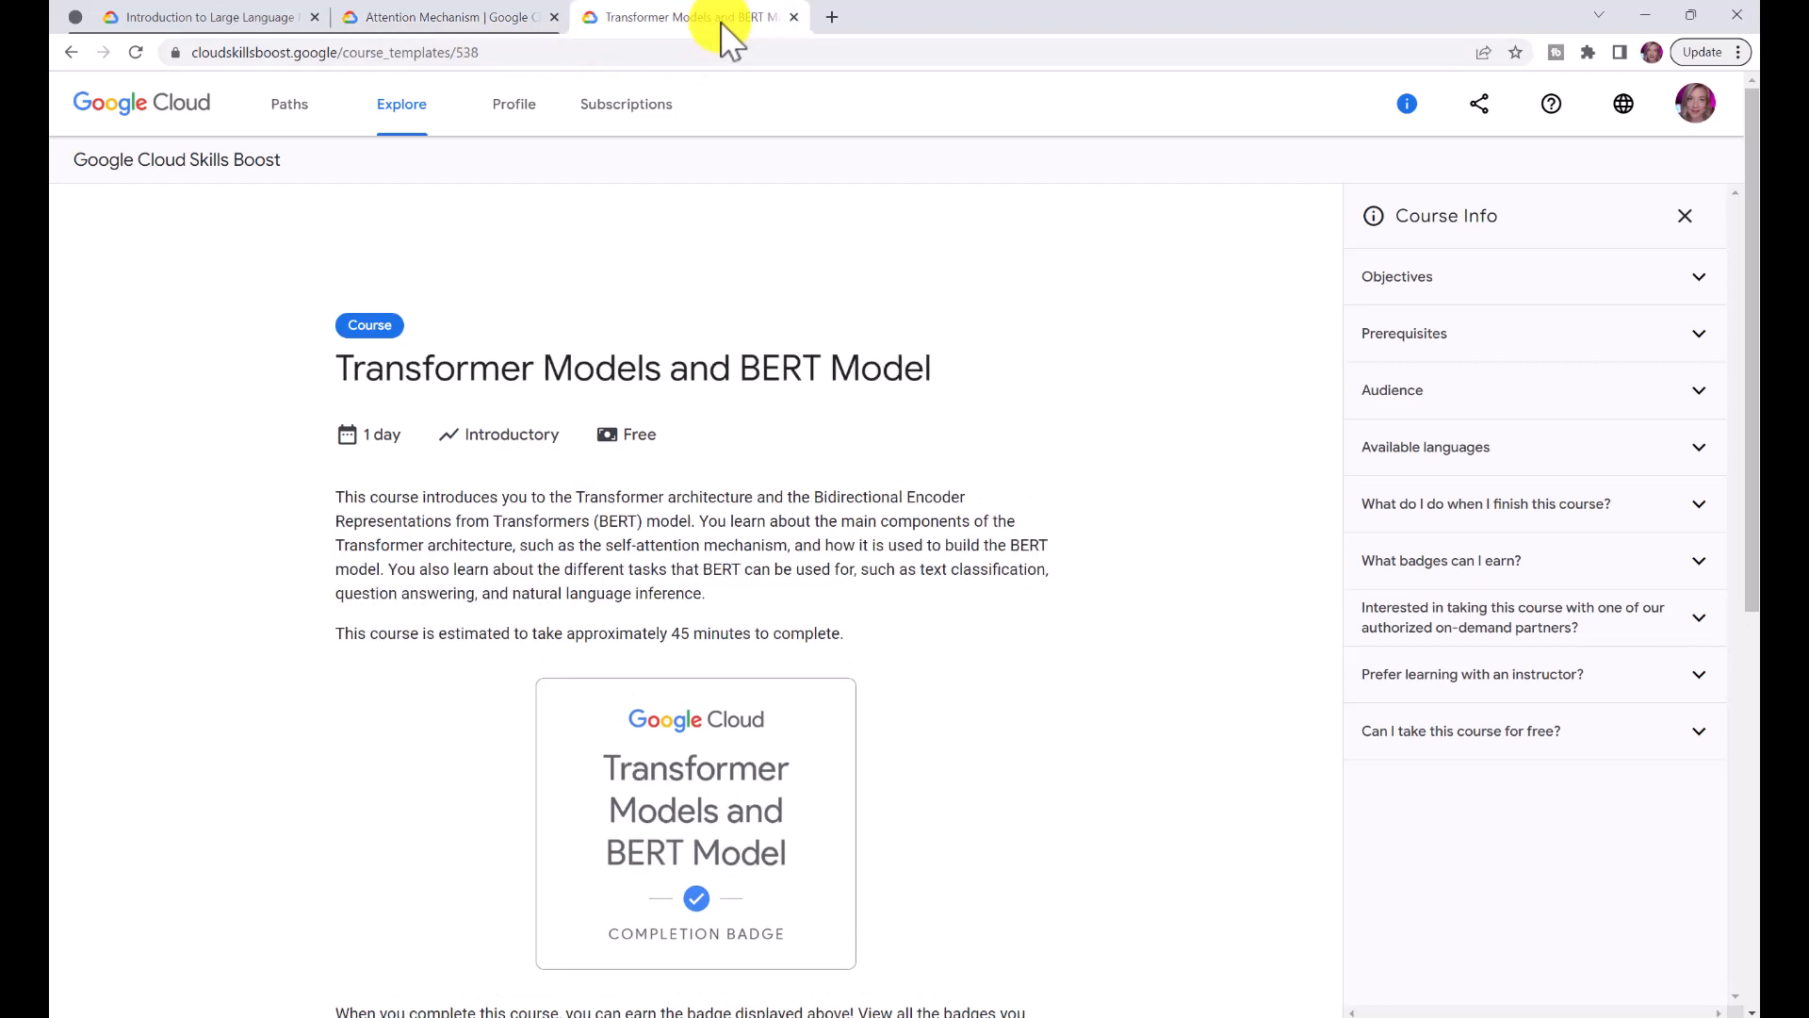